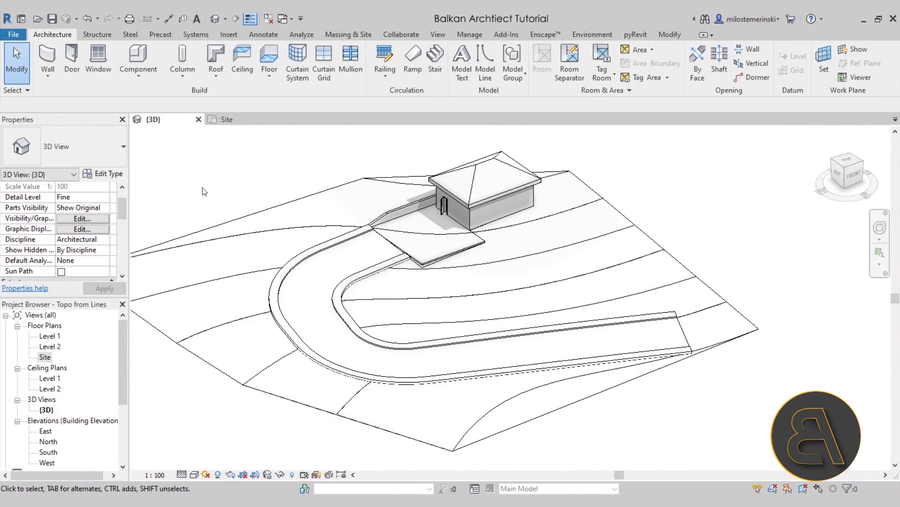
pyautogui.moveTo(238, 193)
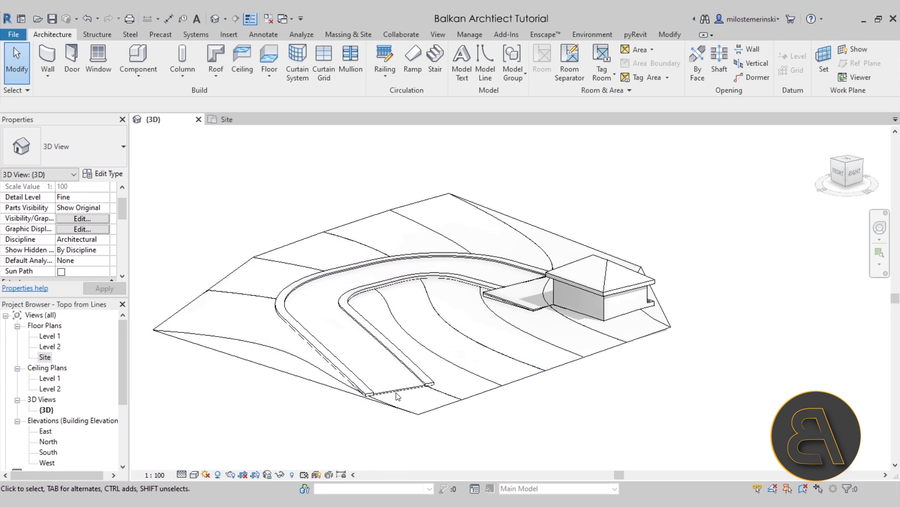
# Step: Orbit the 3D site overview, then open the Site plan and select the ramp floor
pyautogui.click(398, 394)
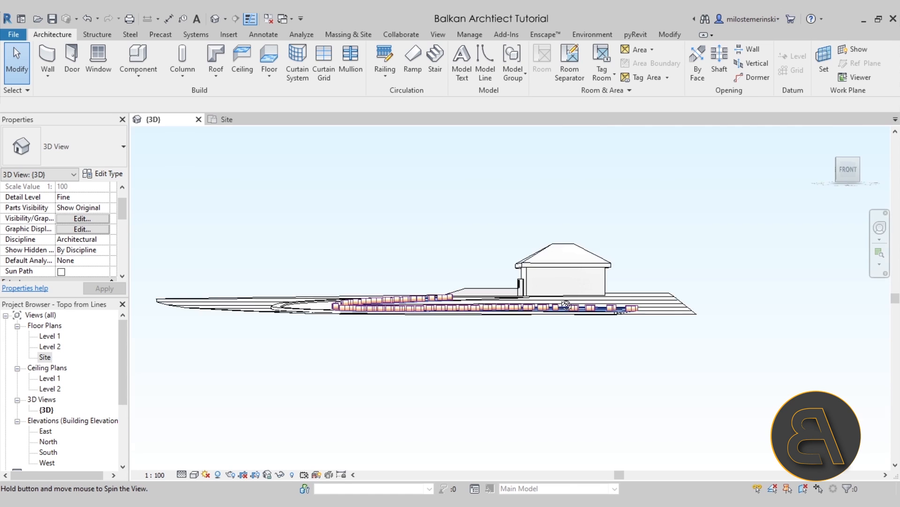
pyautogui.moveTo(565, 304); pyautogui.dragTo(566, 408)
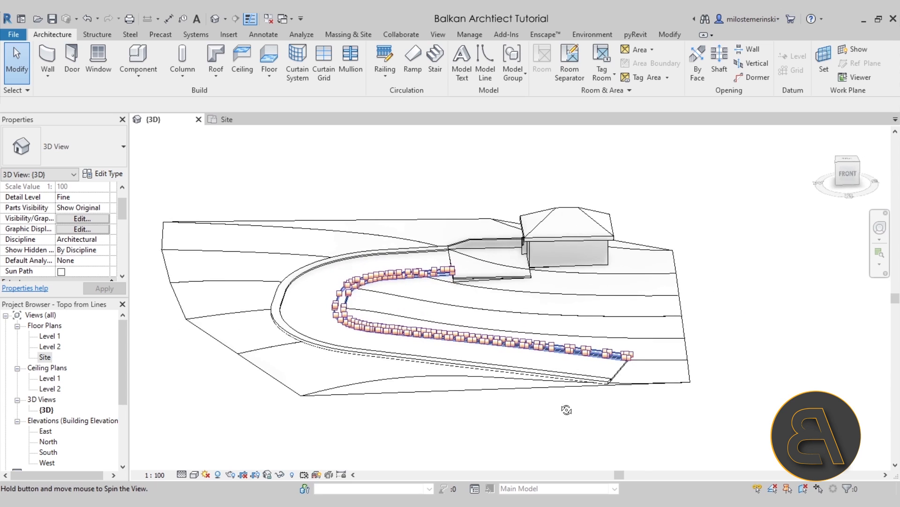
pyautogui.moveTo(567, 409); pyautogui.dragTo(628, 431)
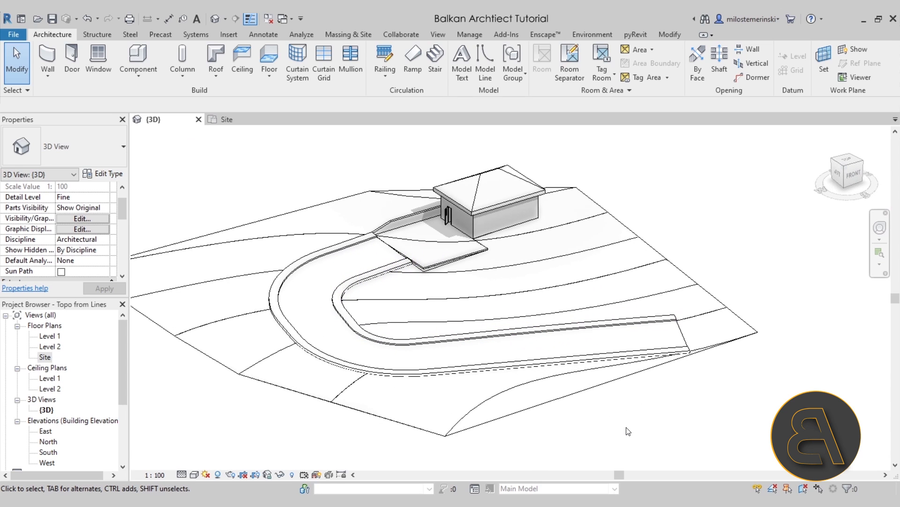
pyautogui.moveTo(625, 416)
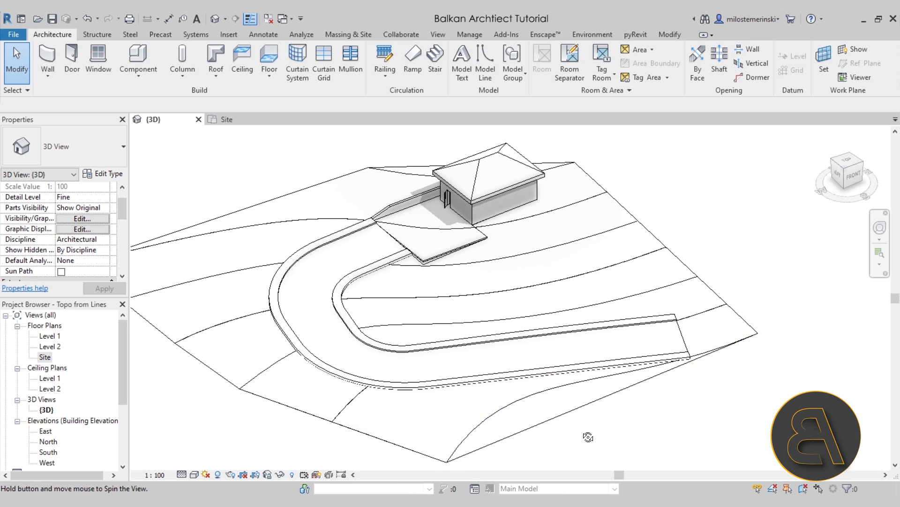
pyautogui.click(379, 264)
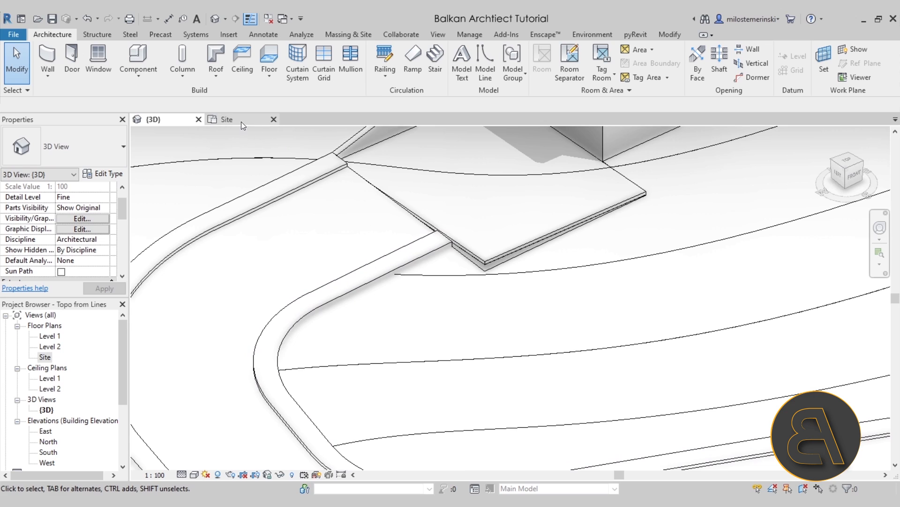
pyautogui.click(225, 119)
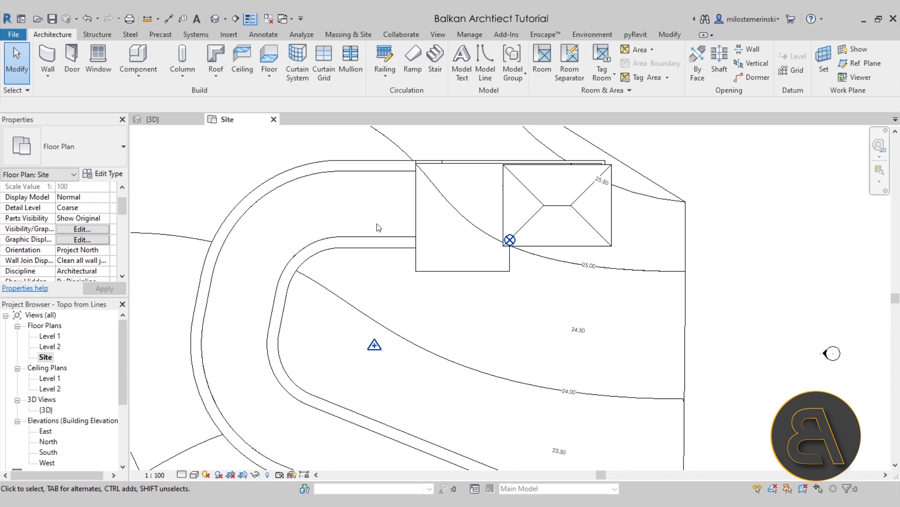
pyautogui.click(370, 248)
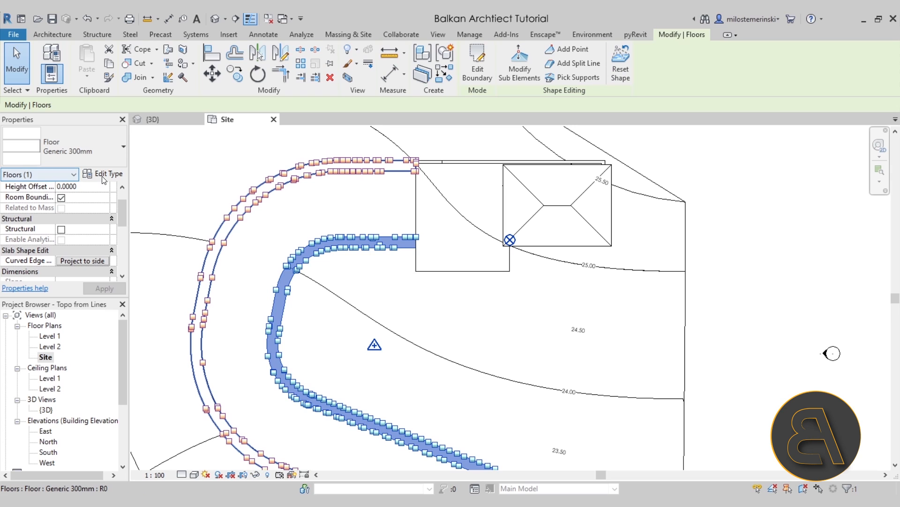
# Step: Set the floor's Concrete layer foreground surface pattern to Crosshatch 1.5mm and apply
pyautogui.click(106, 174)
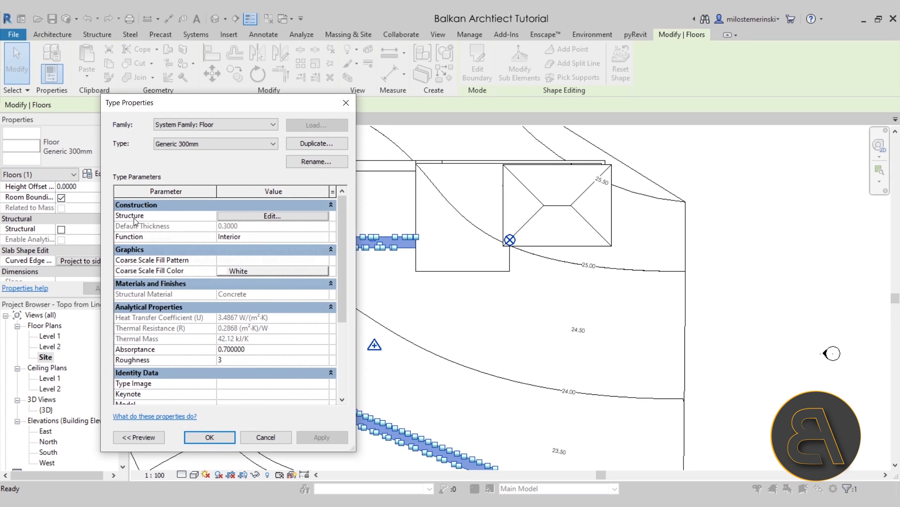
pyautogui.click(271, 215)
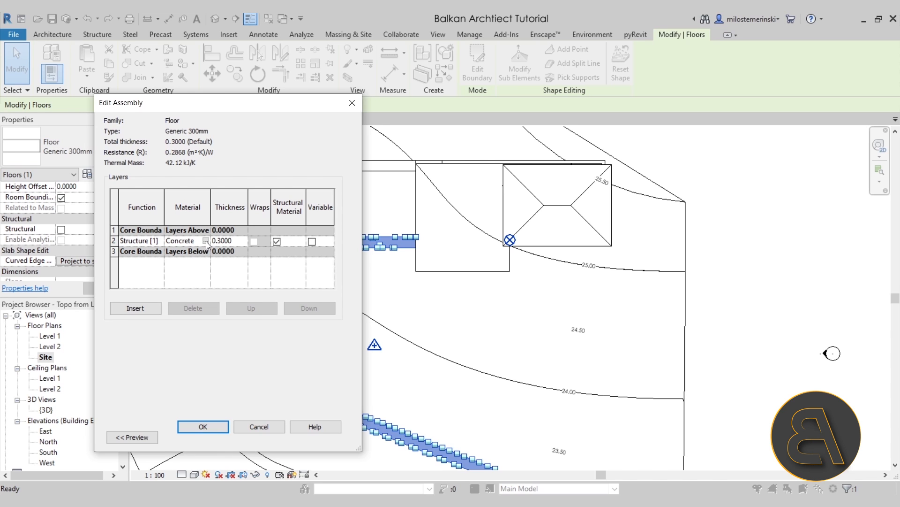
pyautogui.click(207, 241)
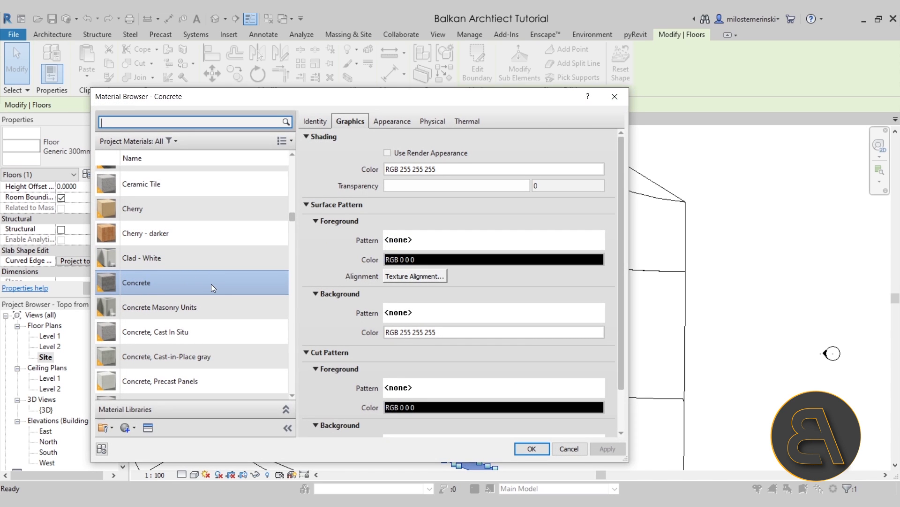
pyautogui.moveTo(366, 194)
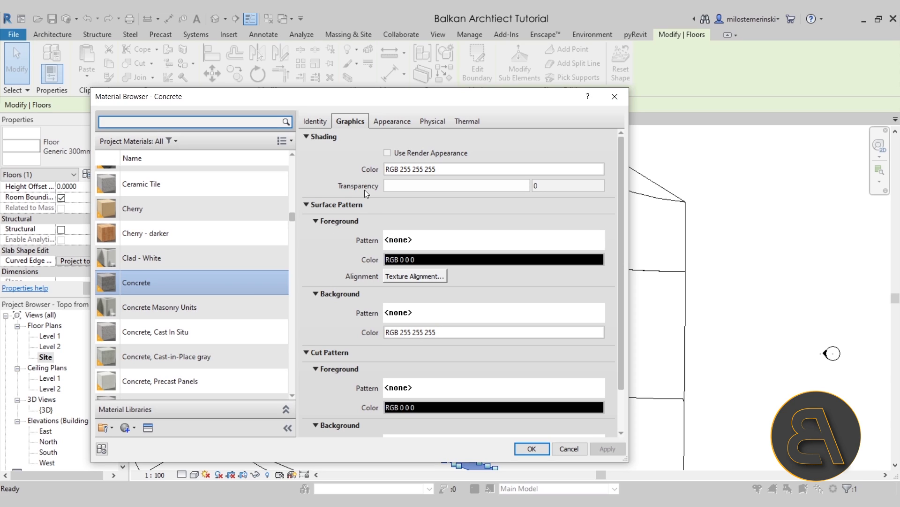
pyautogui.moveTo(343, 208)
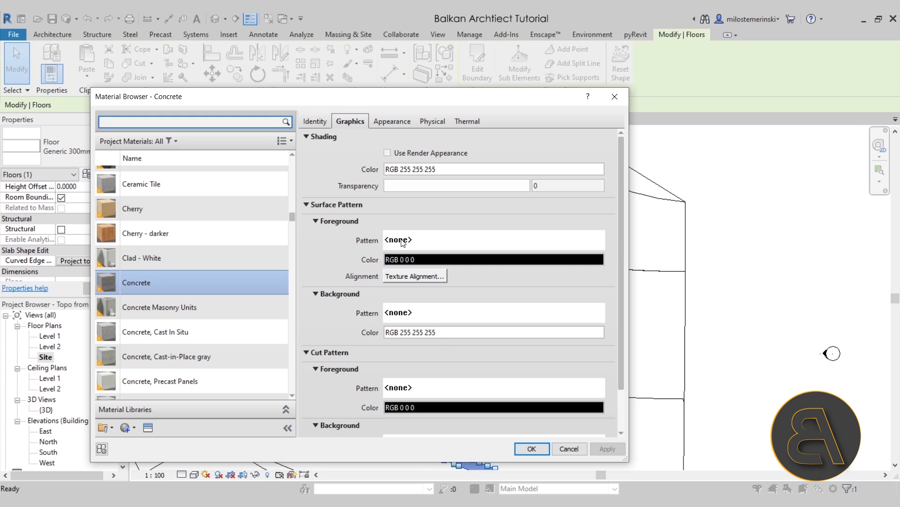
pyautogui.click(494, 259)
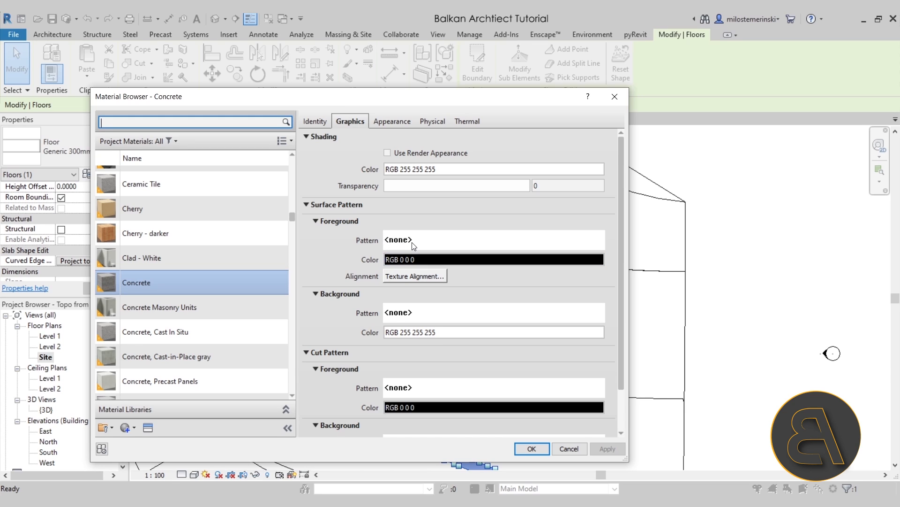
pyautogui.click(409, 240)
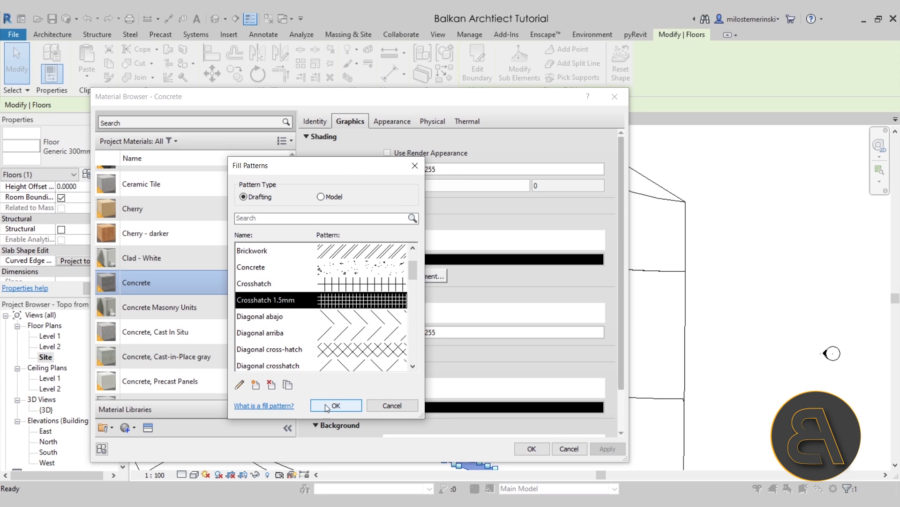
pyautogui.click(336, 408)
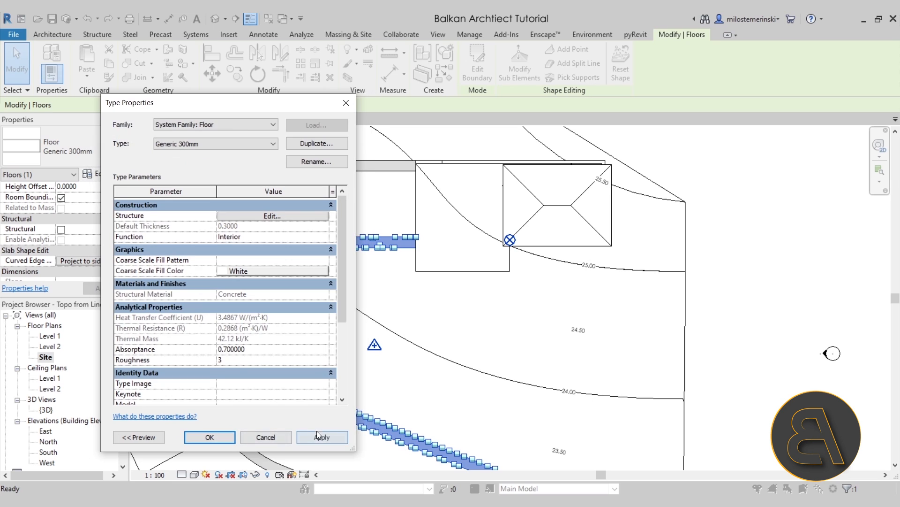
pyautogui.click(209, 437)
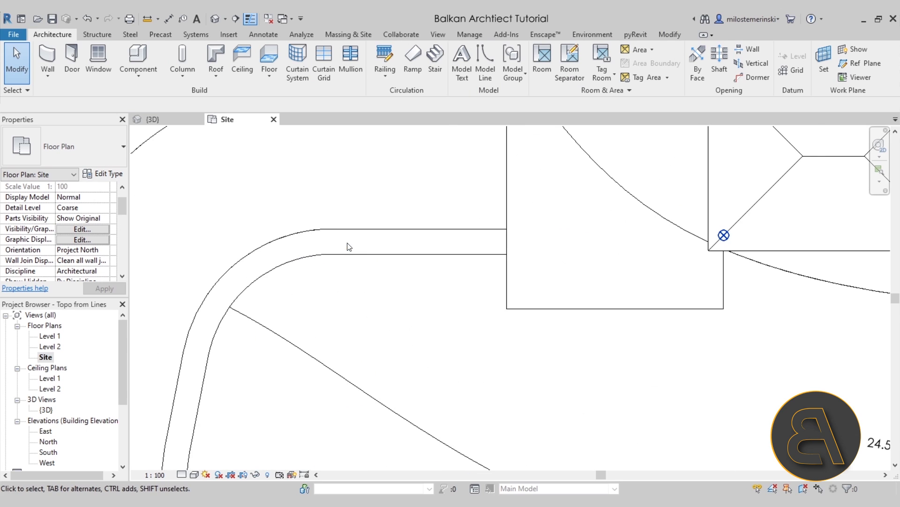
# Step: Pan the Site plan to bring the ramp's straight run into view
pyautogui.moveTo(347, 247); pyautogui.dragTo(328, 326)
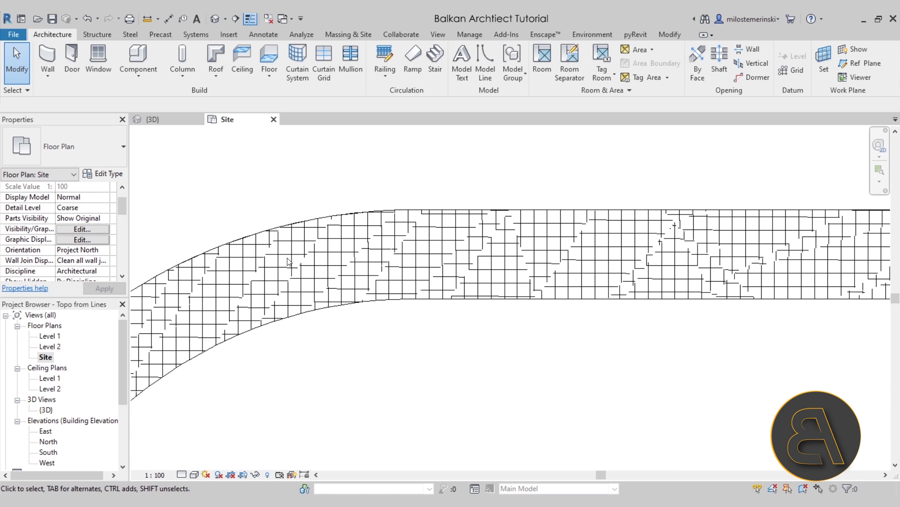
pyautogui.moveTo(373, 335)
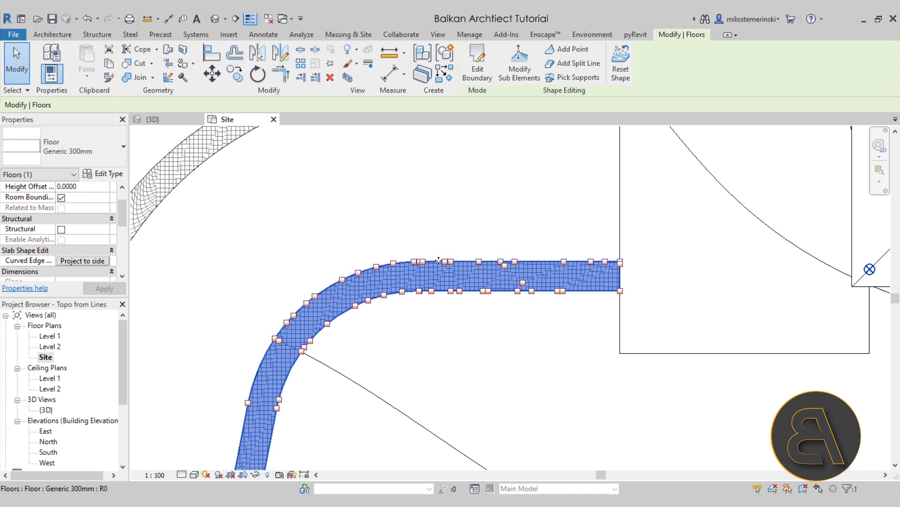
pyautogui.moveTo(522, 286)
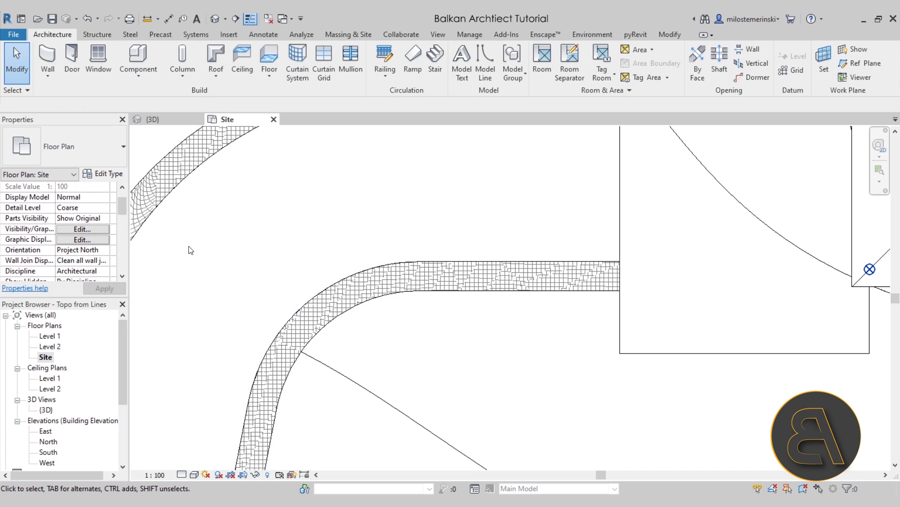
pyautogui.click(82, 228)
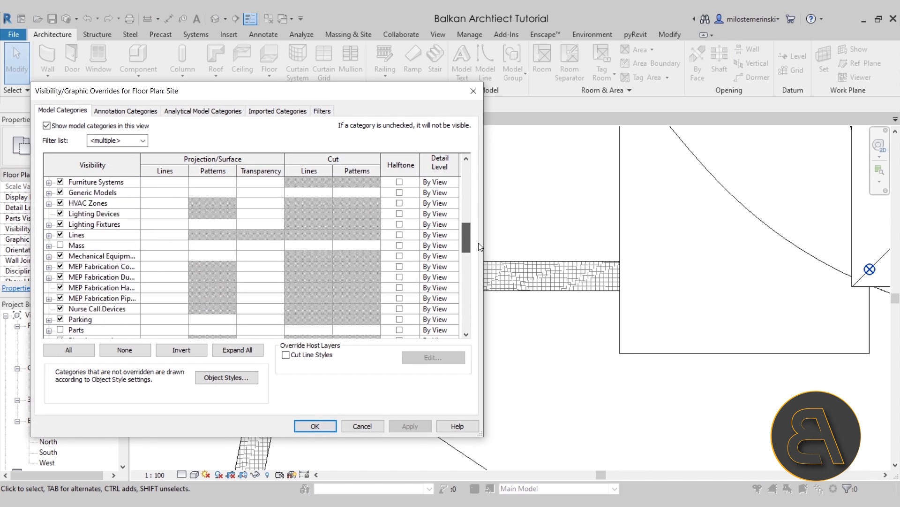
pyautogui.click(49, 192)
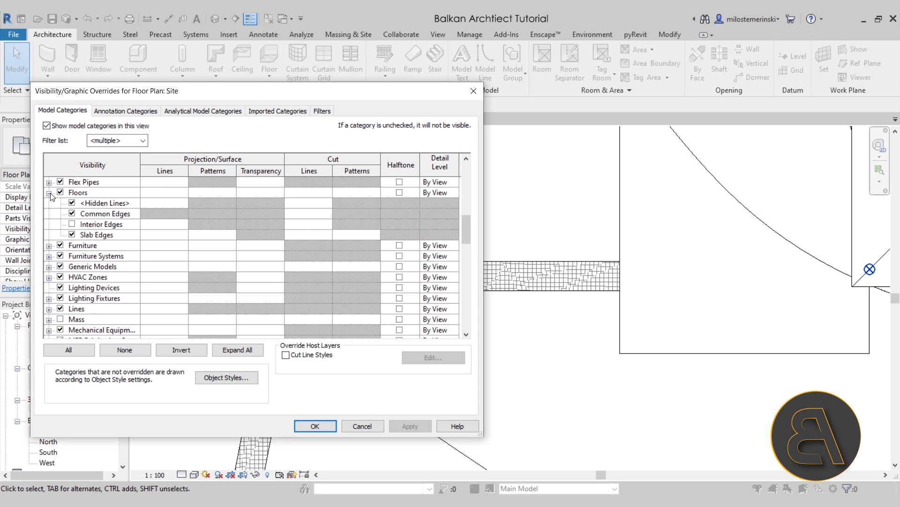
pyautogui.click(102, 224)
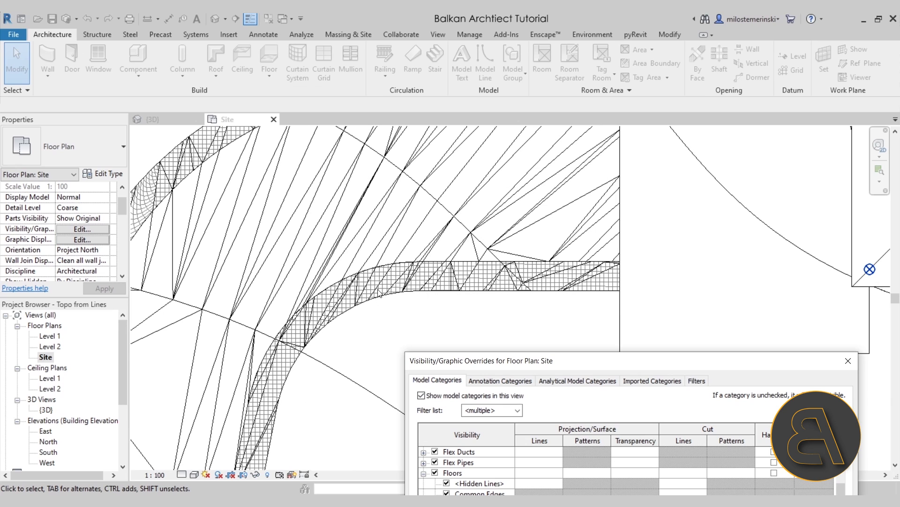
pyautogui.moveTo(416, 282)
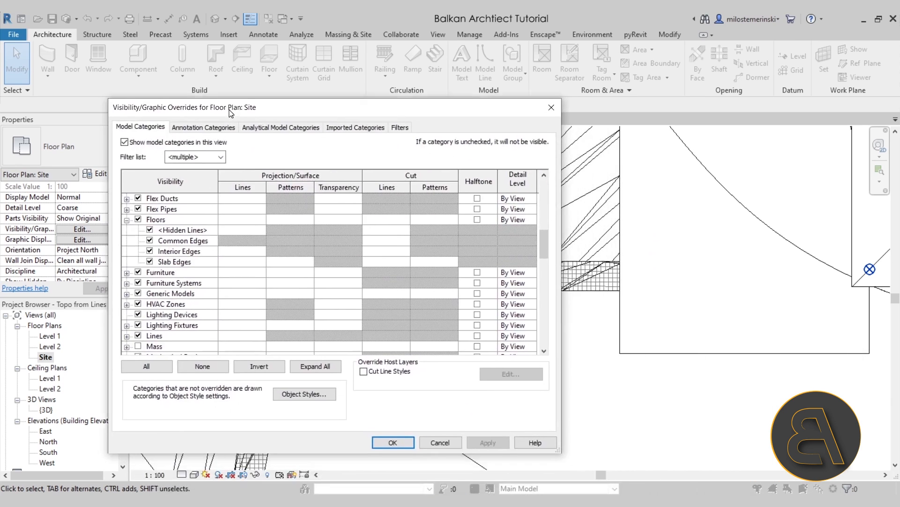
pyautogui.click(148, 251)
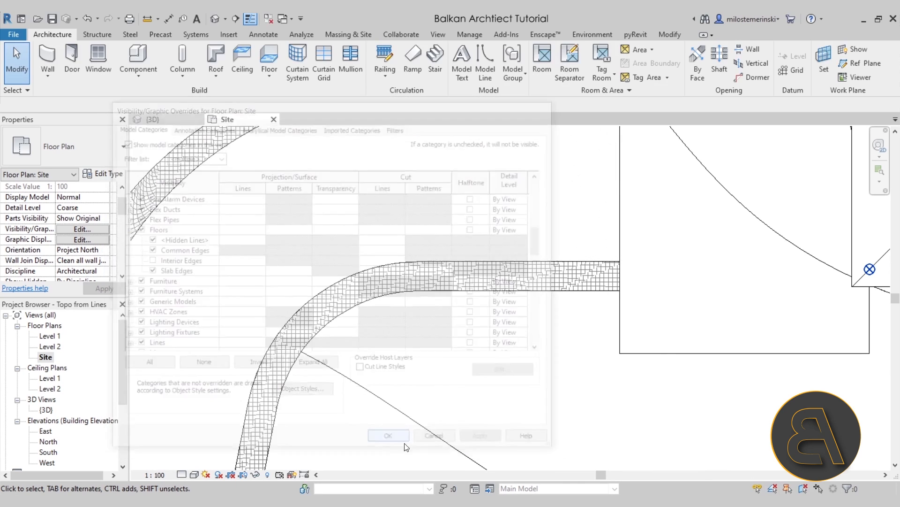
pyautogui.click(388, 435)
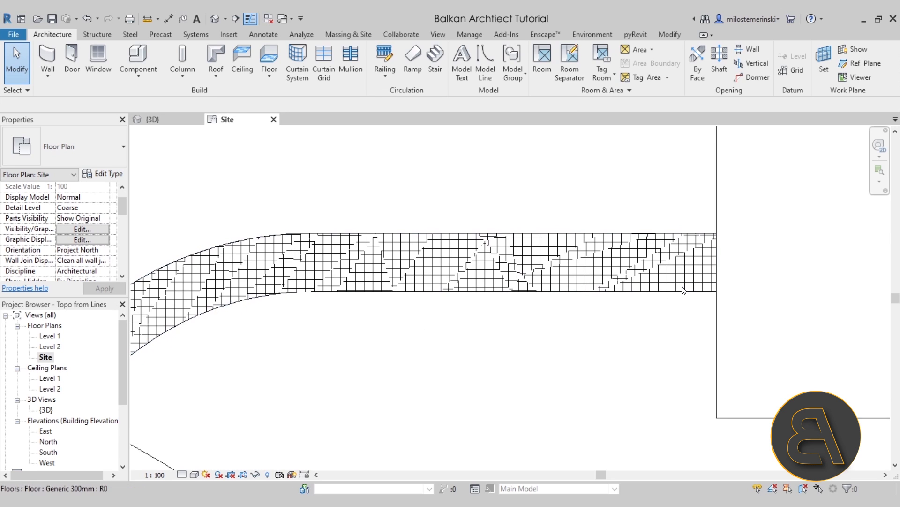
pyautogui.moveTo(490, 314)
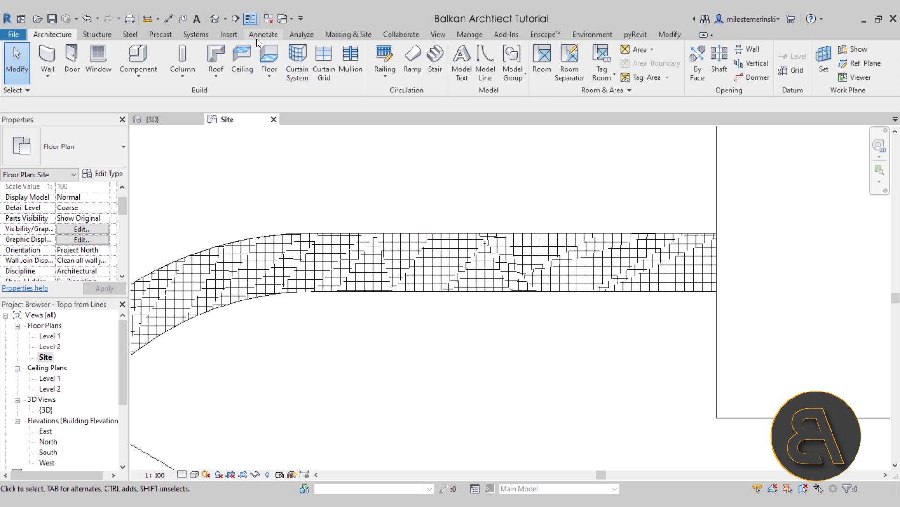
# Step: Start an Ortho Crosshatch filled region and place its first corner at the ramp edge
pyautogui.click(264, 35)
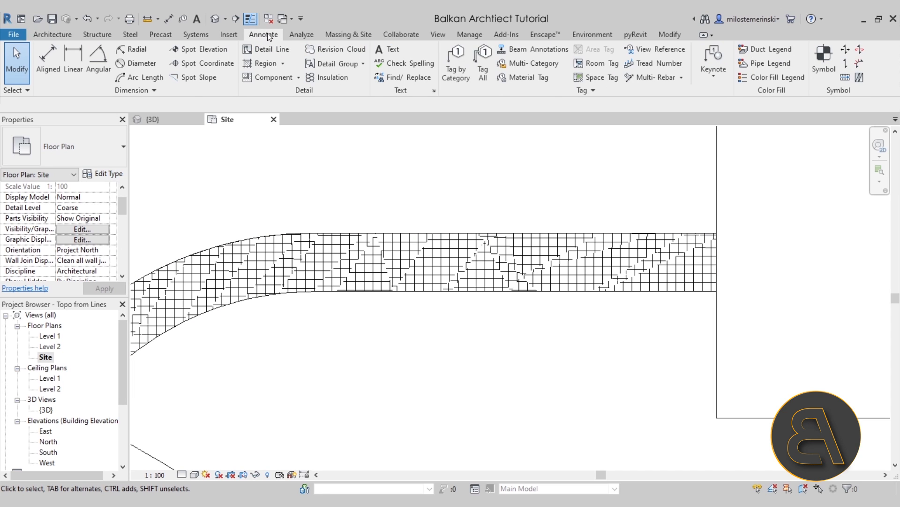
pyautogui.moveTo(264, 63)
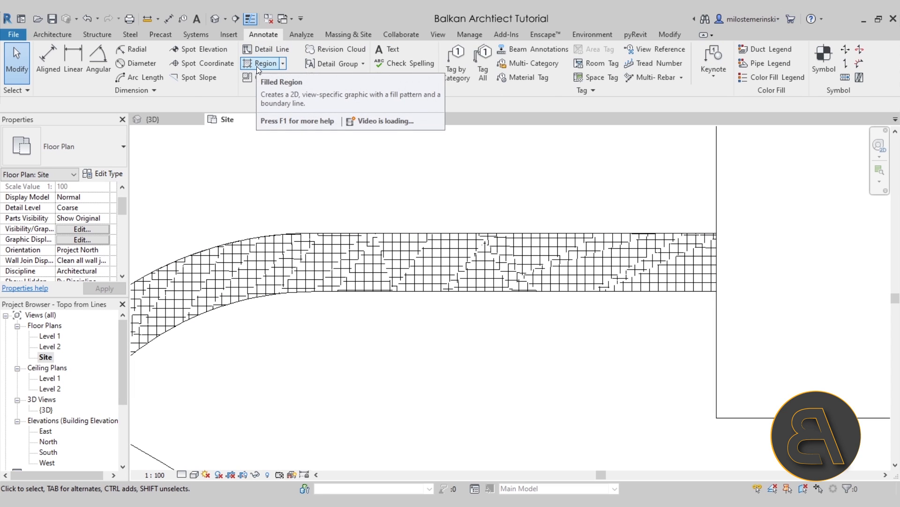
pyautogui.click(264, 64)
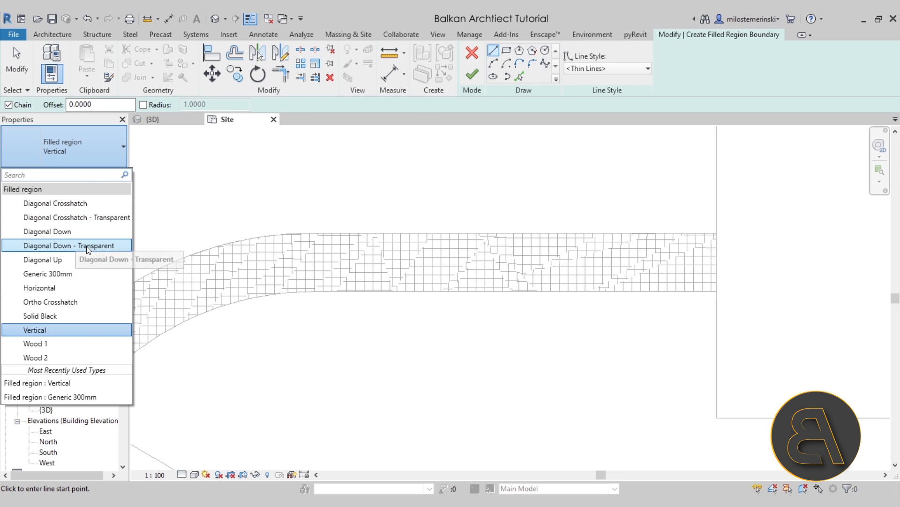
pyautogui.click(51, 301)
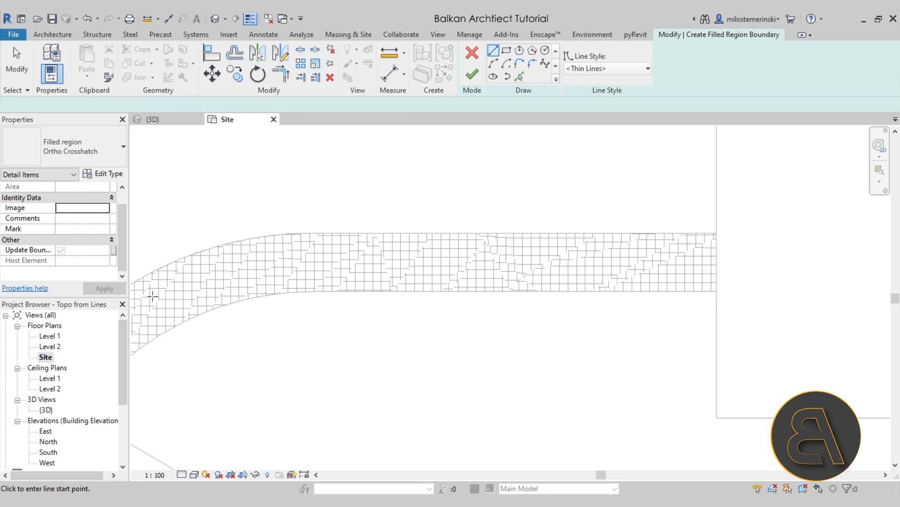
pyautogui.click(104, 173)
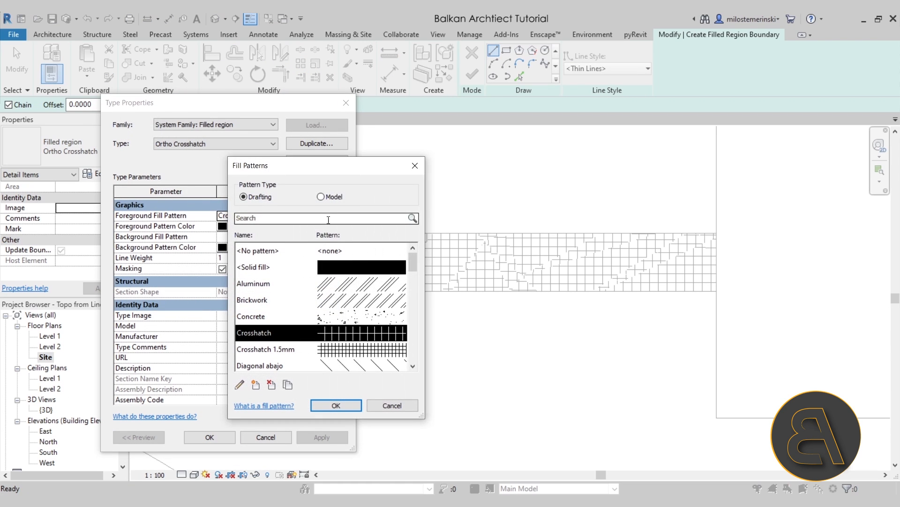
pyautogui.click(266, 349)
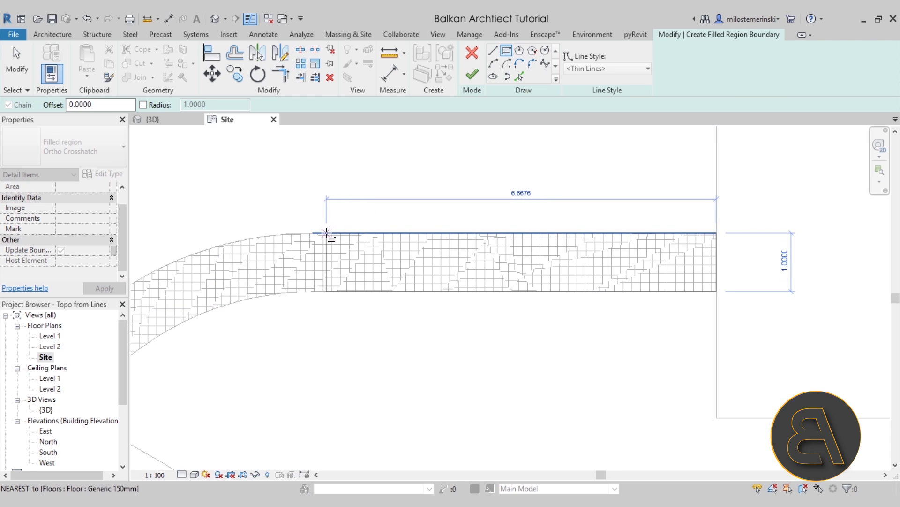
pyautogui.click(471, 74)
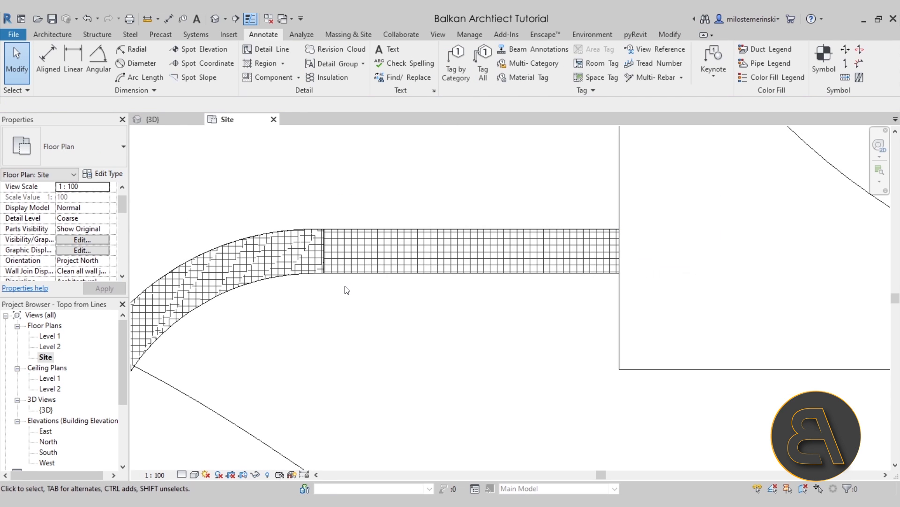
pyautogui.click(470, 247)
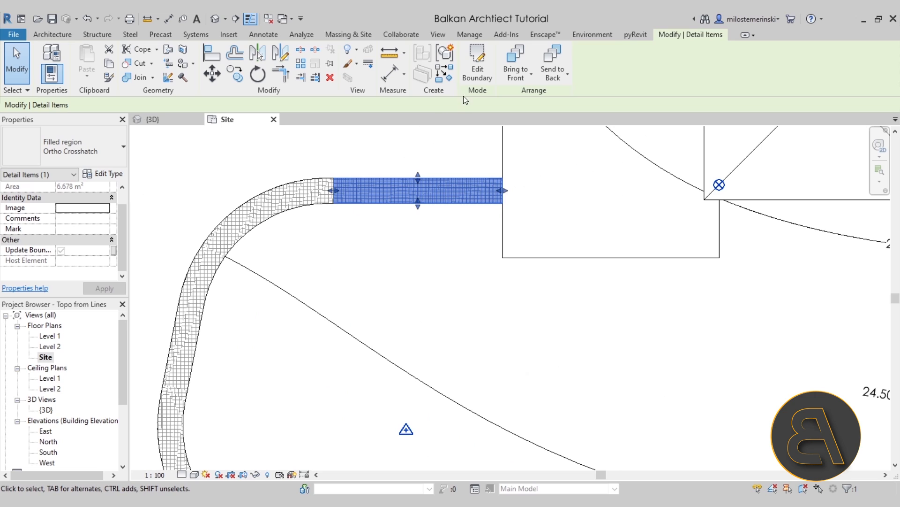
pyautogui.moveTo(478, 62)
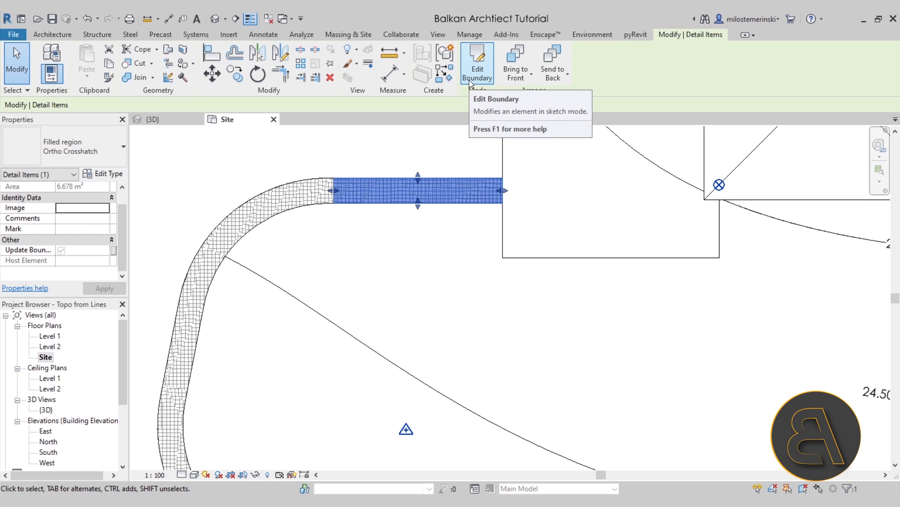
pyautogui.moveTo(428, 259)
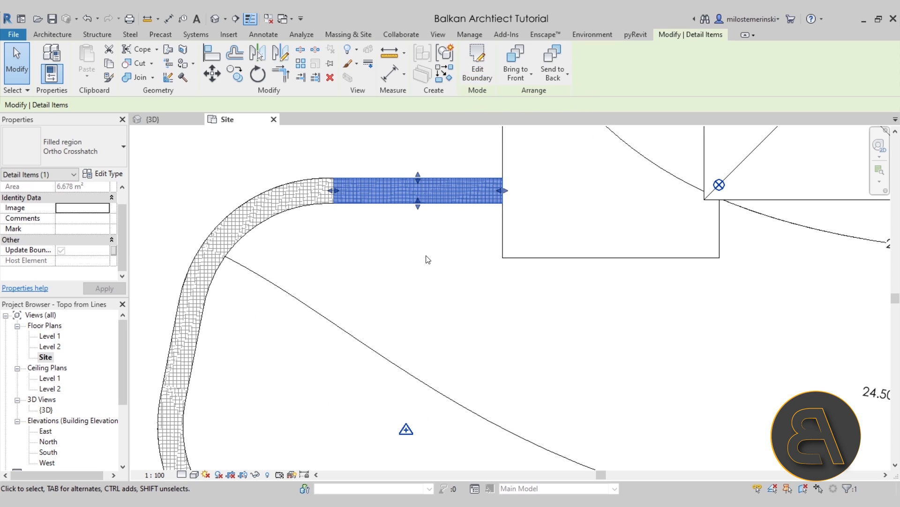
pyautogui.moveTo(385, 263)
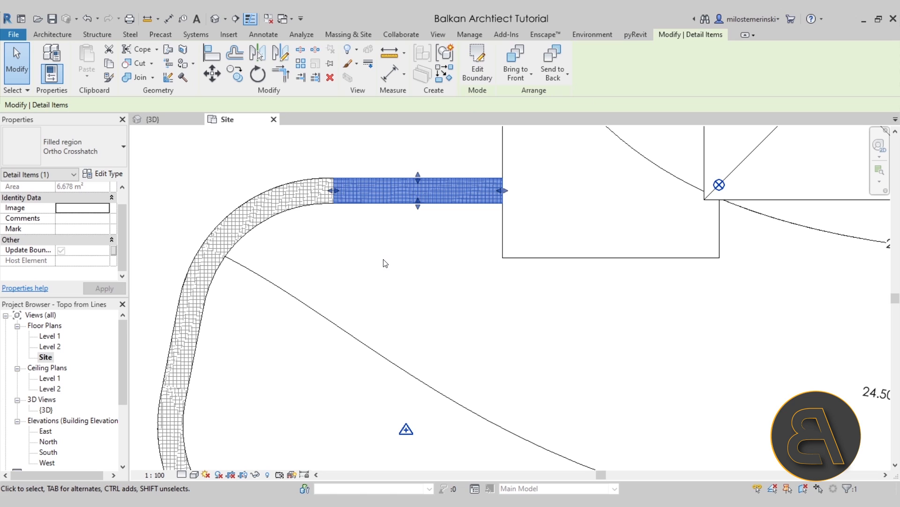
pyautogui.moveTo(451, 283)
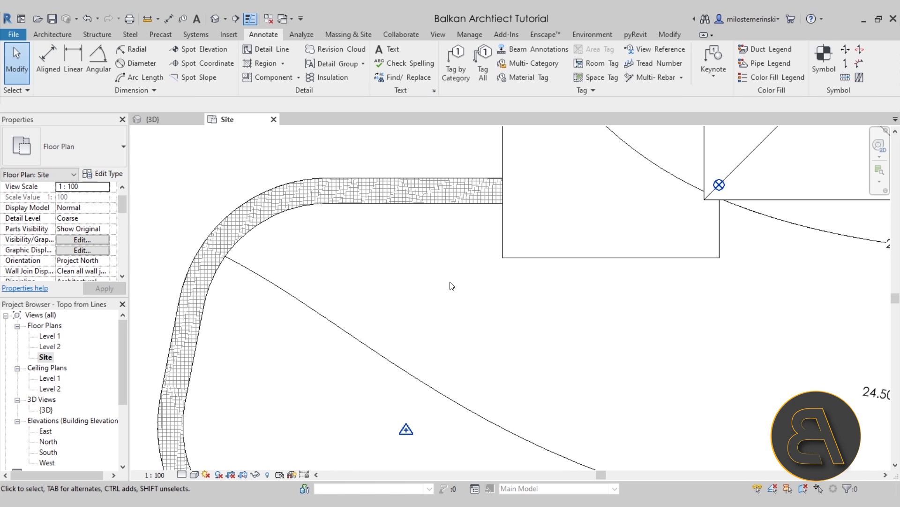
# Step: Outline the selected ramp floor as a 55.883 m² Generic 300mm filled region
pyautogui.click(402, 207)
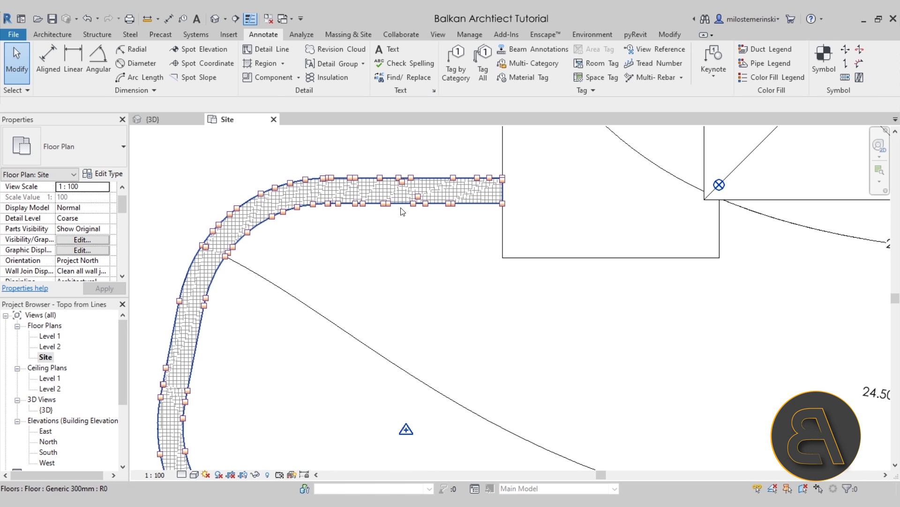
pyautogui.click(402, 195)
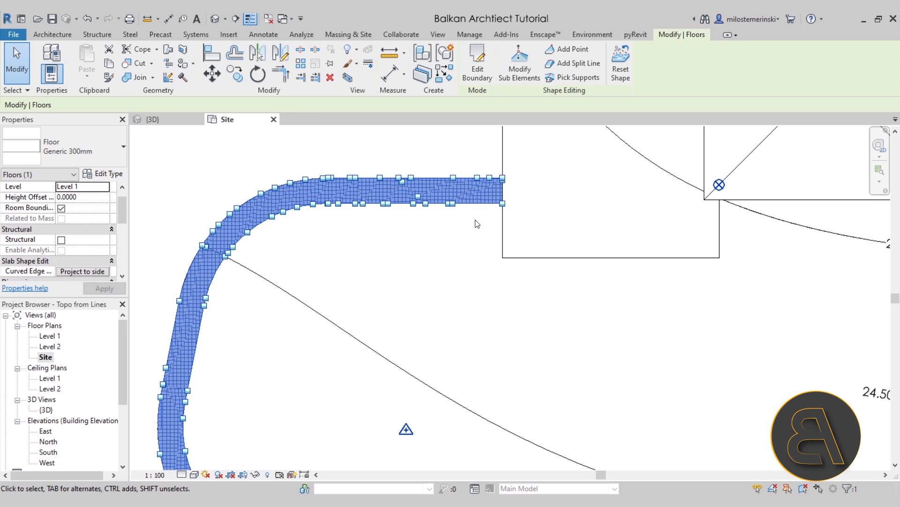
pyautogui.click(591, 34)
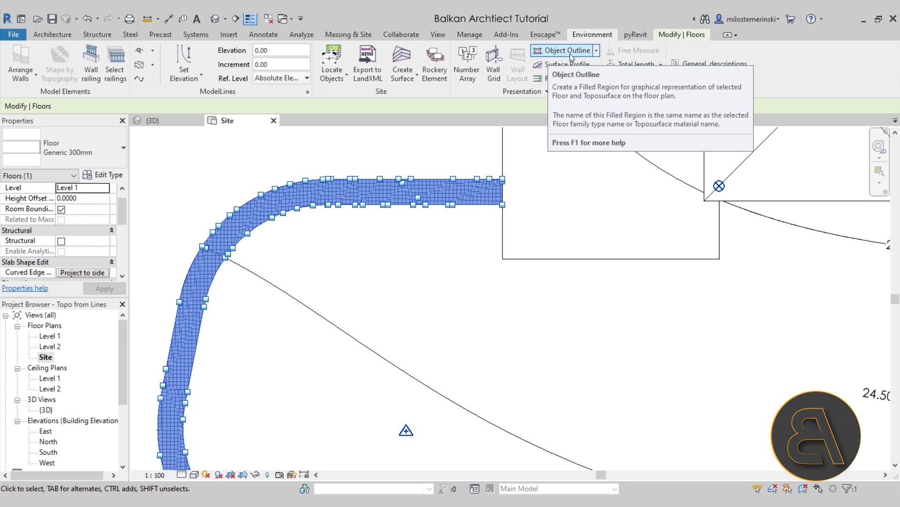
pyautogui.moveTo(614, 146)
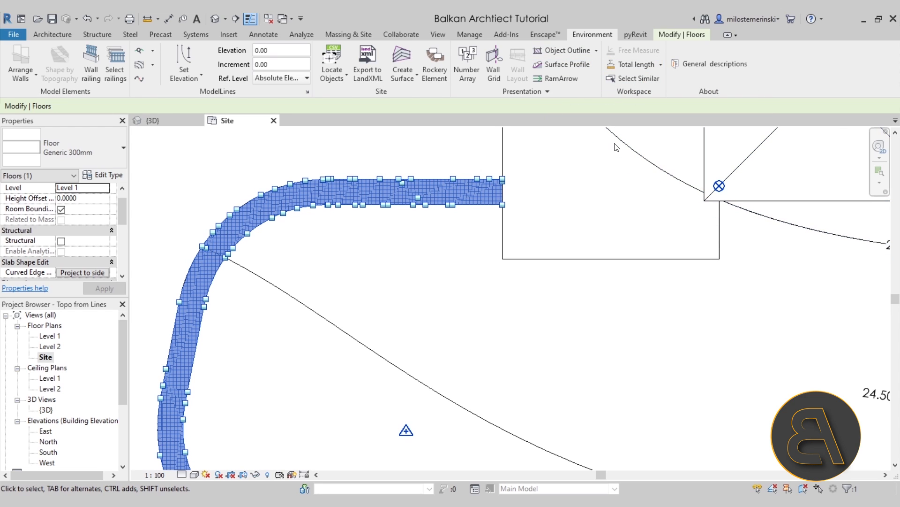
pyautogui.moveTo(621, 235)
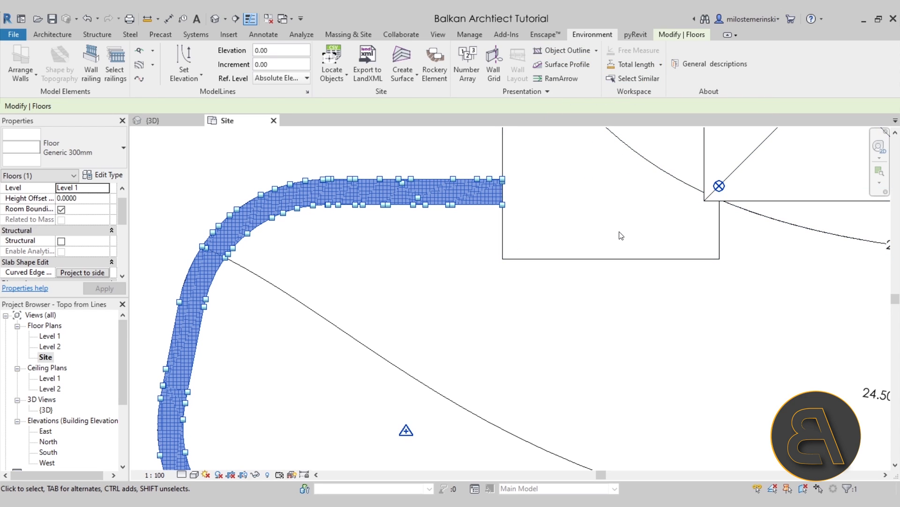
pyautogui.moveTo(552, 93)
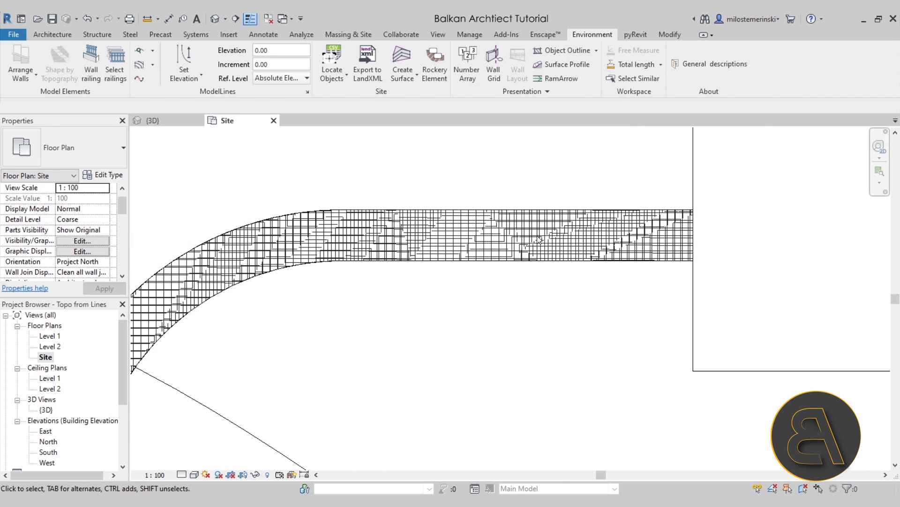
pyautogui.click(539, 240)
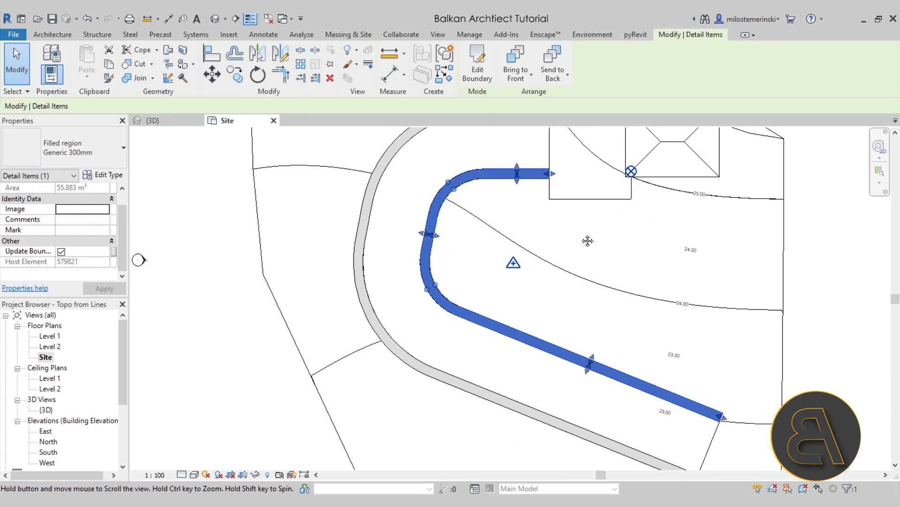
# Step: Tick Masking in the Generic 300mm filled region type properties
pyautogui.moveTo(588, 240); pyautogui.dragTo(608, 385)
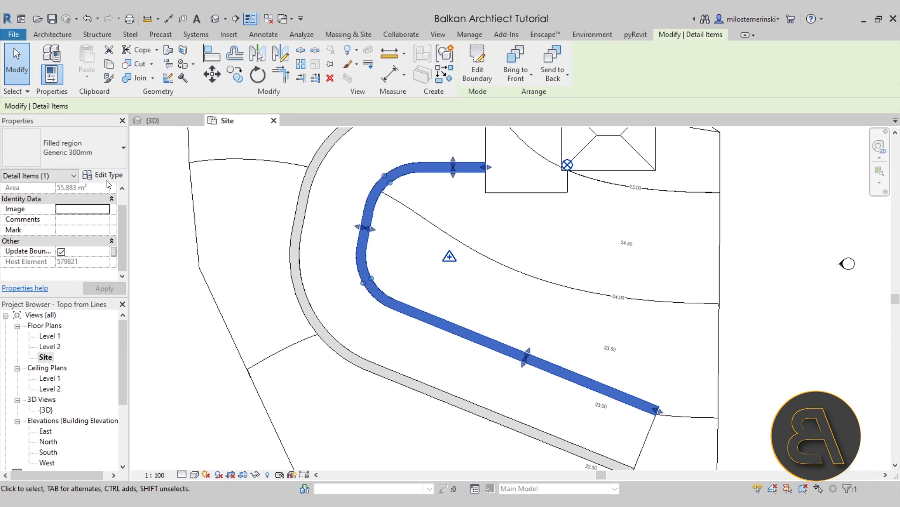
pyautogui.click(104, 175)
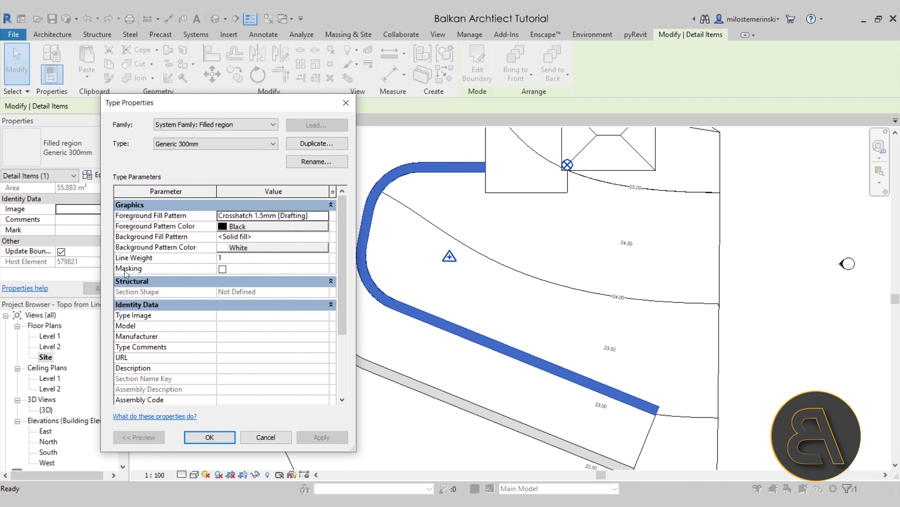
pyautogui.click(223, 268)
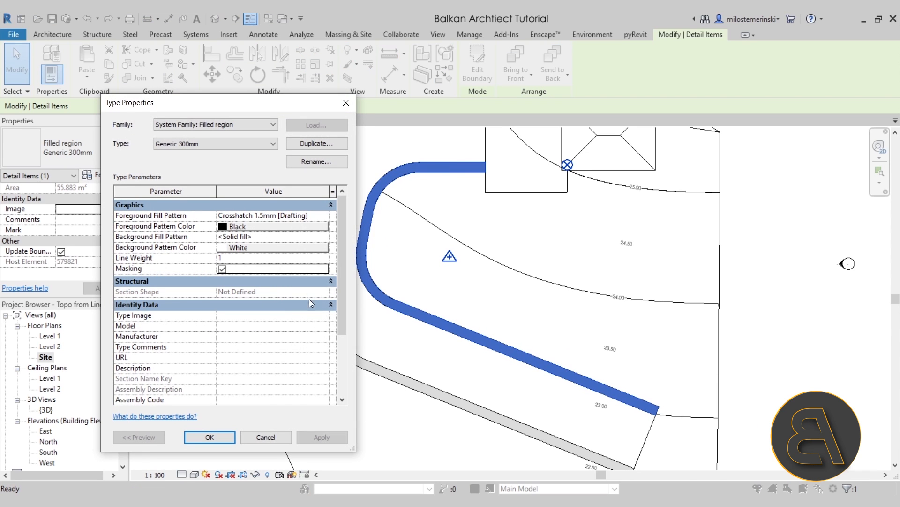
pyautogui.click(209, 437)
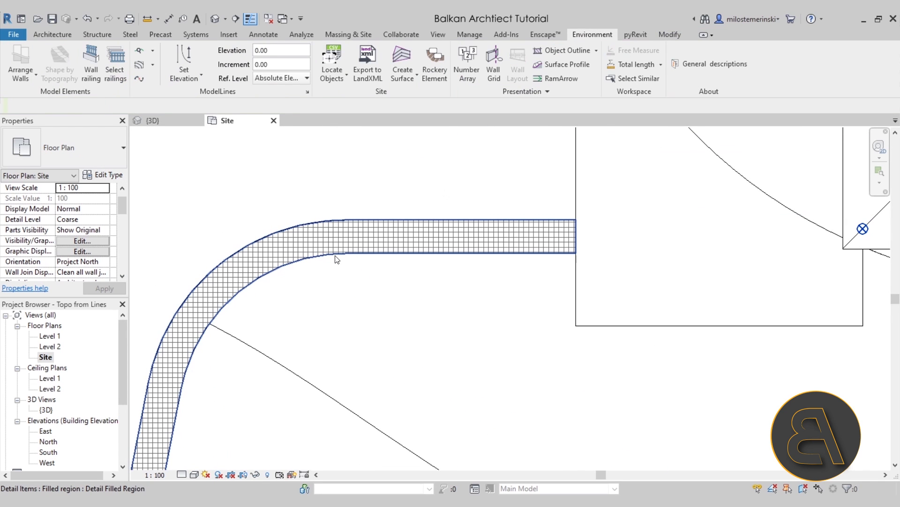
pyautogui.moveTo(337, 259)
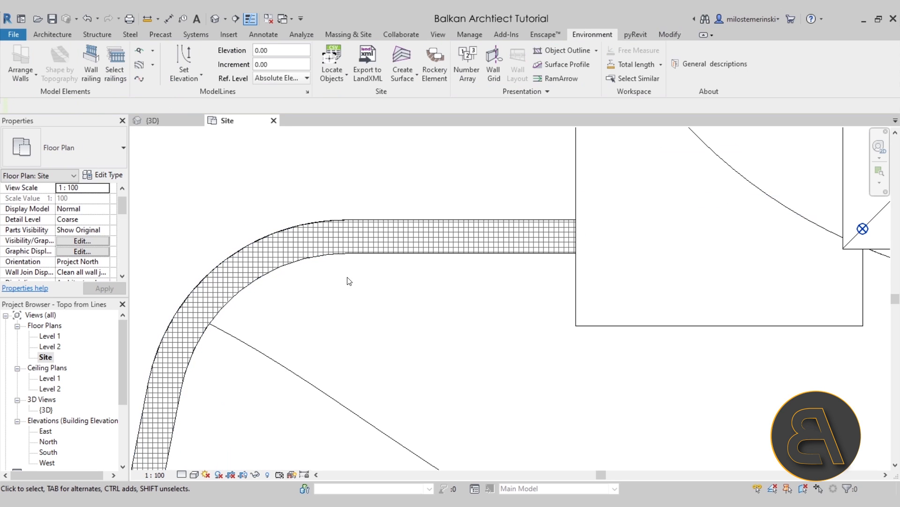
pyautogui.moveTo(355, 258)
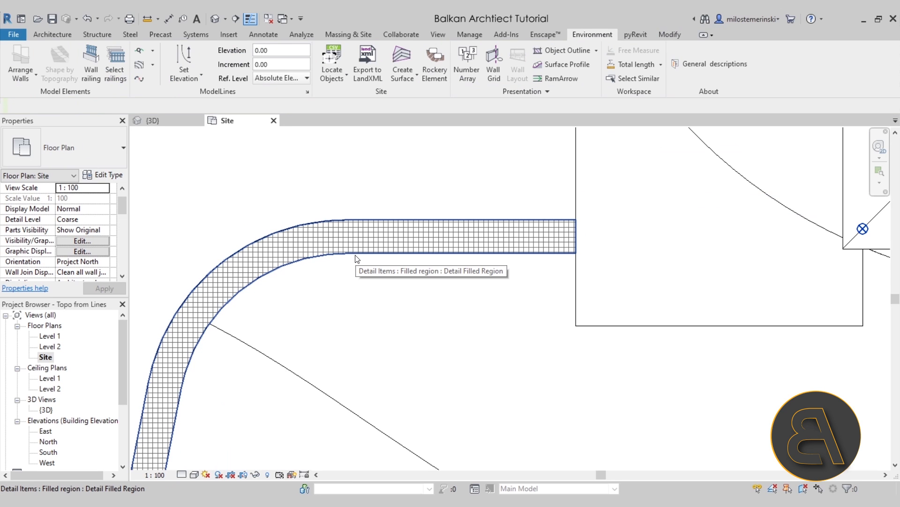
# Step: Untick Masking on the Generic 300mm filled region type
pyautogui.click(52, 35)
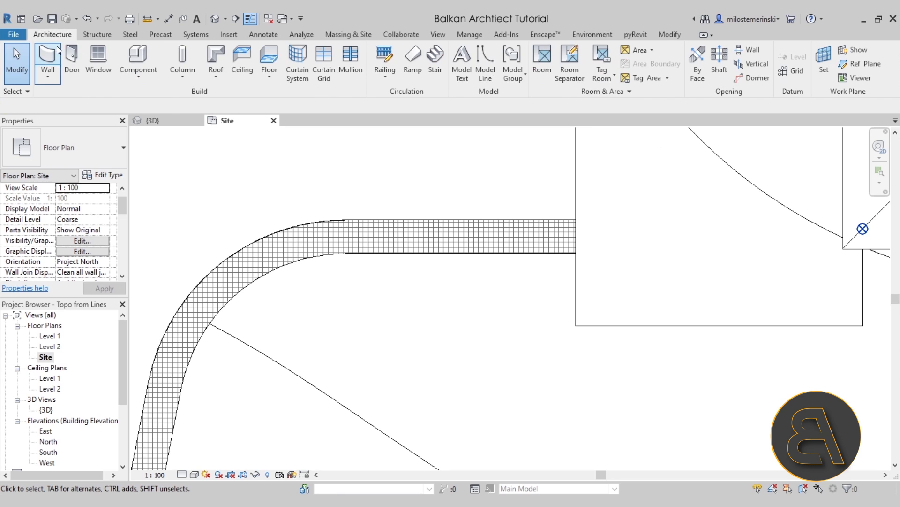
pyautogui.click(138, 60)
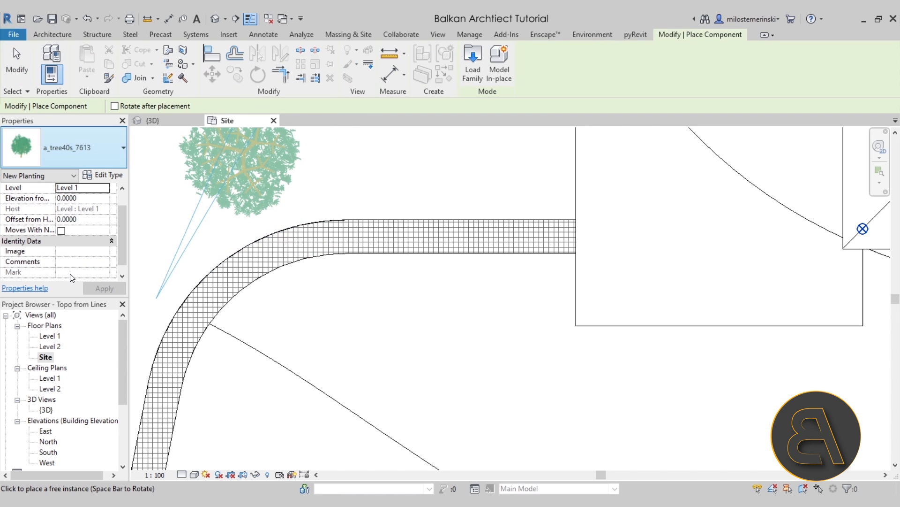
pyautogui.click(121, 147)
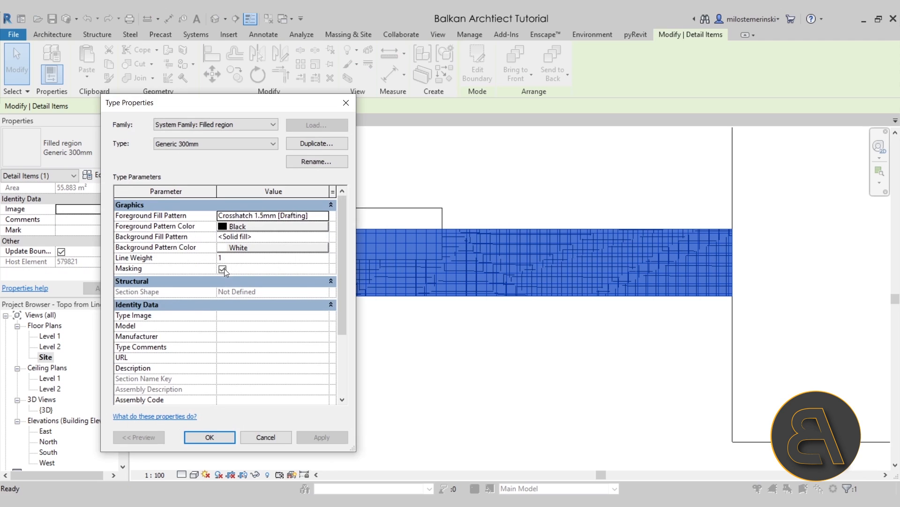
pyautogui.click(221, 269)
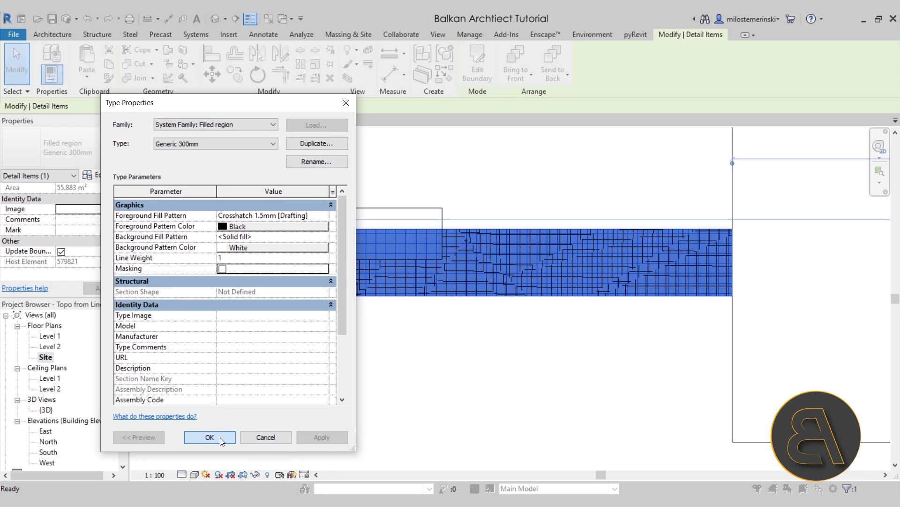
pyautogui.click(209, 437)
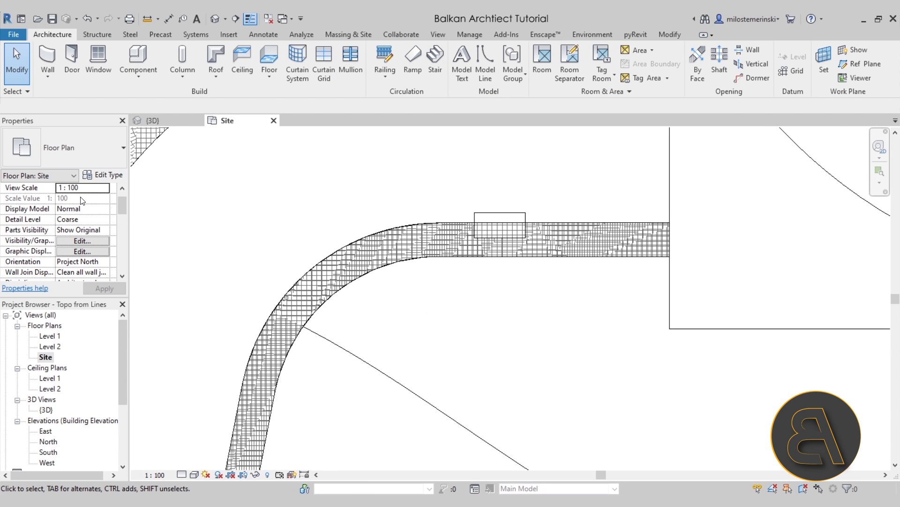
pyautogui.moveTo(67, 246)
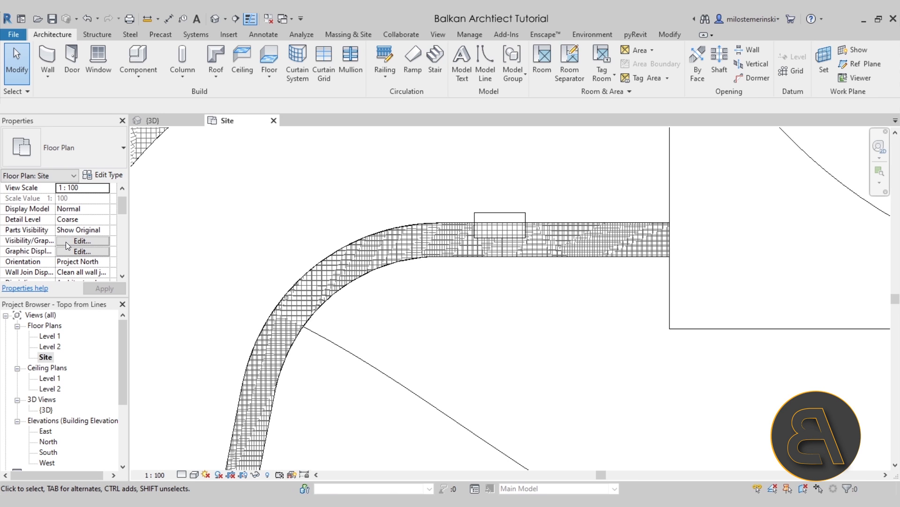
# Step: Set Floors projection surface patterns to Hidden in the Site plan's visibility settings
pyautogui.click(81, 240)
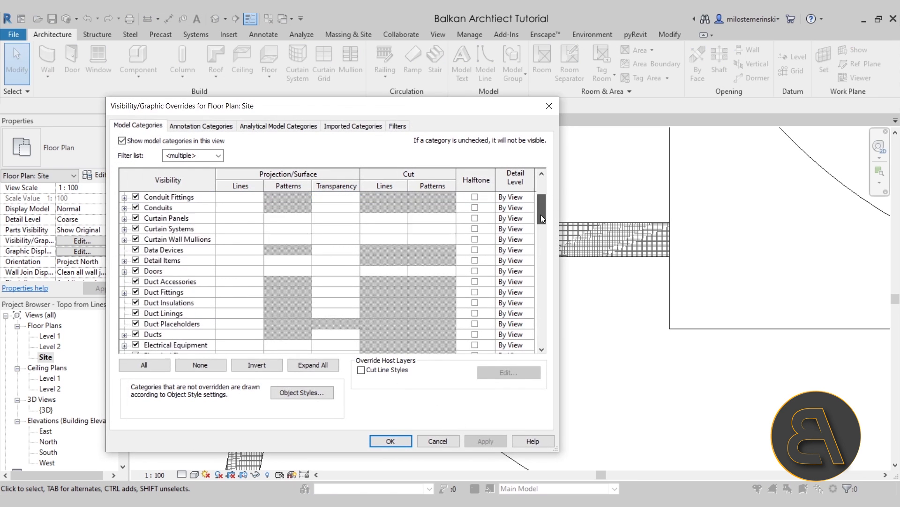
pyautogui.scroll(-3)
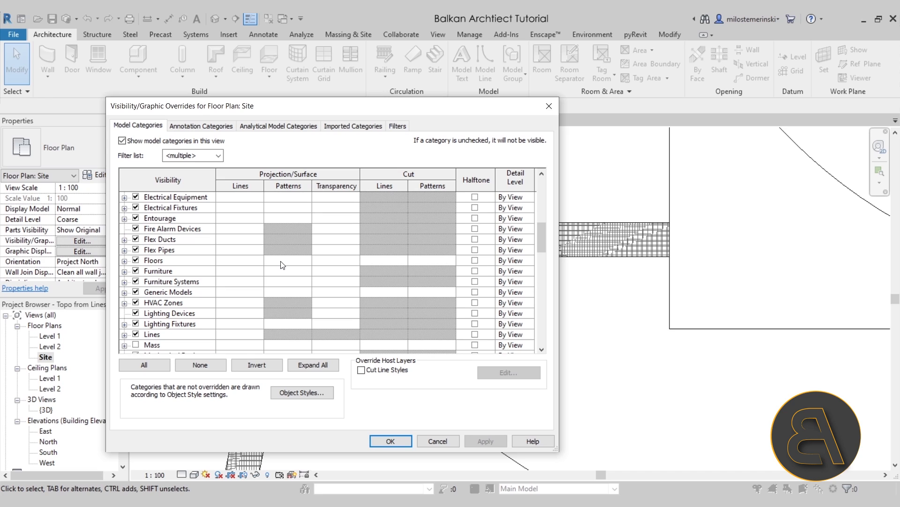
pyautogui.click(287, 259)
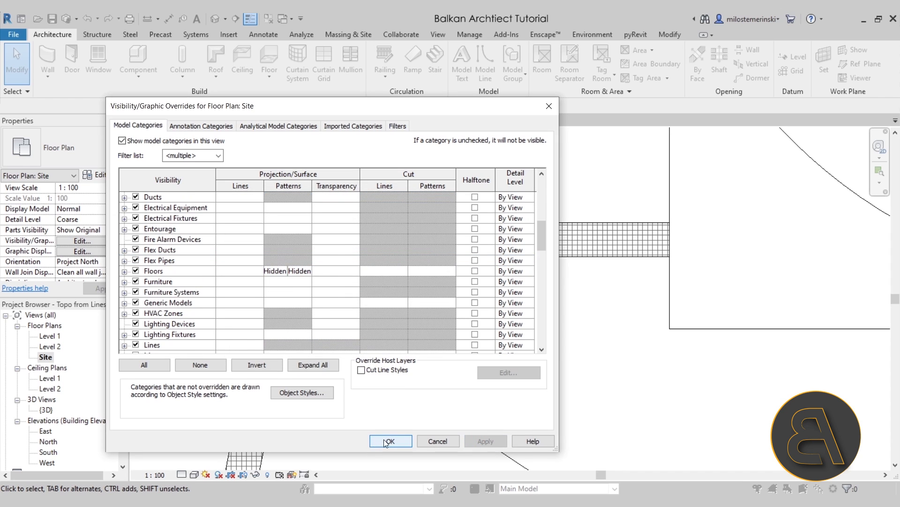
pyautogui.click(391, 441)
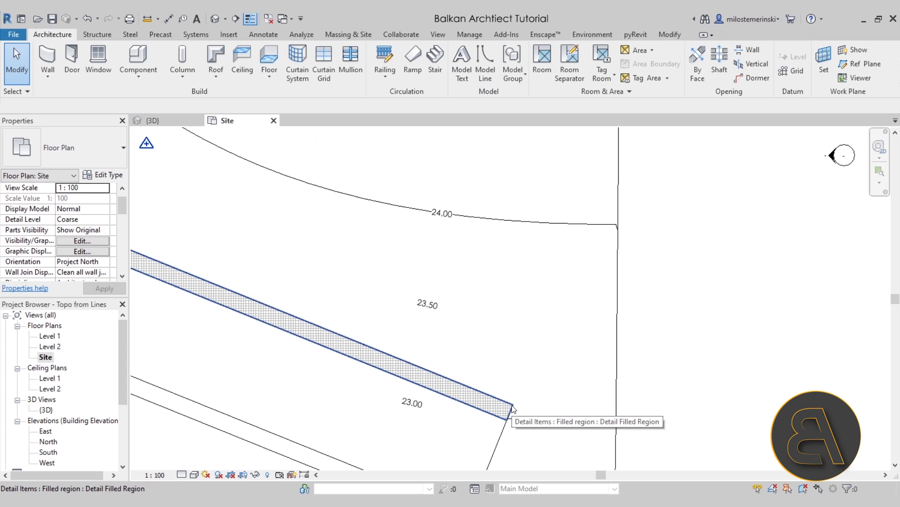
# Step: Select the path floor beneath the filled region and start editing it
pyautogui.click(505, 407)
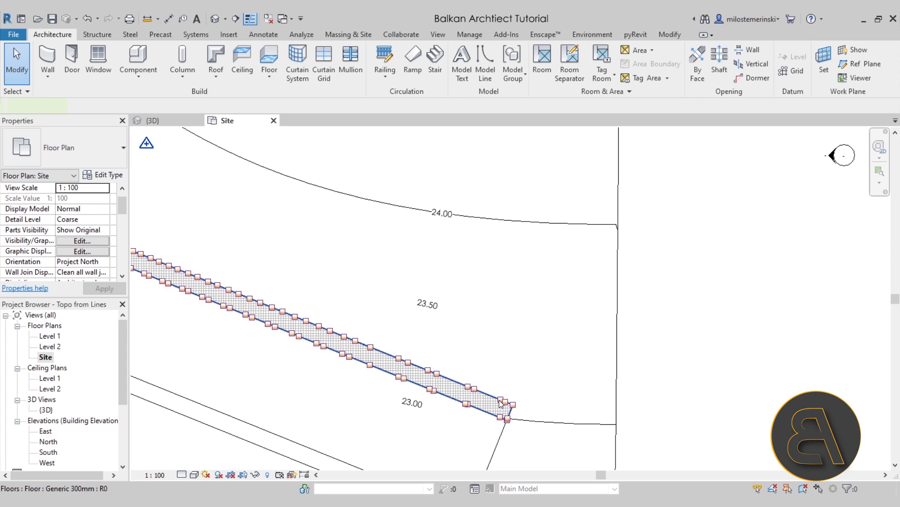
pyautogui.click(503, 403)
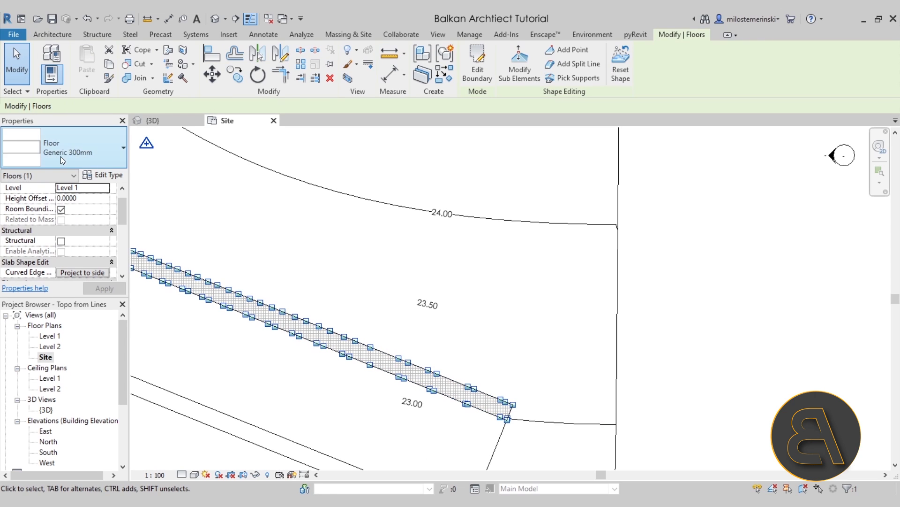
pyautogui.click(477, 63)
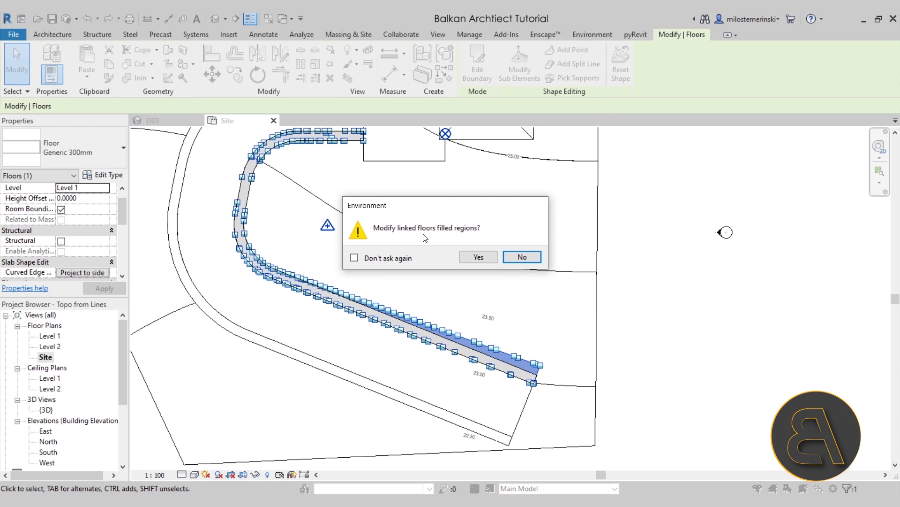
pyautogui.moveTo(480, 241)
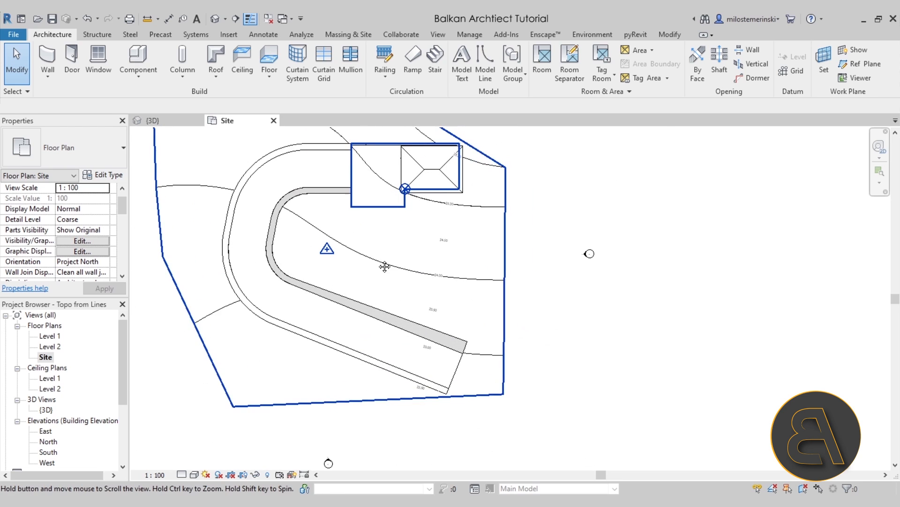
pyautogui.moveTo(310, 193)
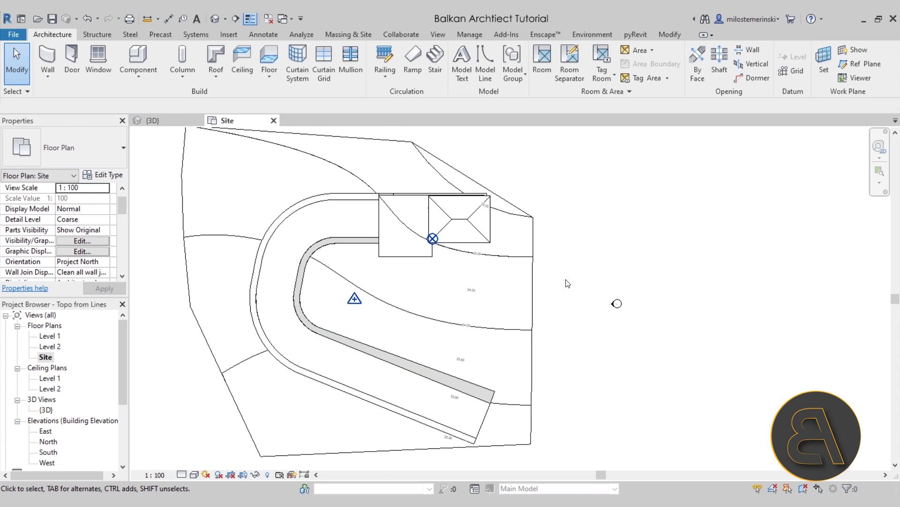
pyautogui.moveTo(552, 354)
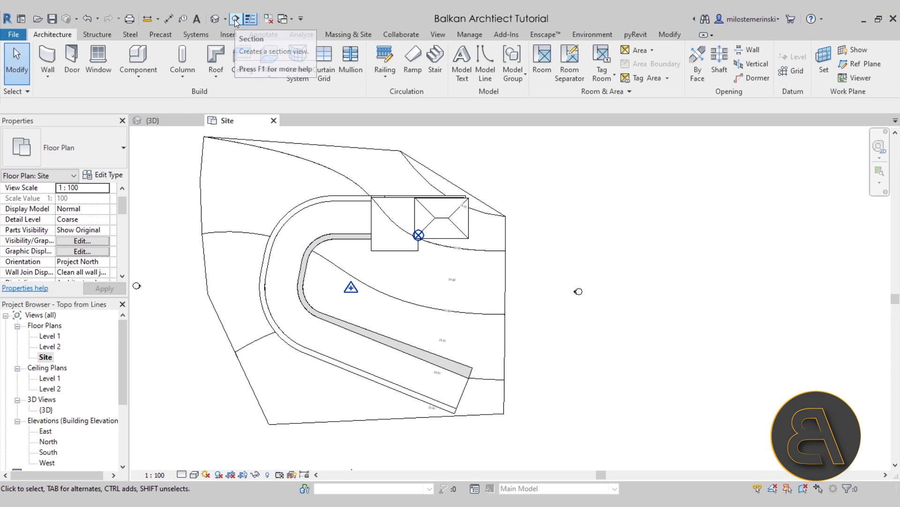
# Step: Start the Section tool to cut through the path
pyautogui.click(236, 18)
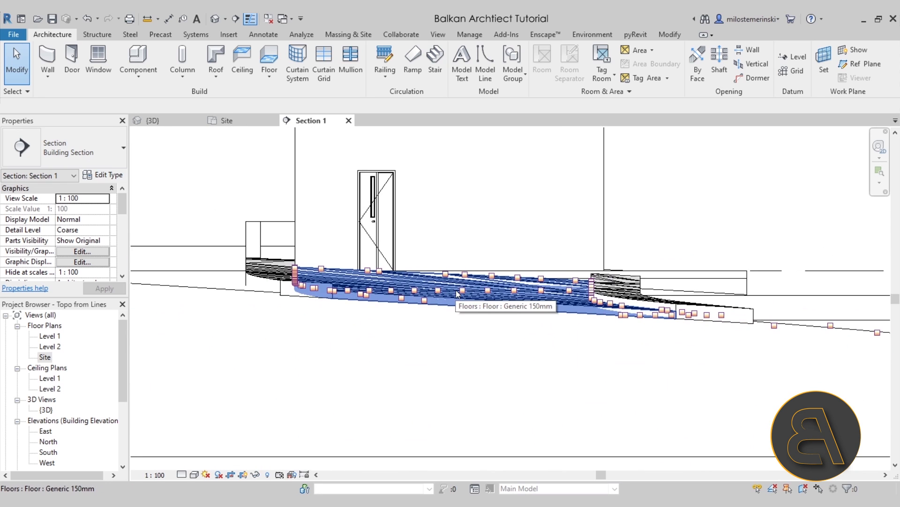
# Step: Turn off Floors' Interior Edges in Section 1's Visibility/Graphics settings
pyautogui.click(81, 252)
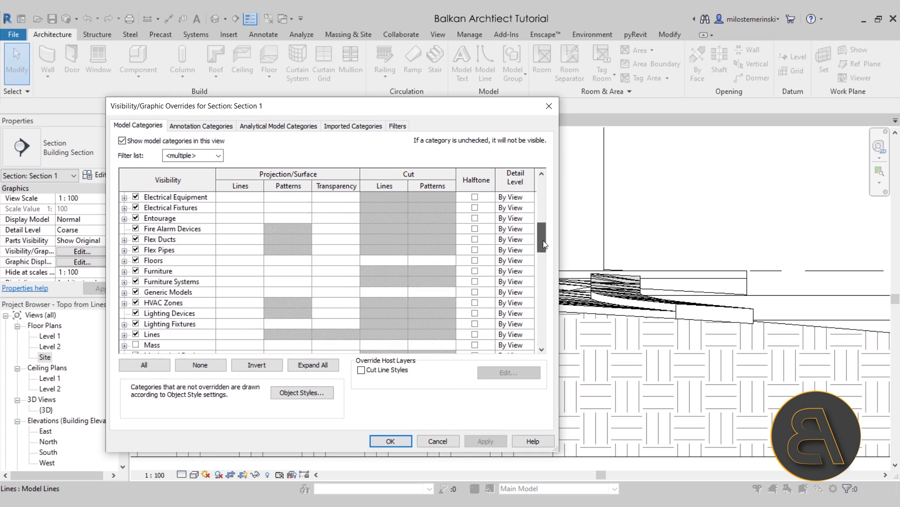
pyautogui.scroll(-3)
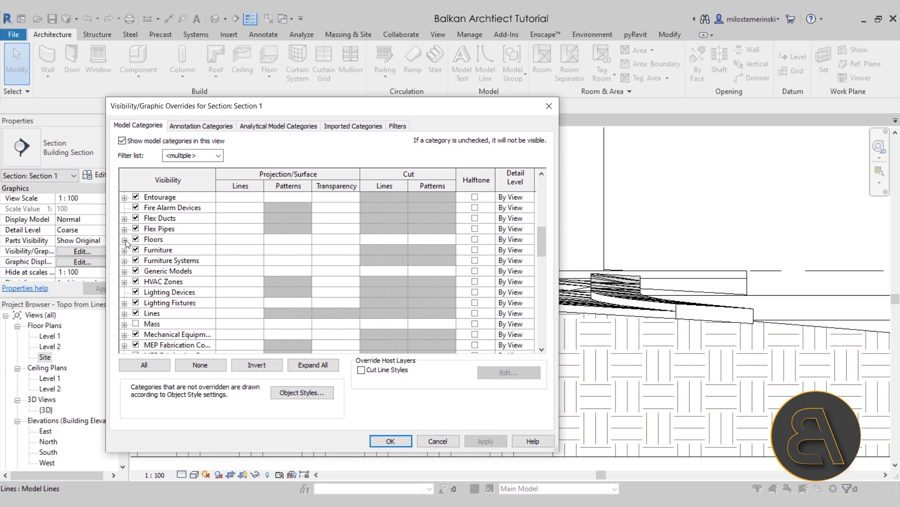
pyautogui.click(124, 238)
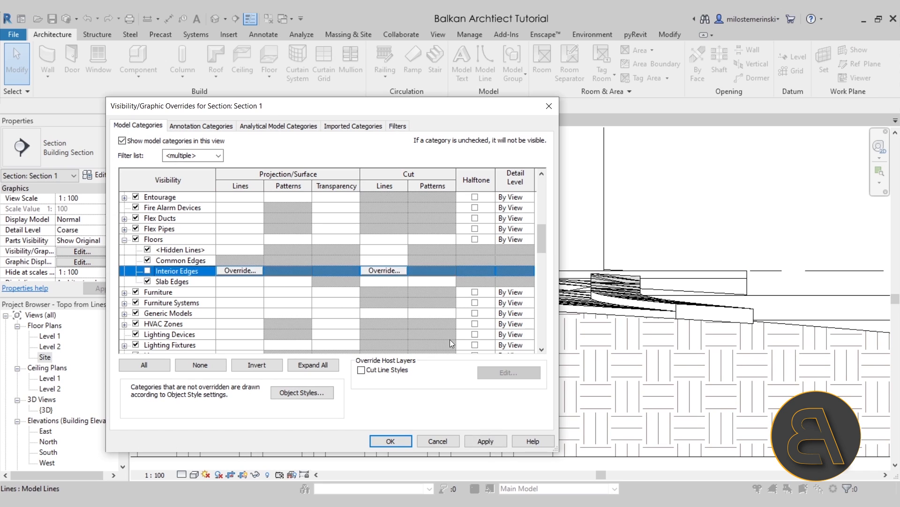
pyautogui.click(389, 440)
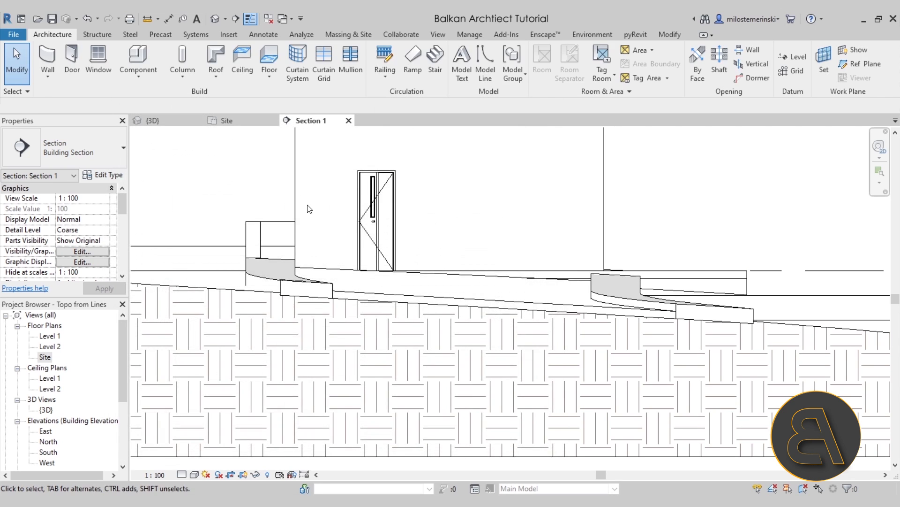
pyautogui.scroll(-3)
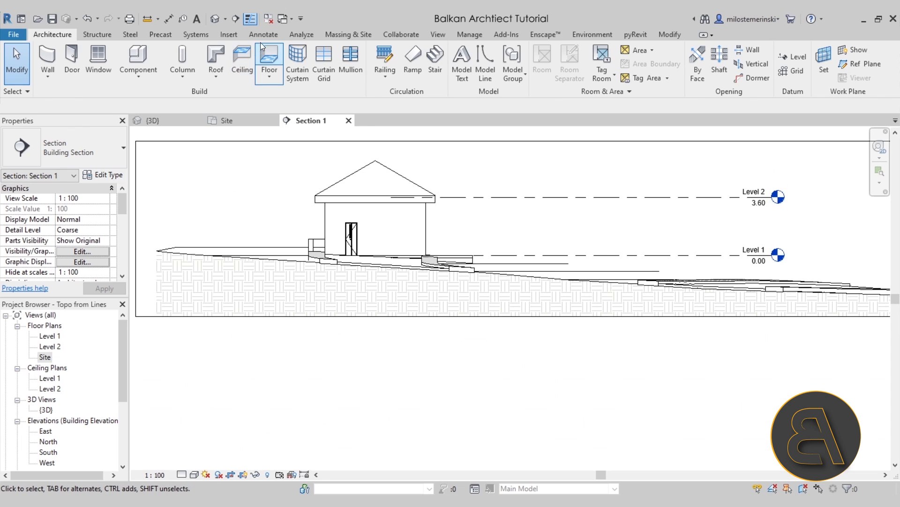
pyautogui.click(263, 34)
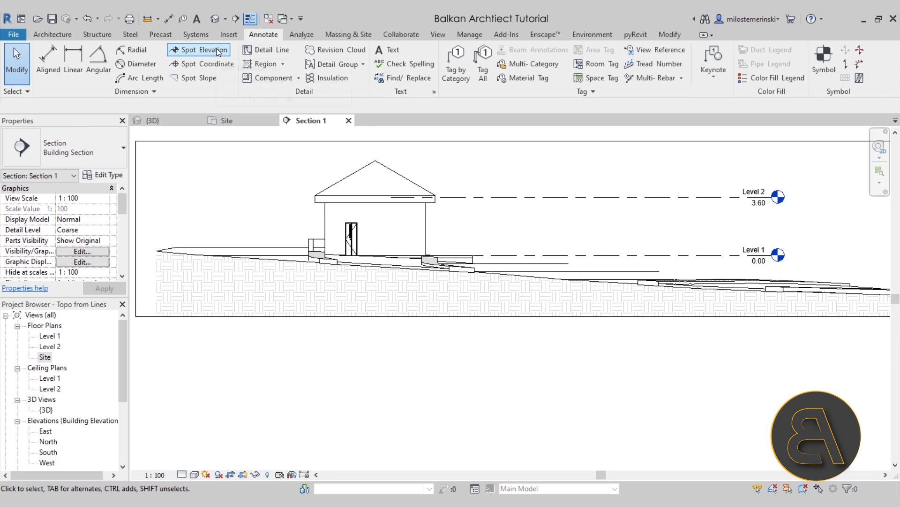
# Step: Place a 5.28 spot elevation at the roof ridge in Section 1
pyautogui.click(198, 50)
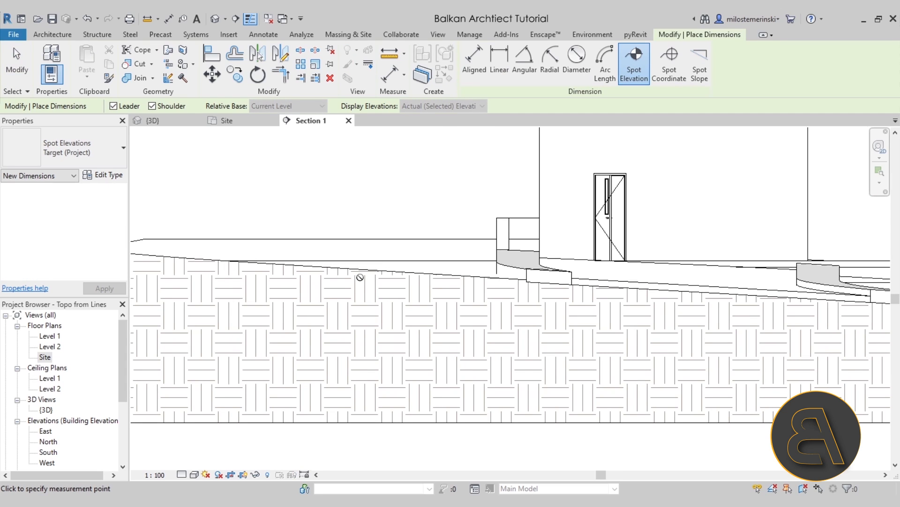
pyautogui.moveTo(361, 172)
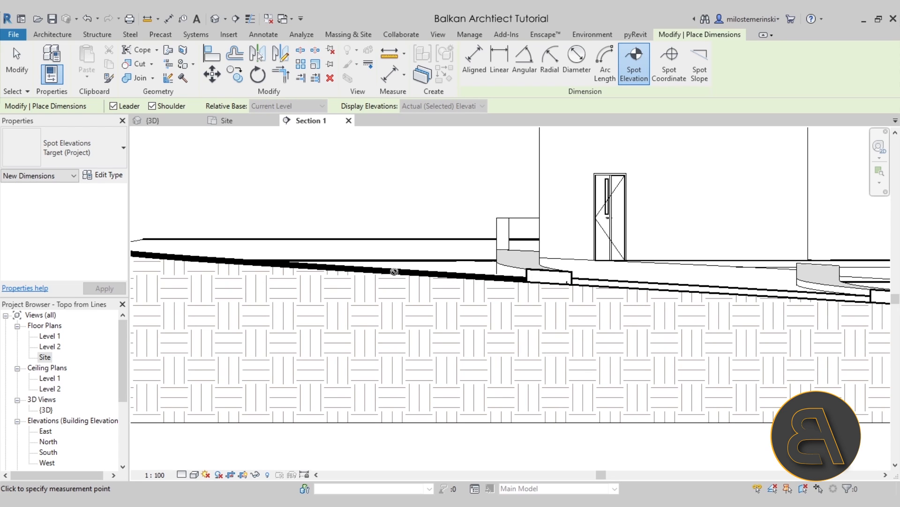
pyautogui.moveTo(305, 305)
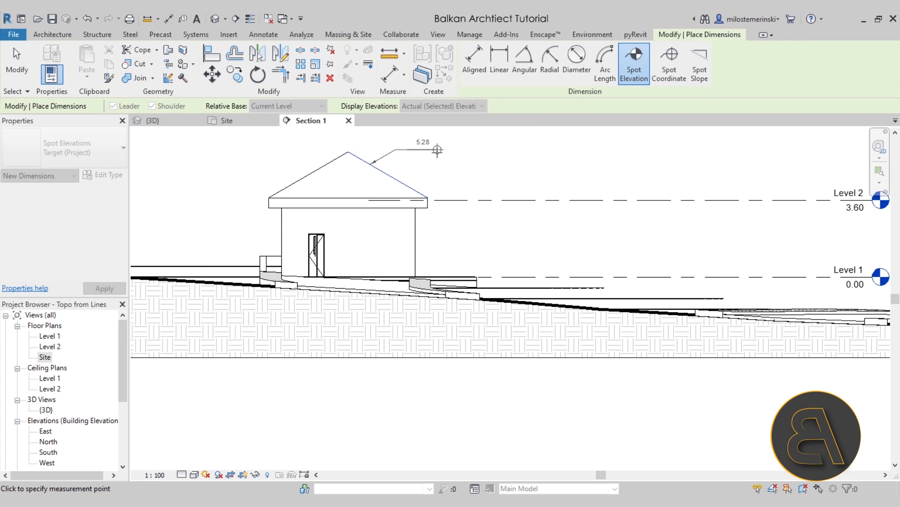
pyautogui.click(556, 187)
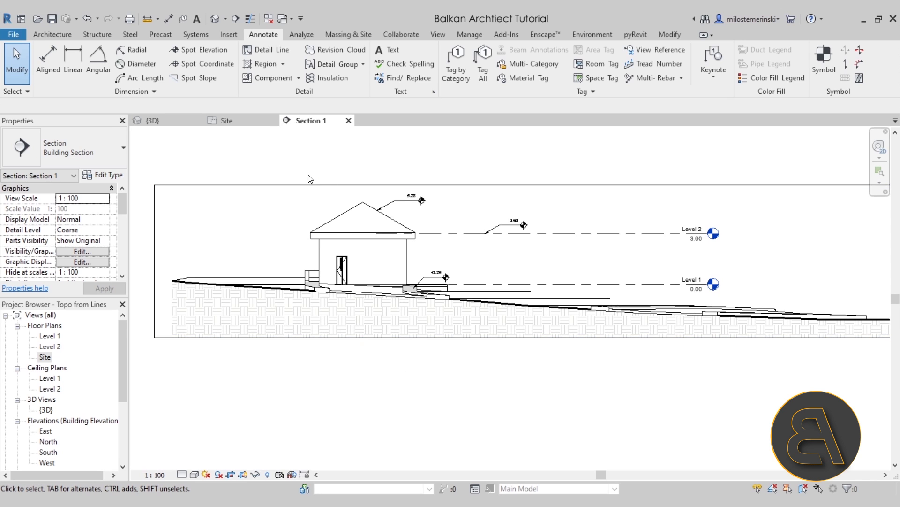
pyautogui.moveTo(269, 50)
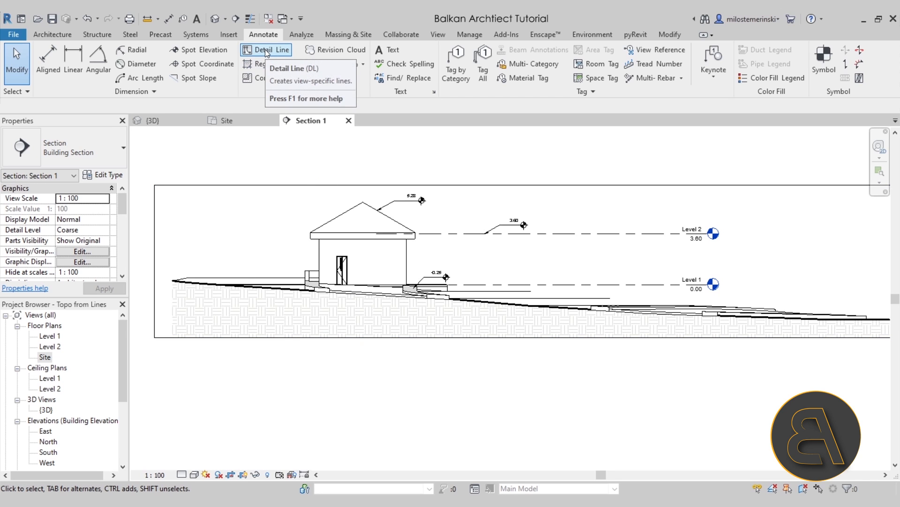
# Step: Draw a detail line along the ground at the path's left end, then select the toposurface
pyautogui.click(270, 50)
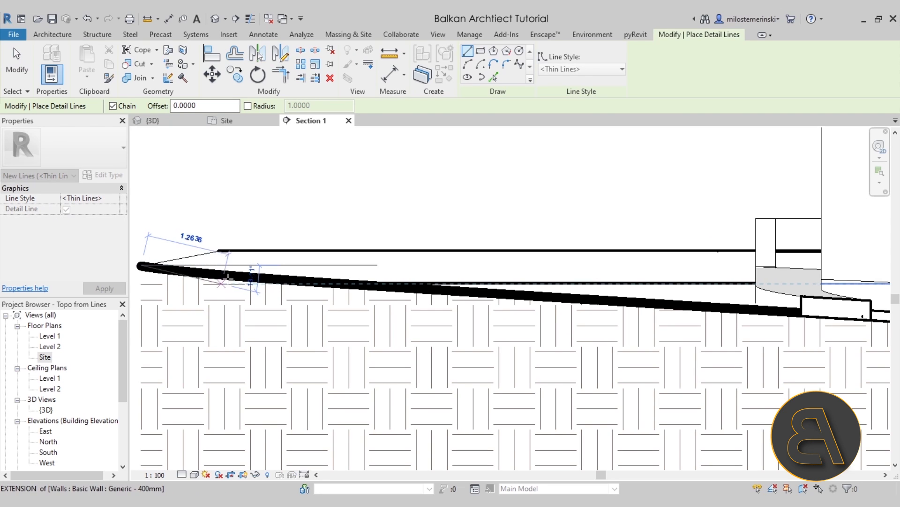
pyautogui.click(368, 279)
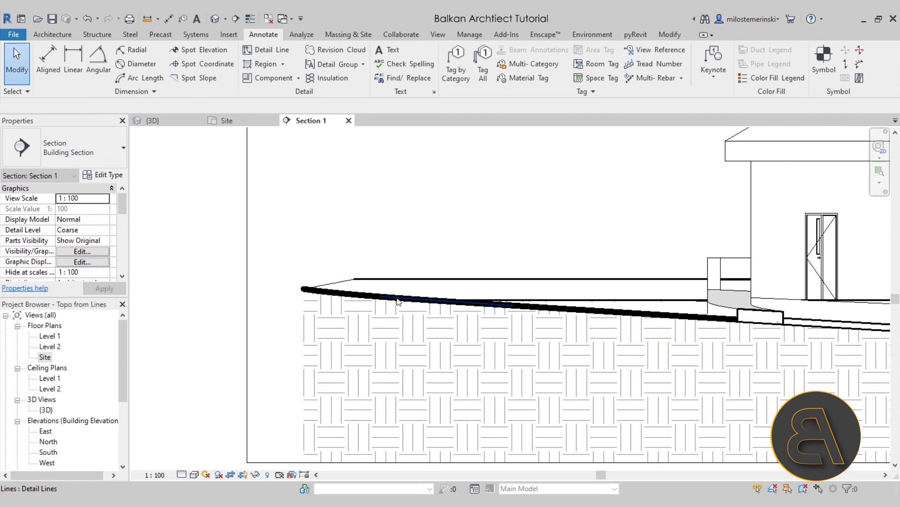
pyautogui.click(396, 299)
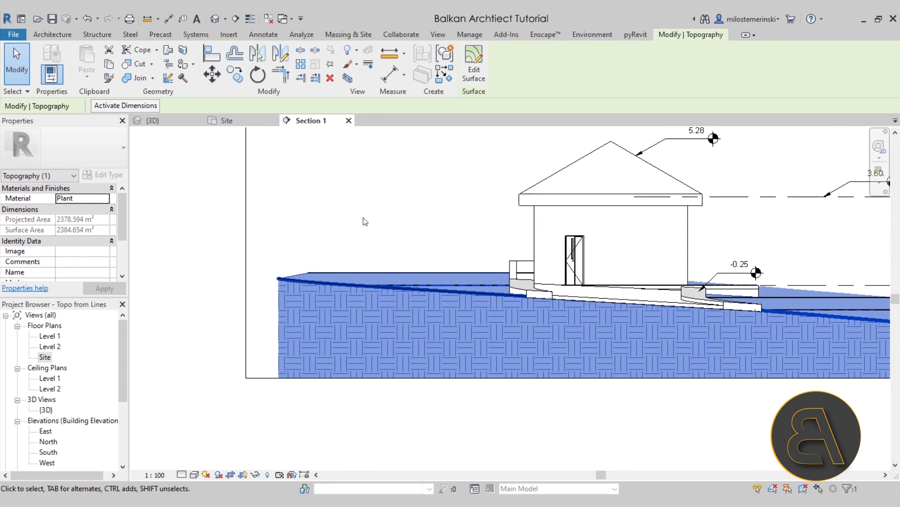
pyautogui.moveTo(478, 106)
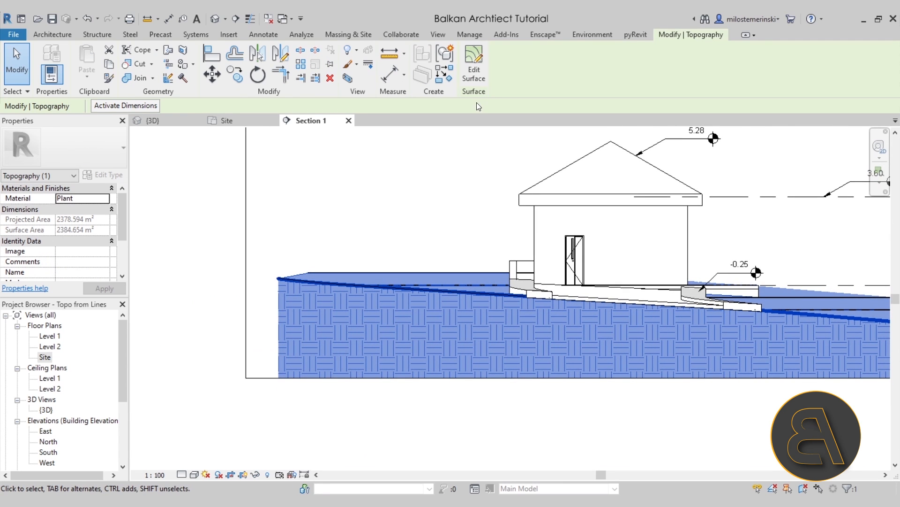
pyautogui.click(474, 63)
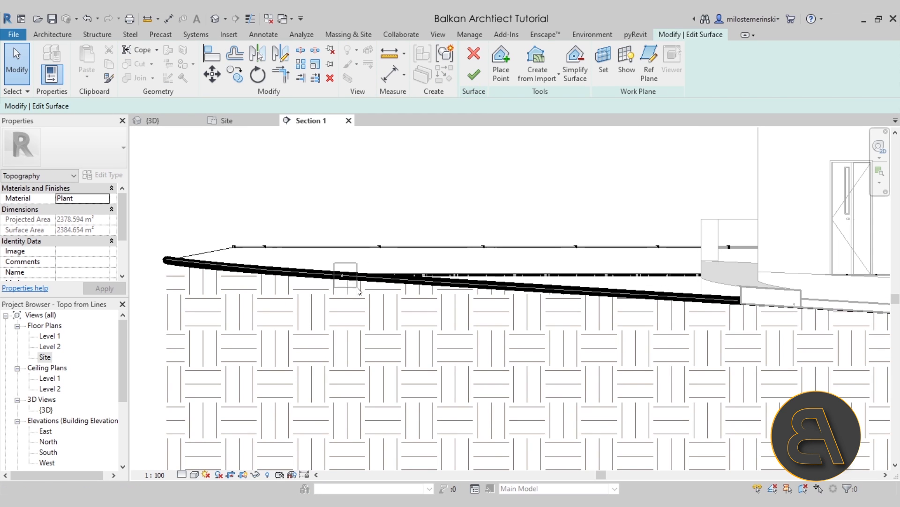
pyautogui.click(369, 234)
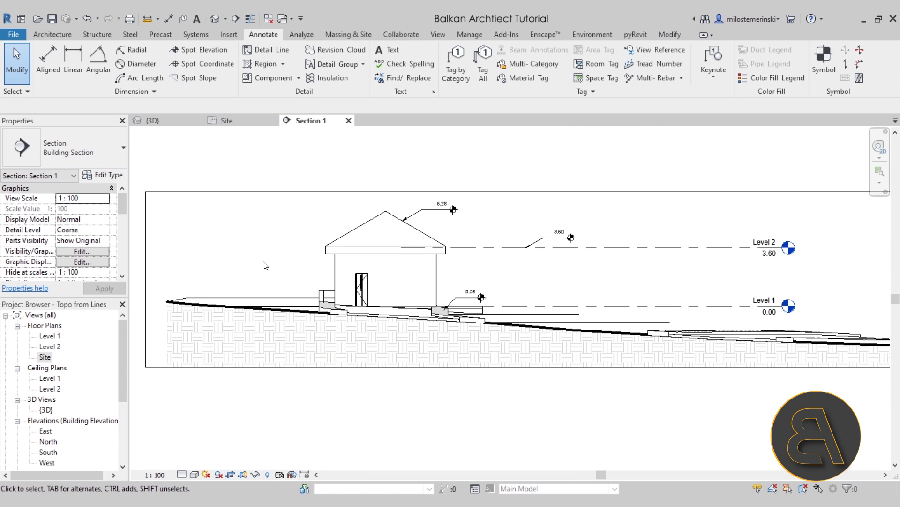
pyautogui.click(641, 337)
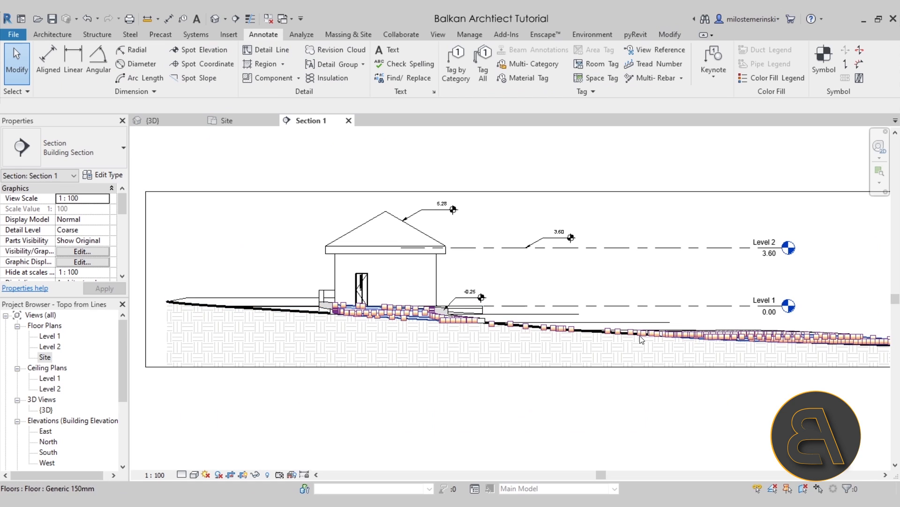
pyautogui.moveTo(581, 338)
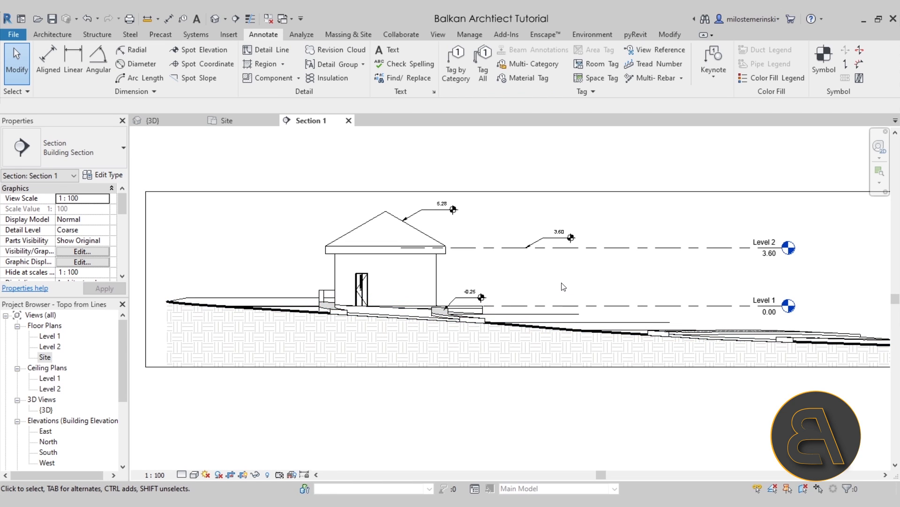
# Step: Add a <Wide Lines> surface profile to the terrain in Section 1
pyautogui.click(184, 302)
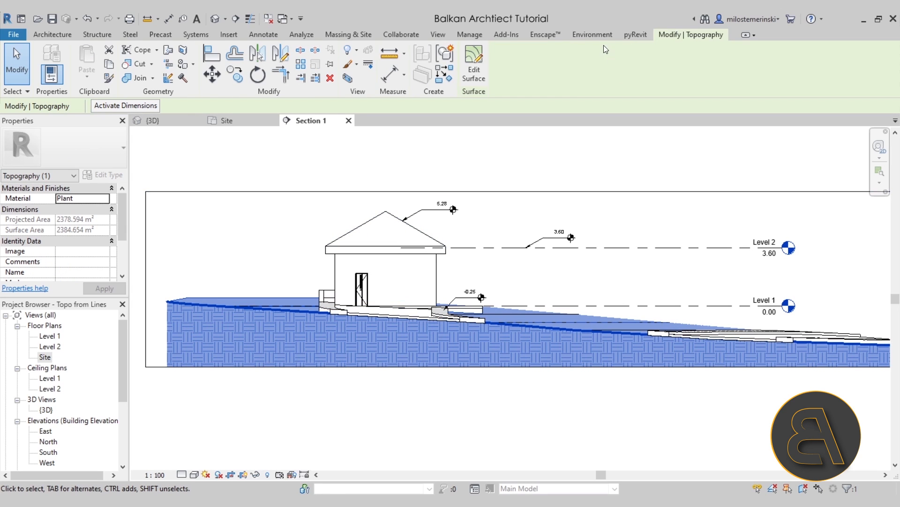
pyautogui.click(592, 34)
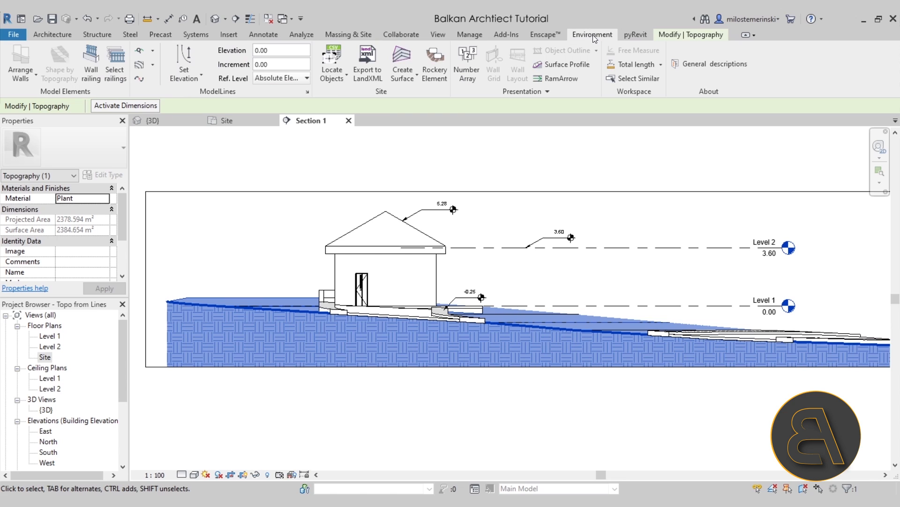
pyautogui.moveTo(561, 64)
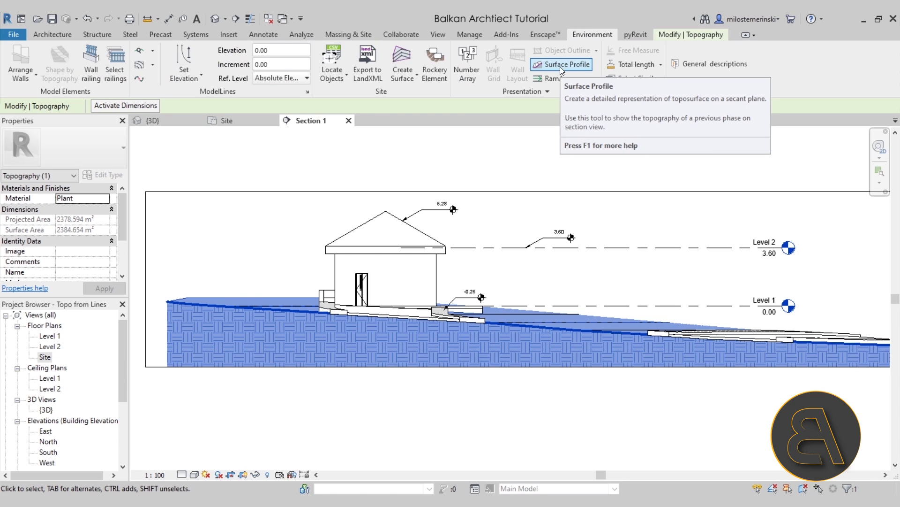
pyautogui.click(562, 64)
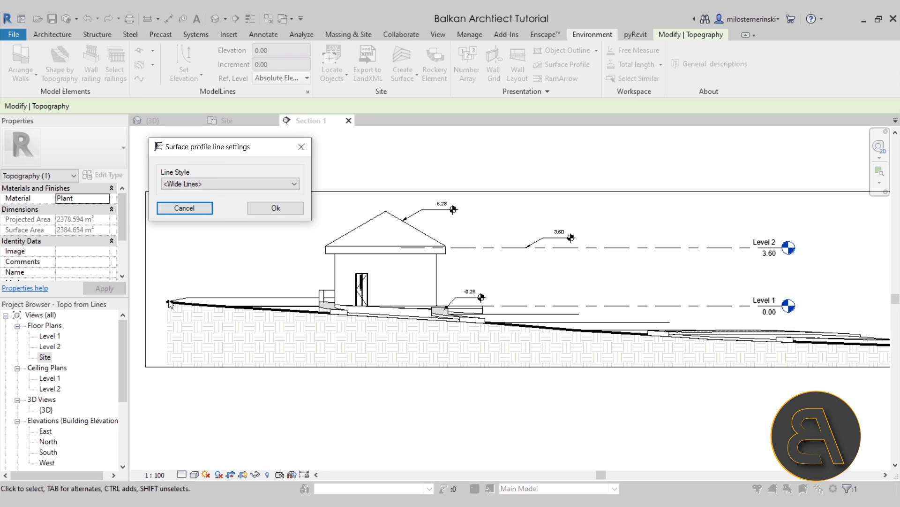
pyautogui.moveTo(555, 335)
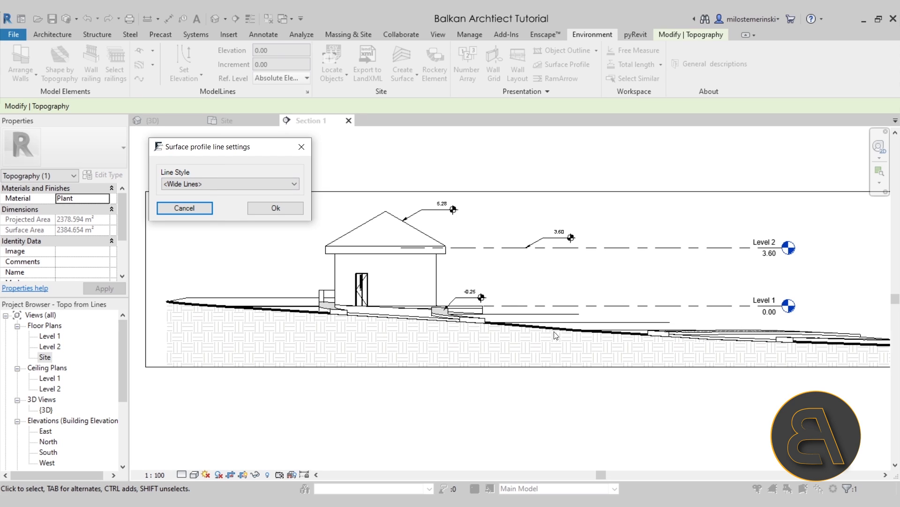
pyautogui.moveTo(226, 194)
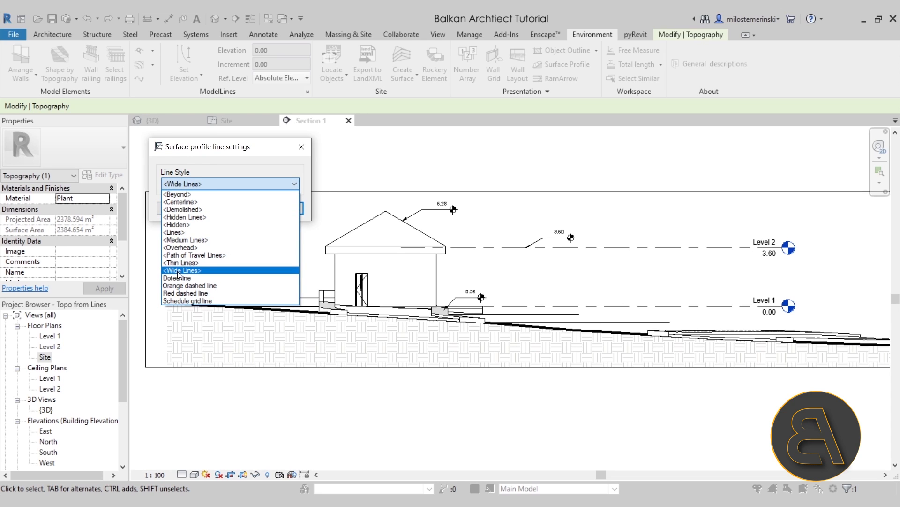
pyautogui.click(180, 270)
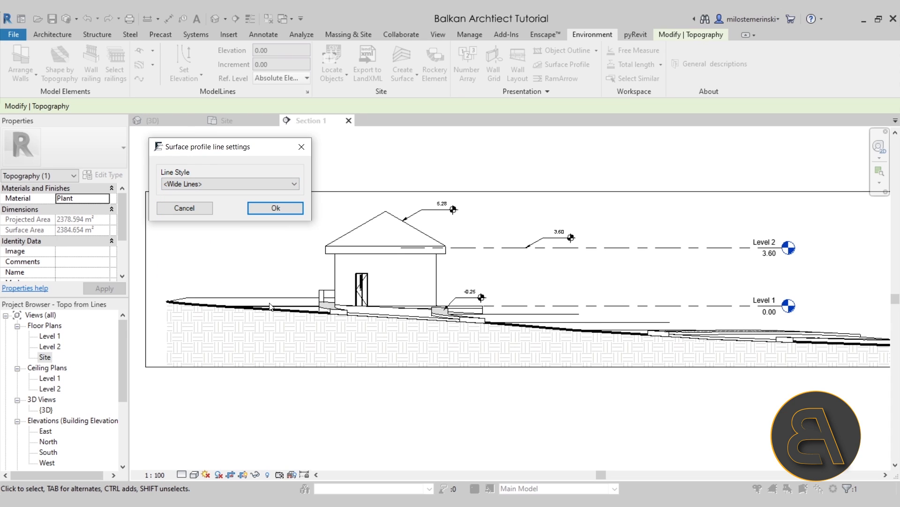
pyautogui.moveTo(282, 224)
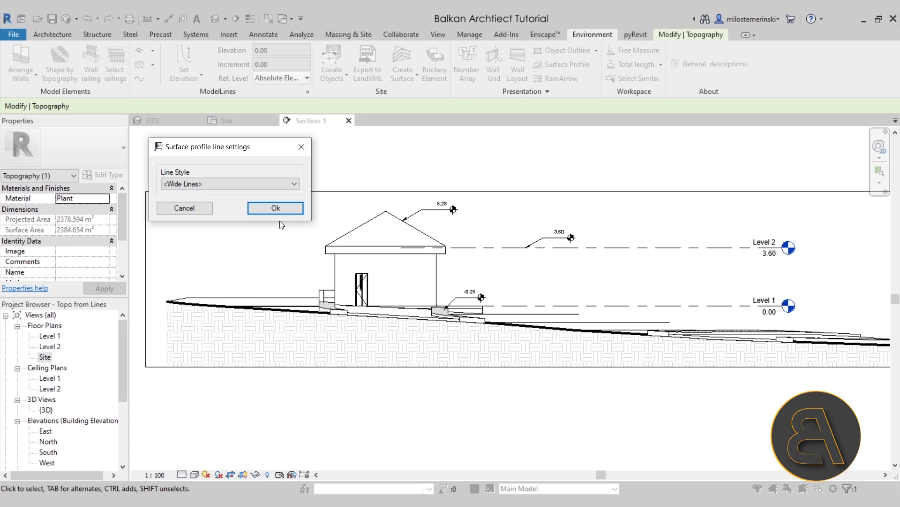
pyautogui.click(274, 208)
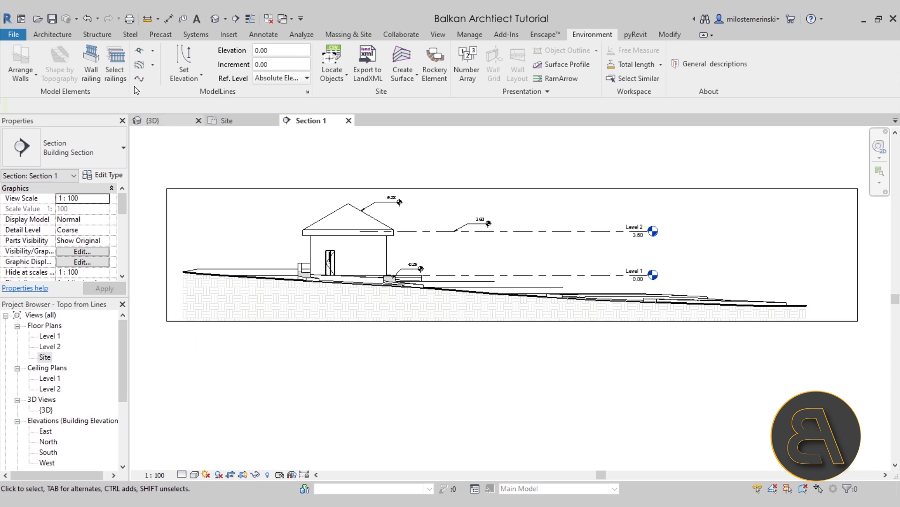
# Step: Place terrain spot elevations 0.09 at the path's left end and -1.26 down the slope
pyautogui.click(263, 34)
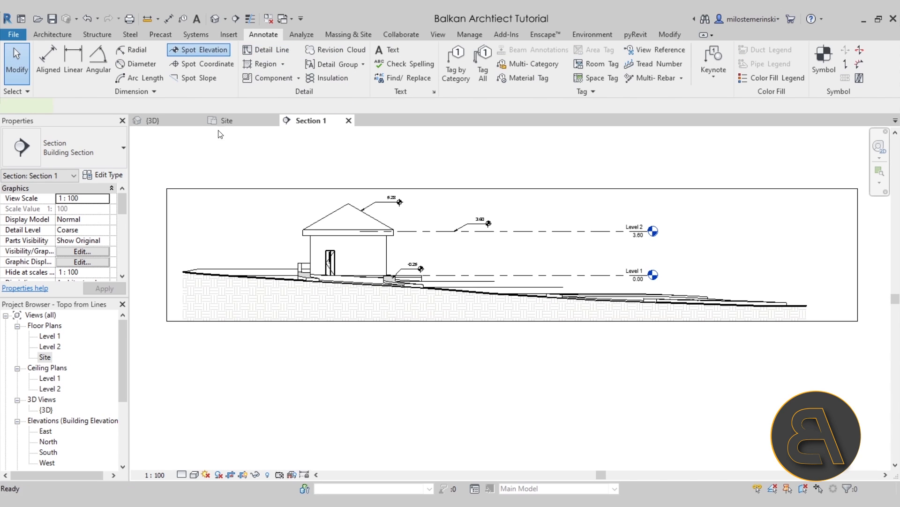
pyautogui.click(200, 50)
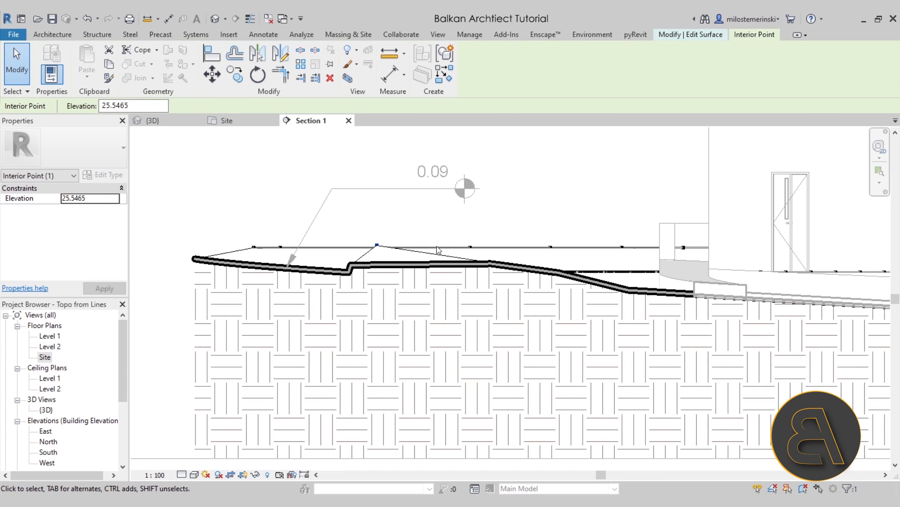
pyautogui.click(263, 34)
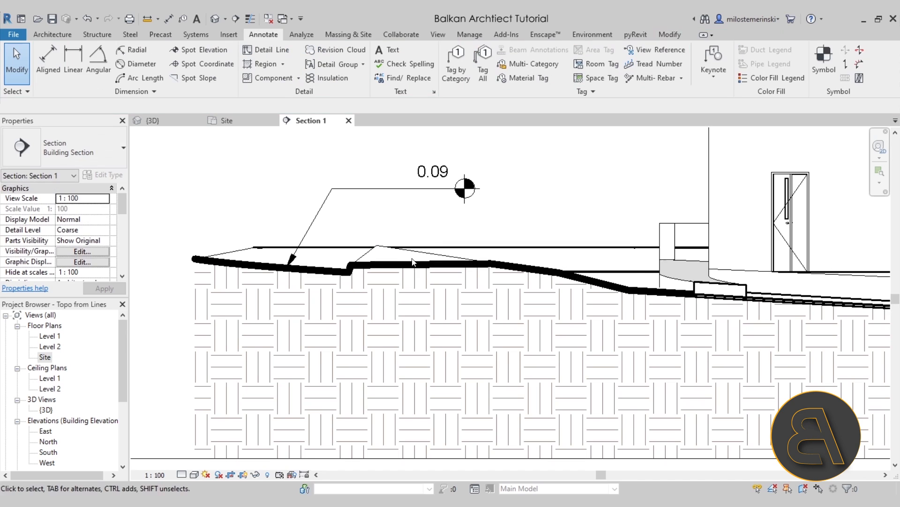
pyautogui.click(412, 263)
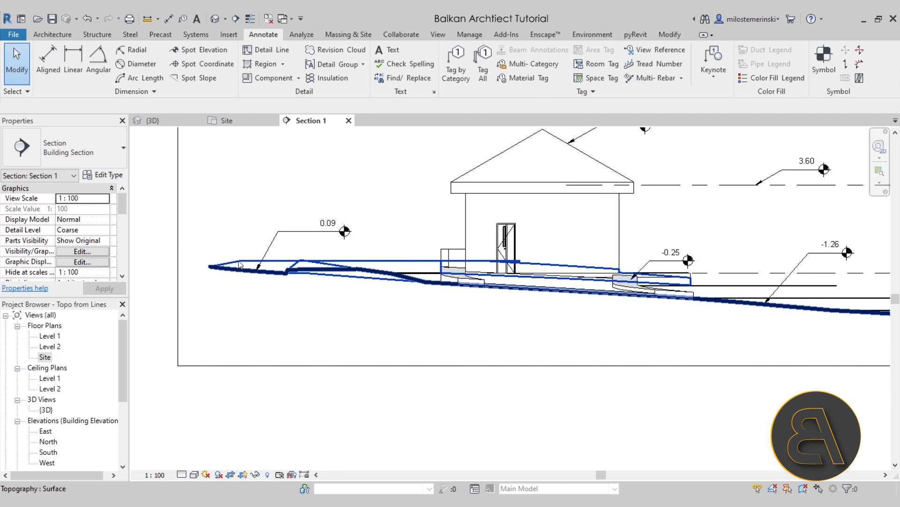
pyautogui.click(344, 233)
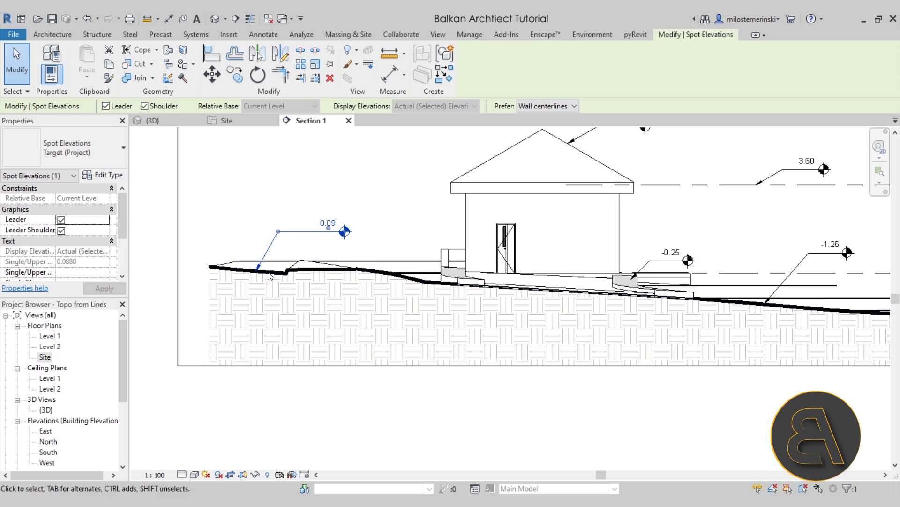
pyautogui.moveTo(366, 279)
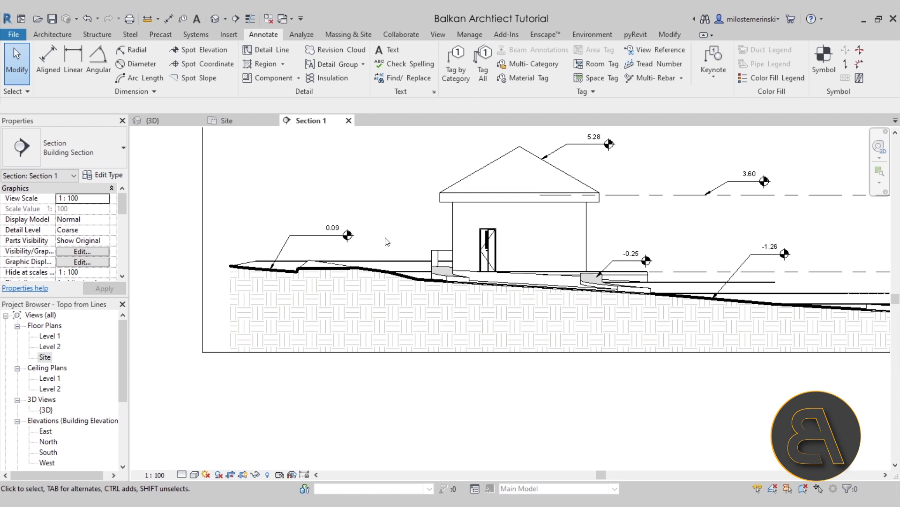
pyautogui.moveTo(279, 162)
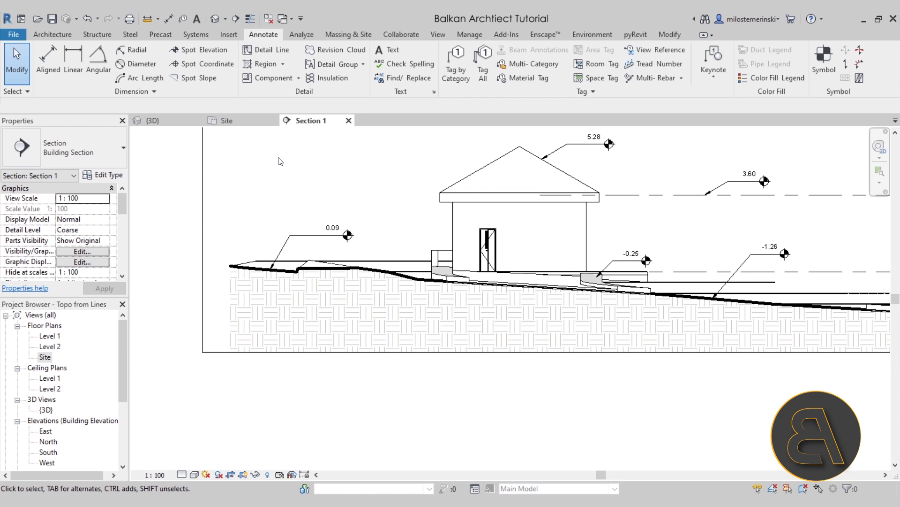
# Step: Sketch an L-shaped ramp in the Site plan, then return to Section 1
pyautogui.click(226, 120)
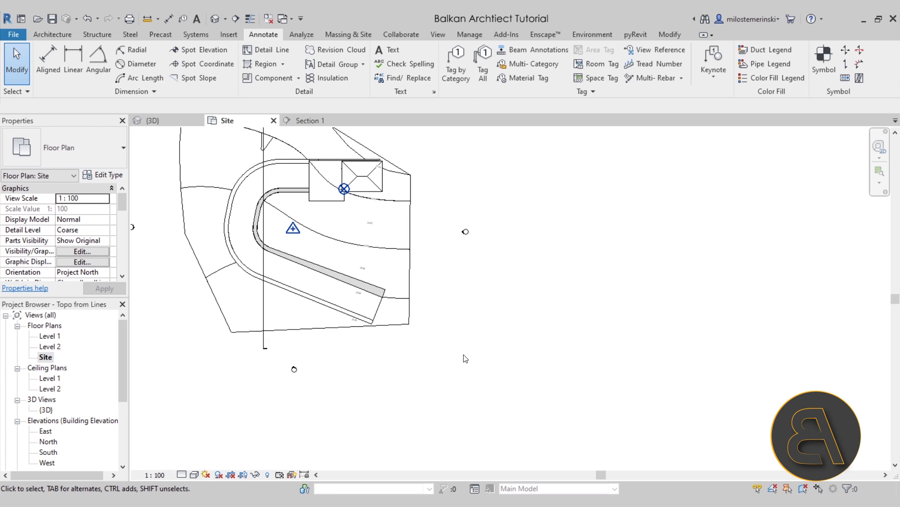
pyautogui.click(51, 34)
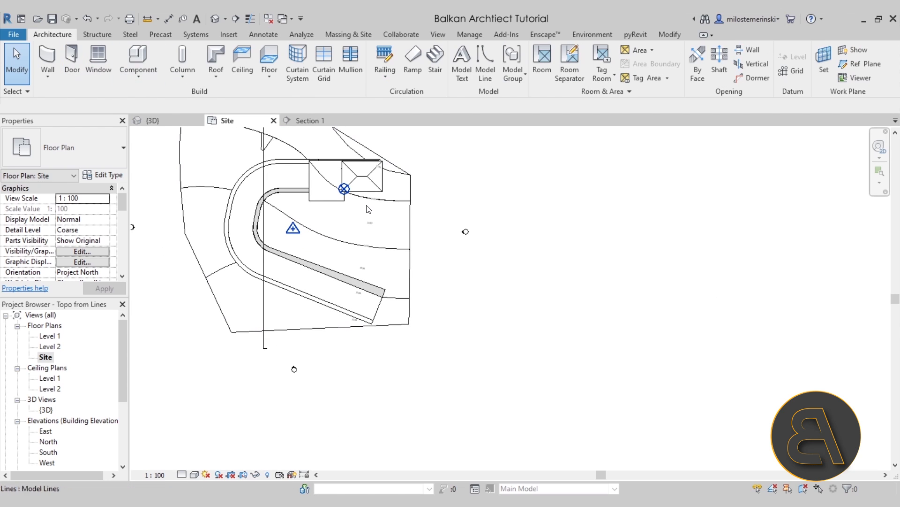
pyautogui.moveTo(413, 59)
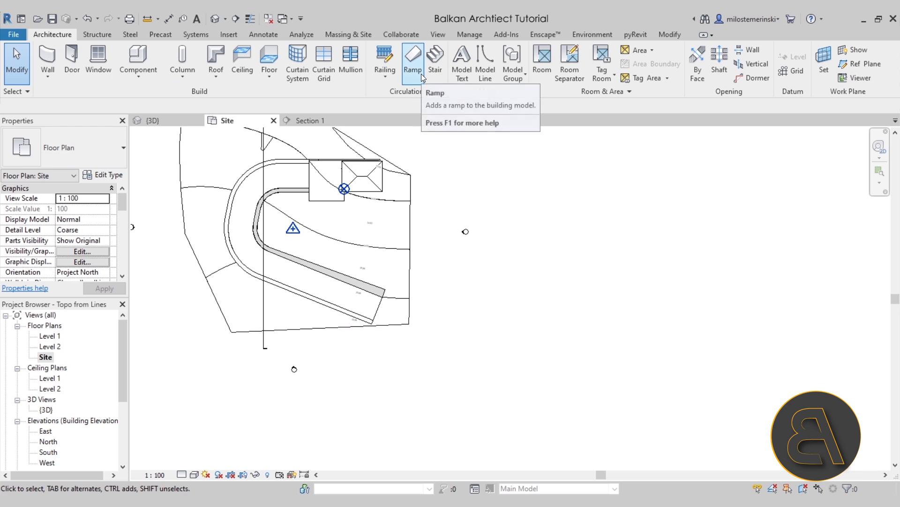
pyautogui.click(412, 60)
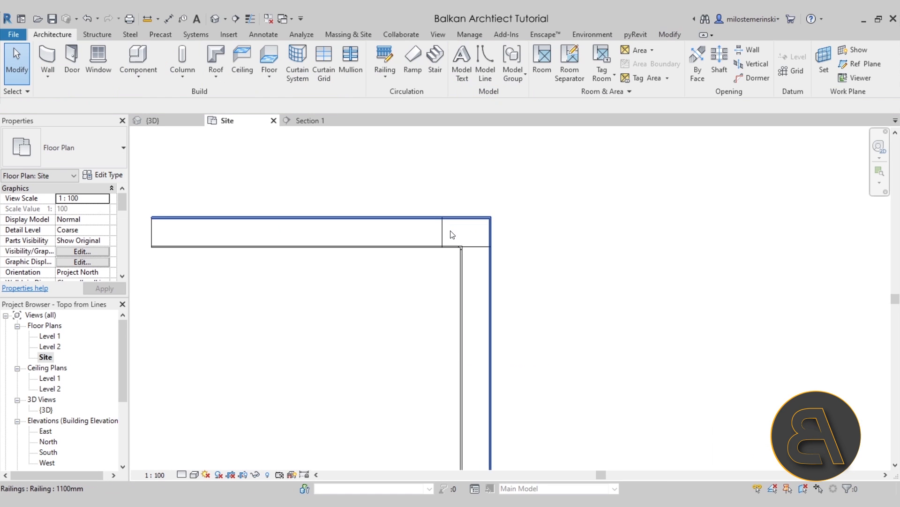
pyautogui.click(151, 120)
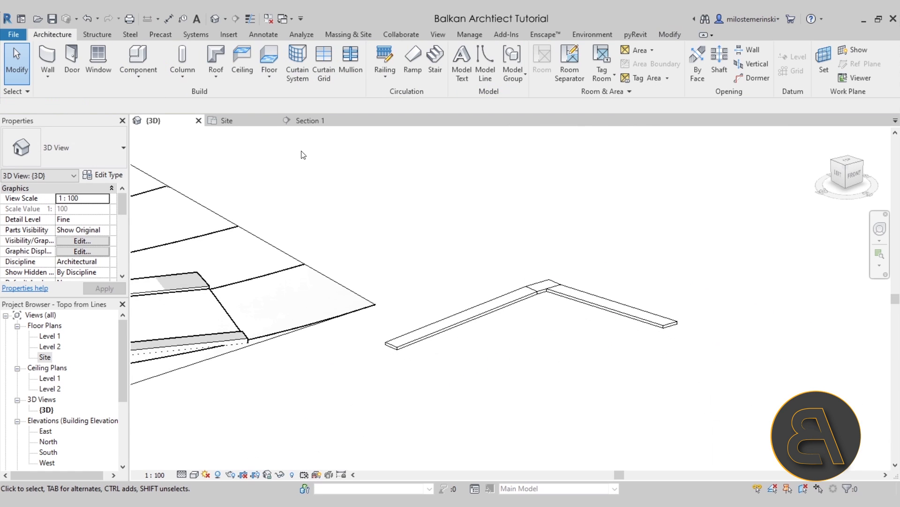
pyautogui.click(311, 120)
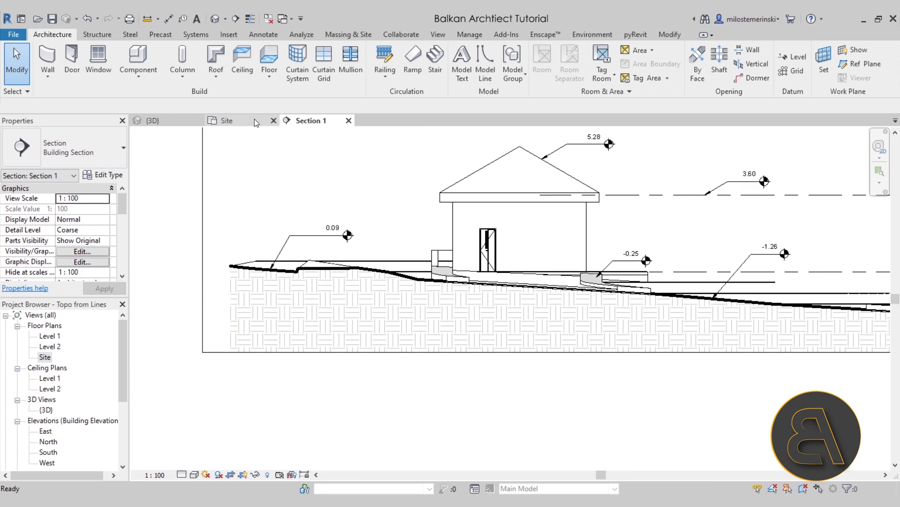
# Step: Return to the Site plan, clear the ramp selection, and start a Spot Slope annotation
pyautogui.click(226, 120)
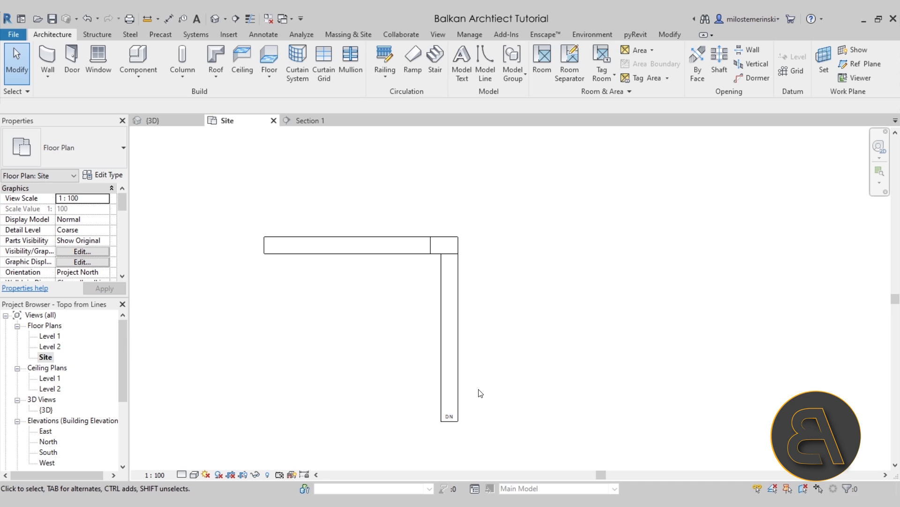
pyautogui.moveTo(489, 447)
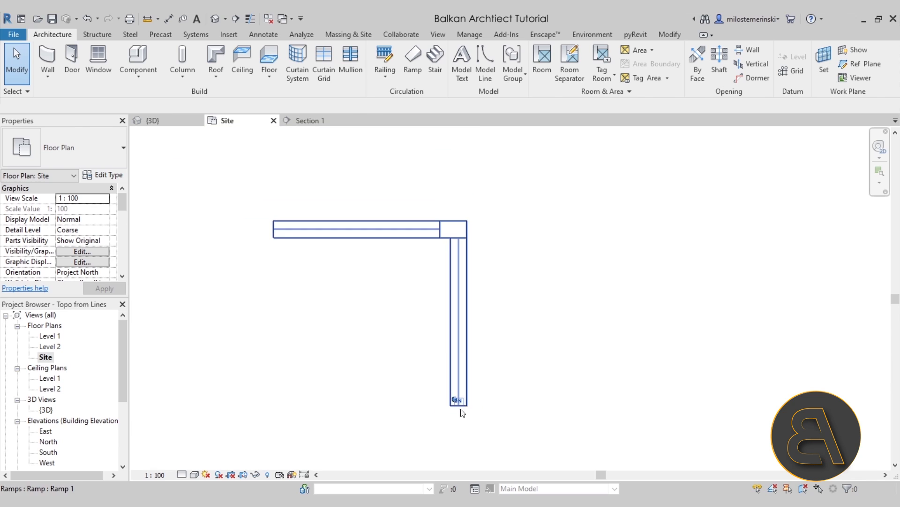
pyautogui.moveTo(463, 409)
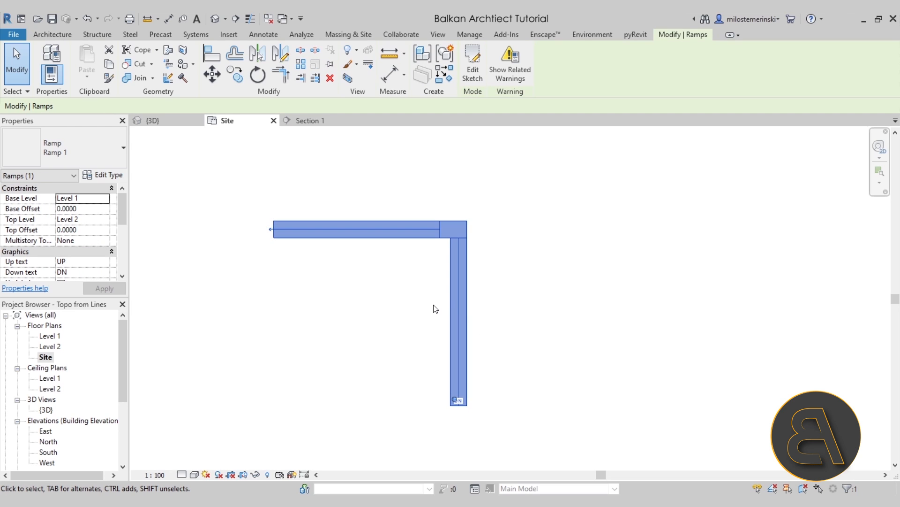
pyautogui.scroll(-3)
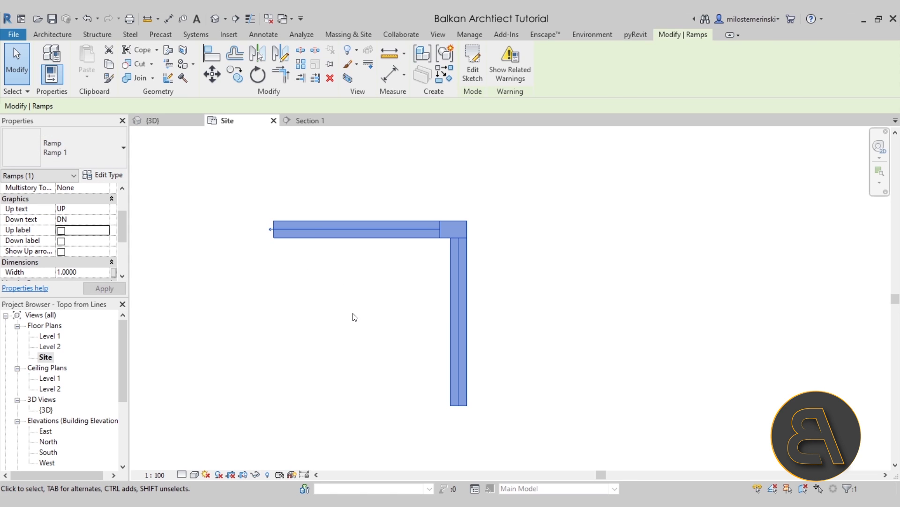
pyautogui.click(353, 316)
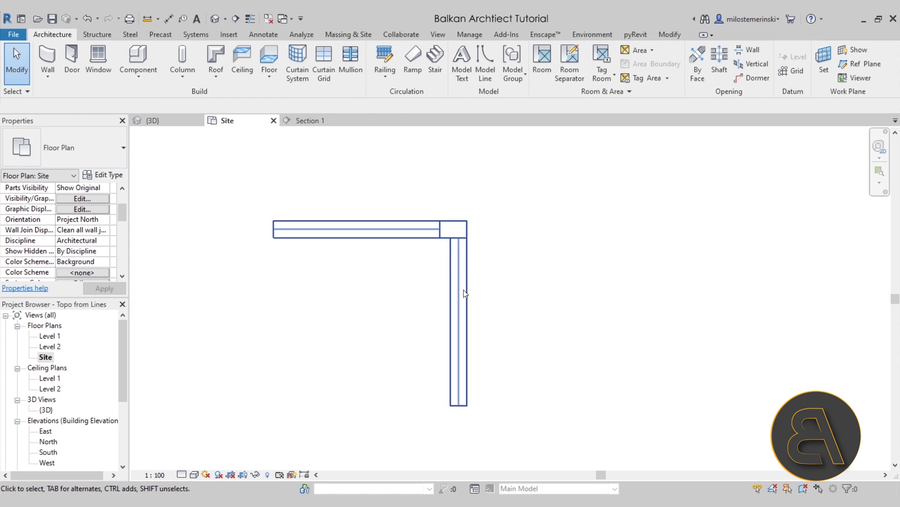
pyautogui.click(537, 271)
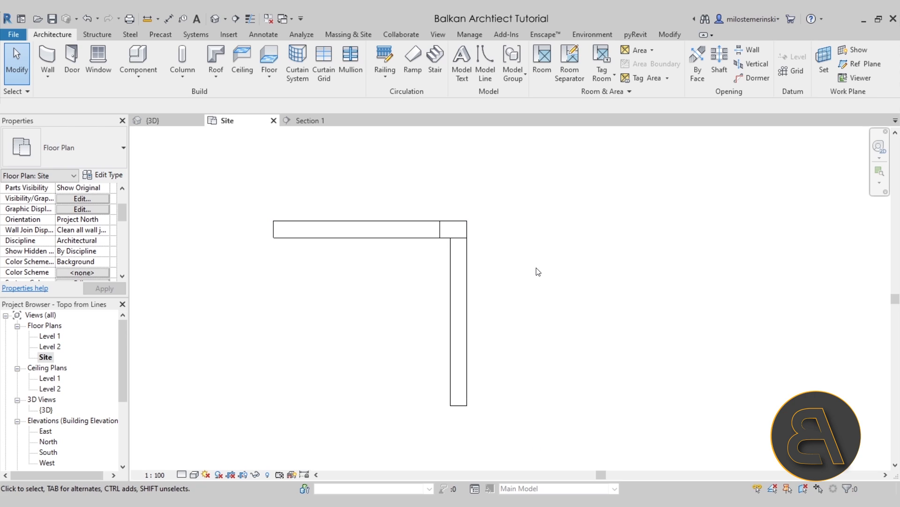
pyautogui.moveTo(536, 275)
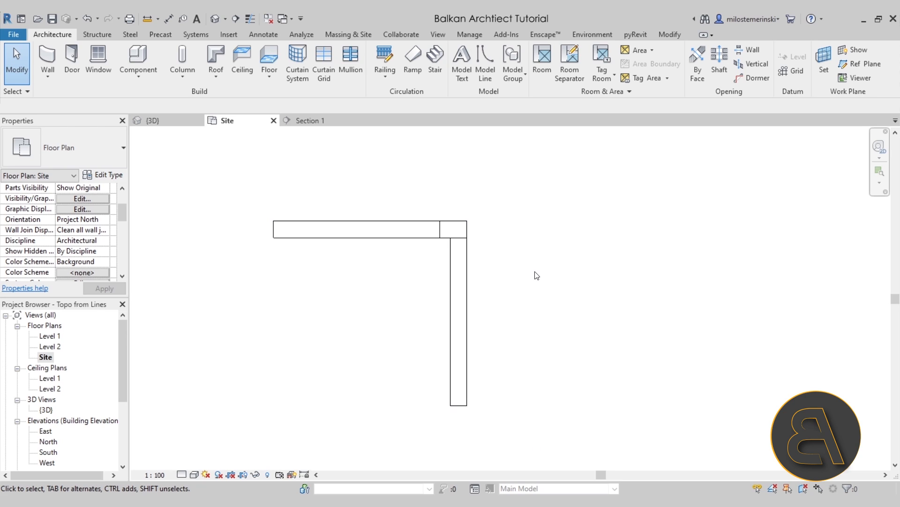
pyautogui.moveTo(297, 61)
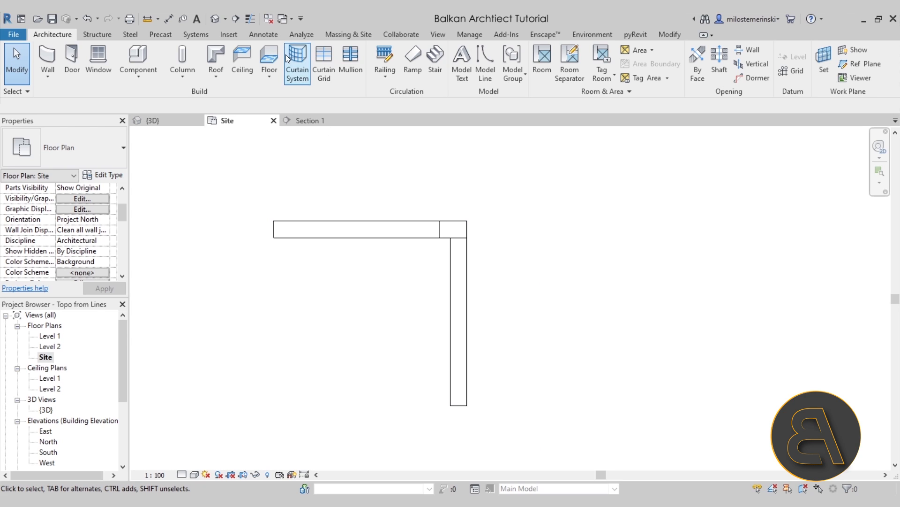
pyautogui.click(263, 34)
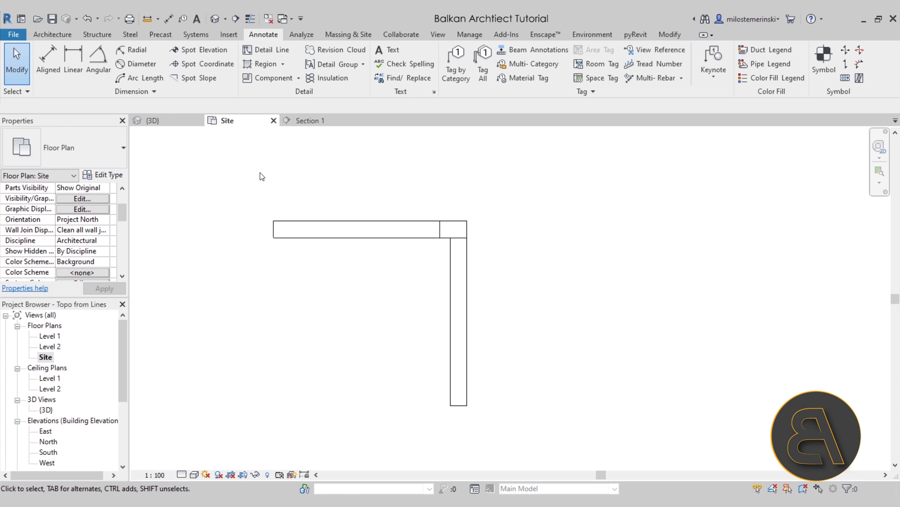
pyautogui.moveTo(197, 77)
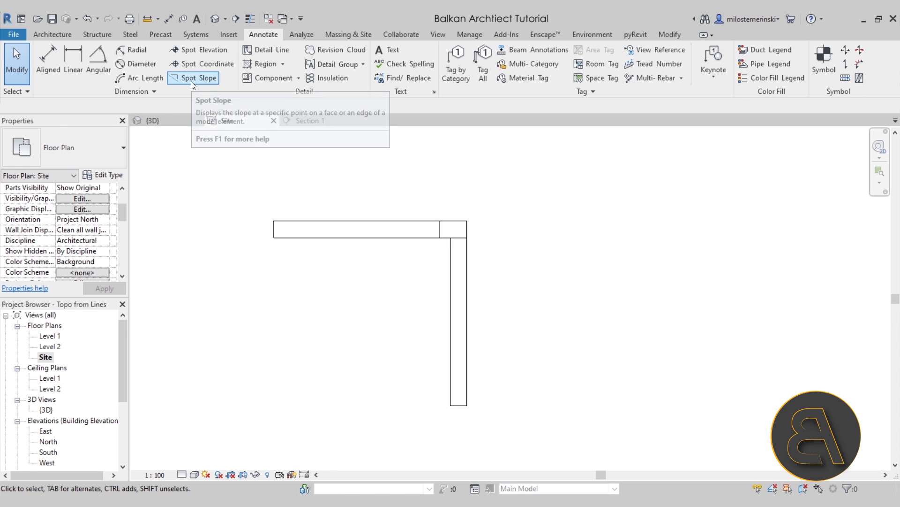
pyautogui.click(207, 77)
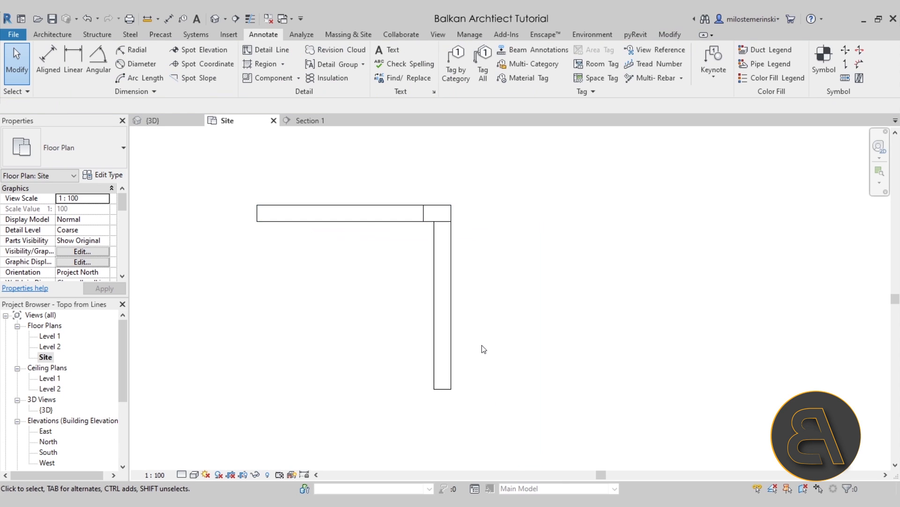
pyautogui.moveTo(478, 341)
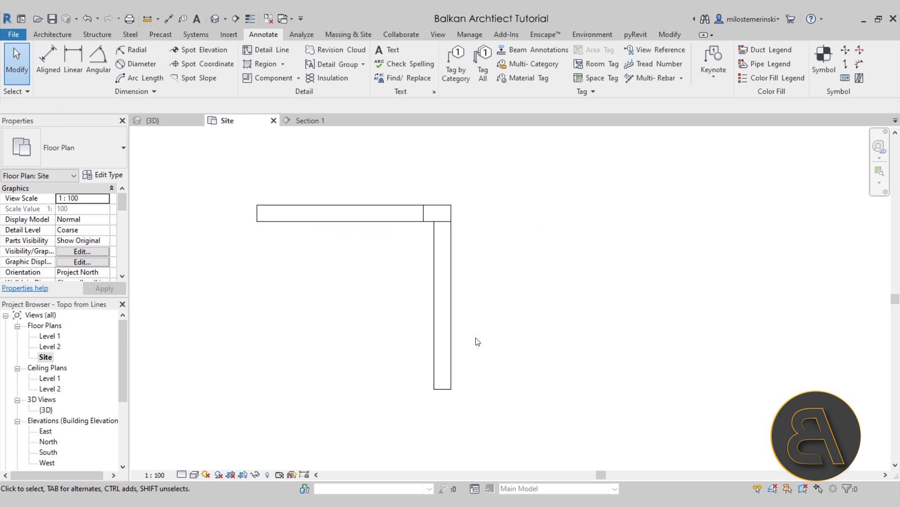
pyautogui.click(52, 34)
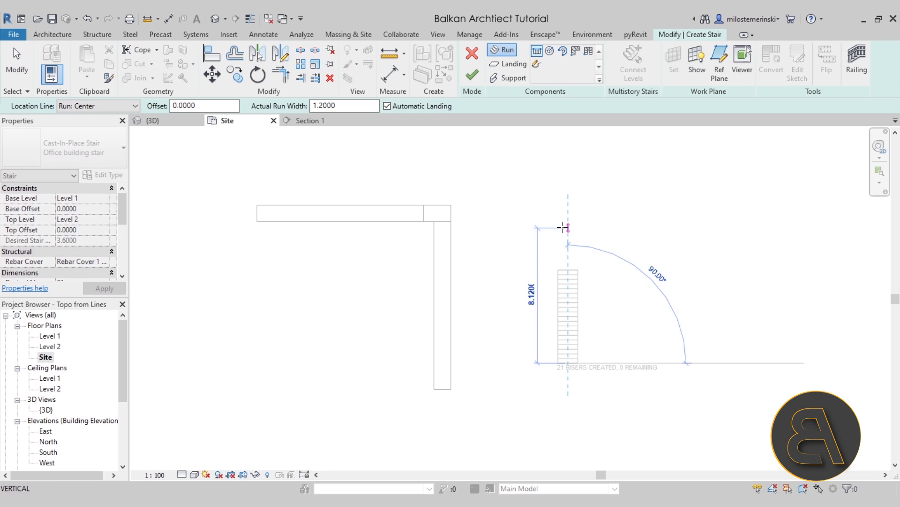
pyautogui.click(472, 75)
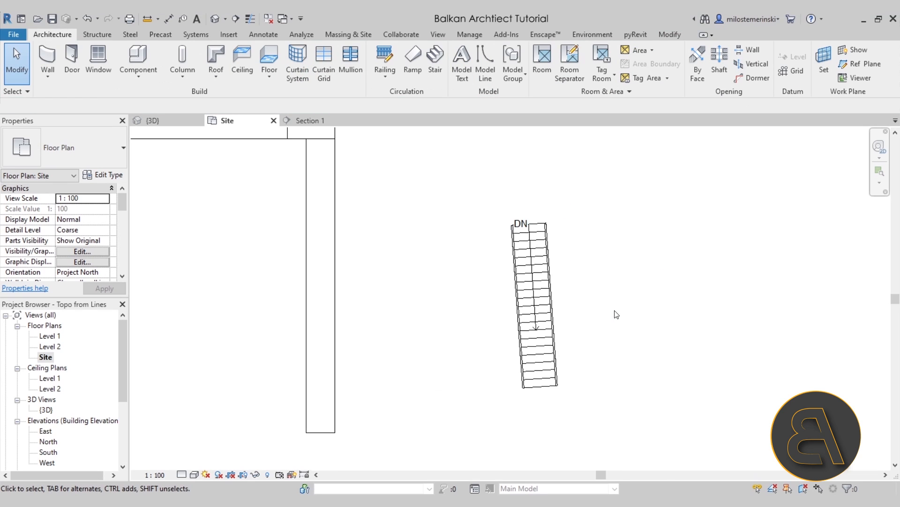
pyautogui.click(537, 332)
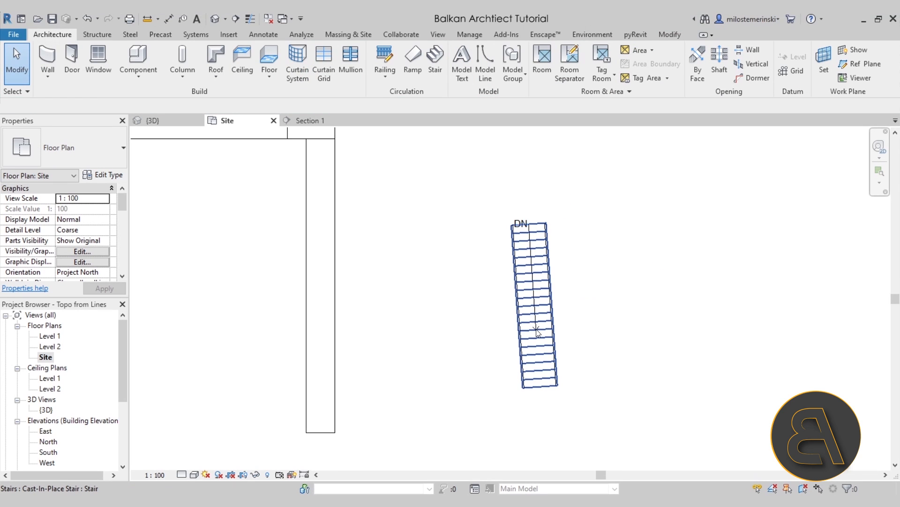
pyautogui.moveTo(538, 332)
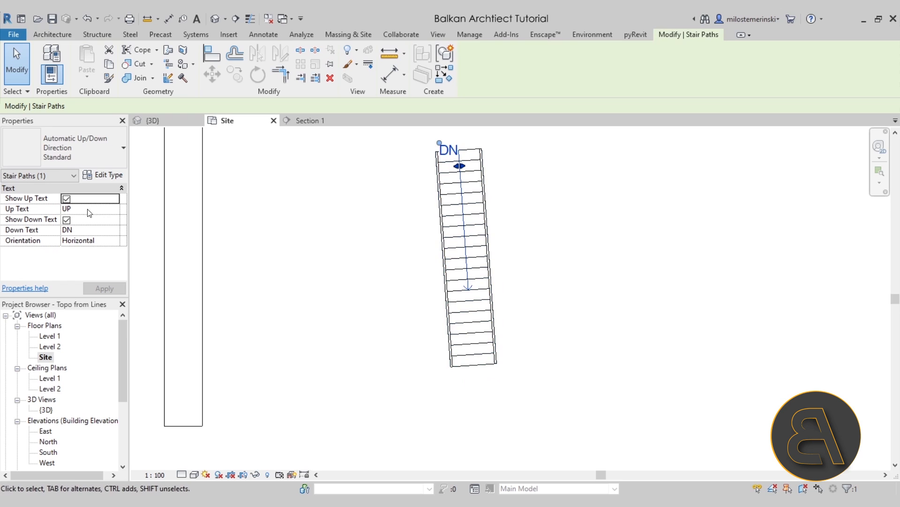
pyautogui.click(103, 175)
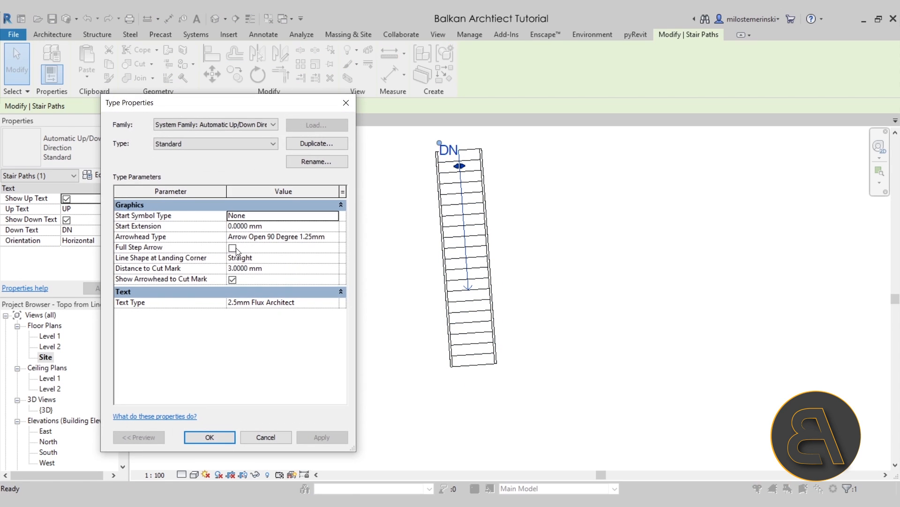
pyautogui.click(232, 247)
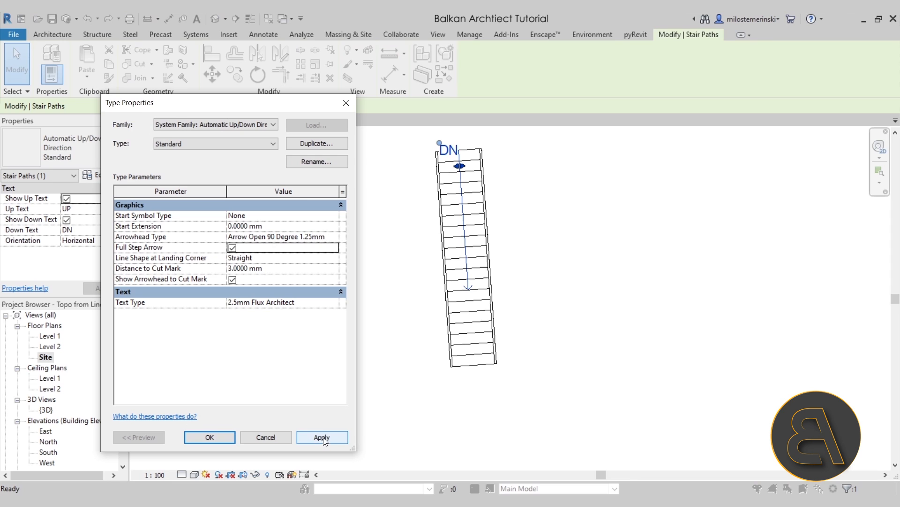
pyautogui.click(209, 437)
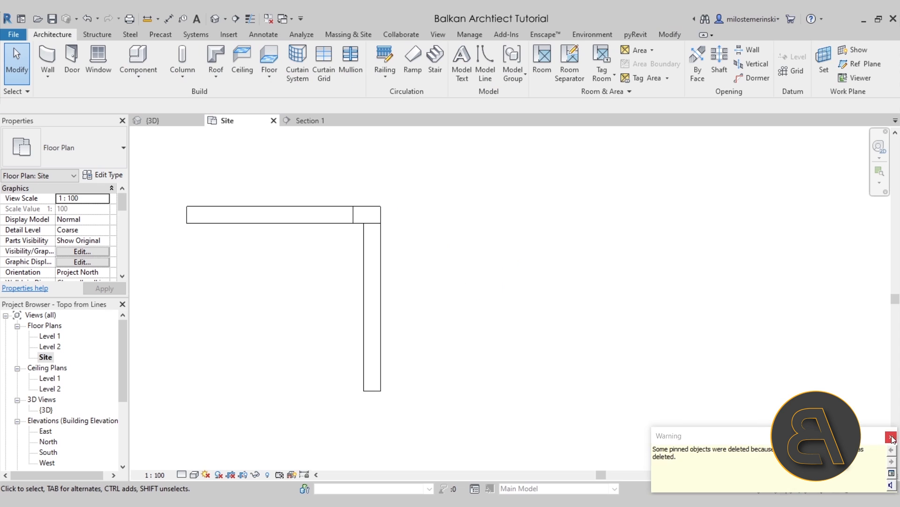
# Step: Dismiss the pinned-objects warning and pan the L-shaped ramp toward the view centre
pyautogui.click(281, 214)
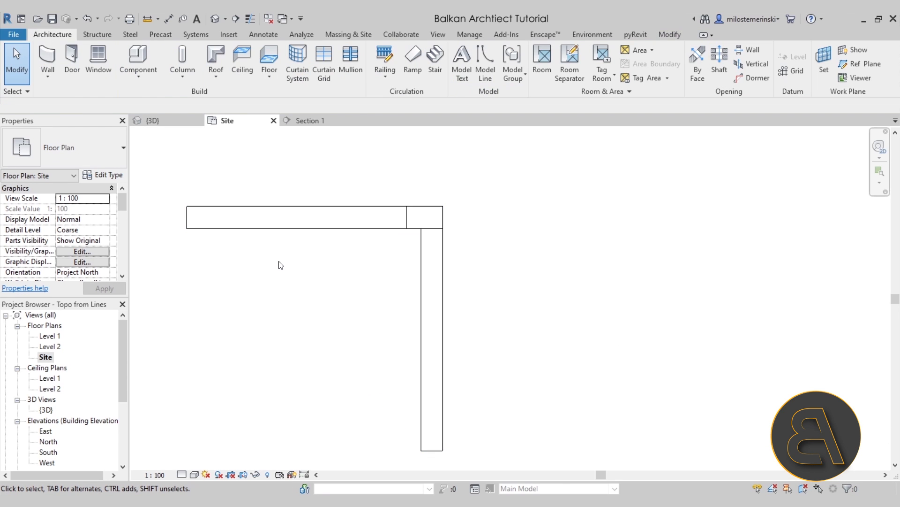
pyautogui.click(263, 35)
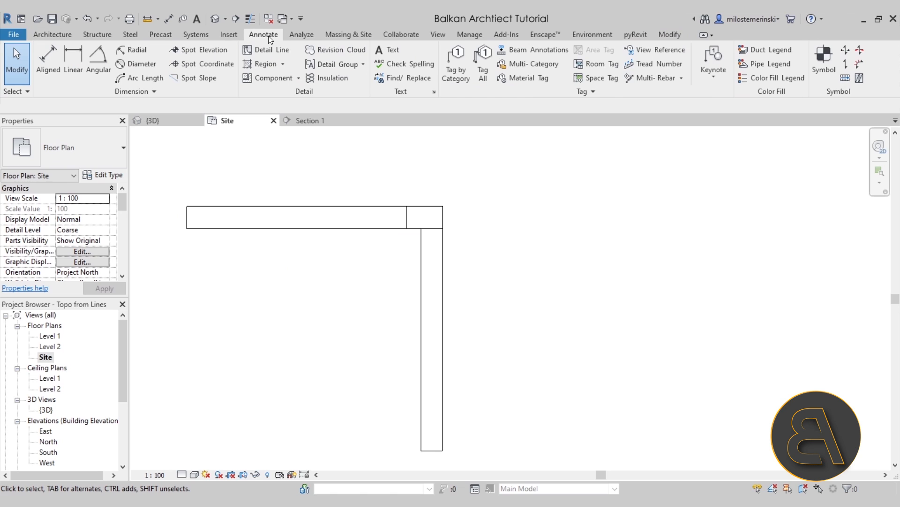
pyautogui.click(268, 49)
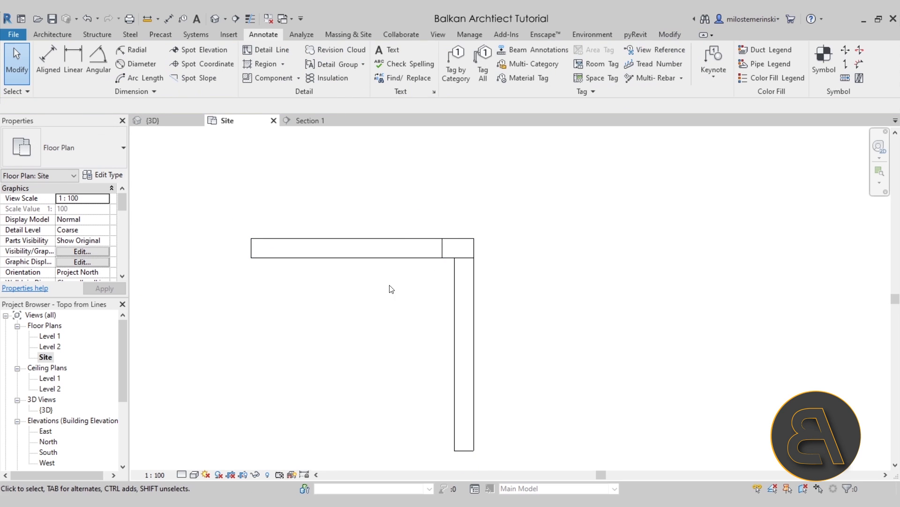
pyautogui.moveTo(391, 289); pyautogui.dragTo(376, 251)
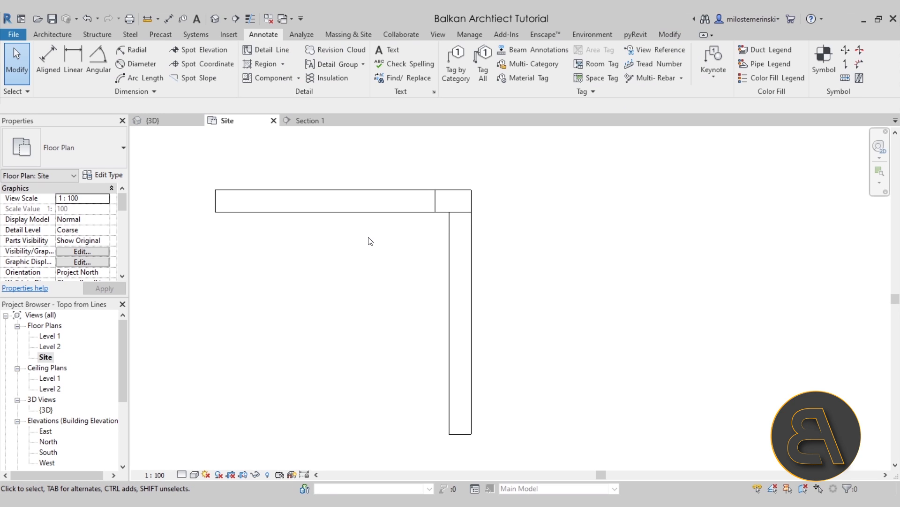
pyautogui.click(592, 34)
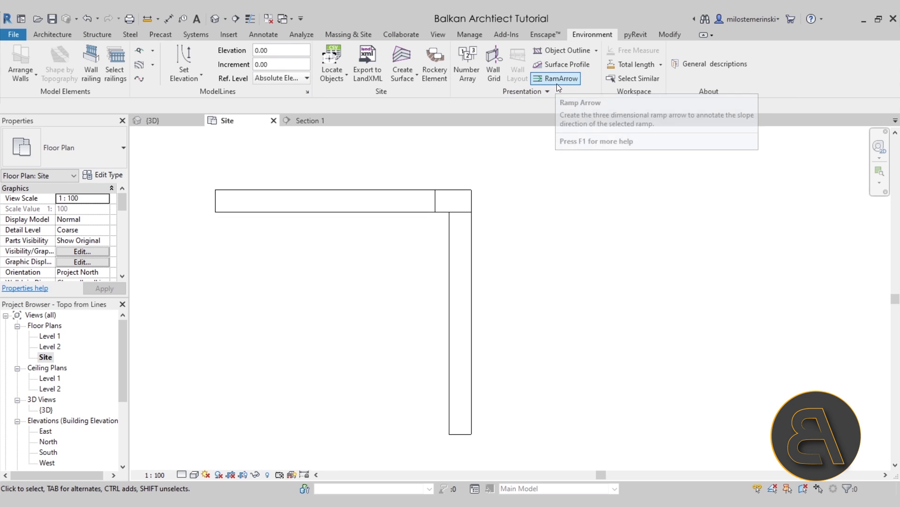
pyautogui.moveTo(555, 78)
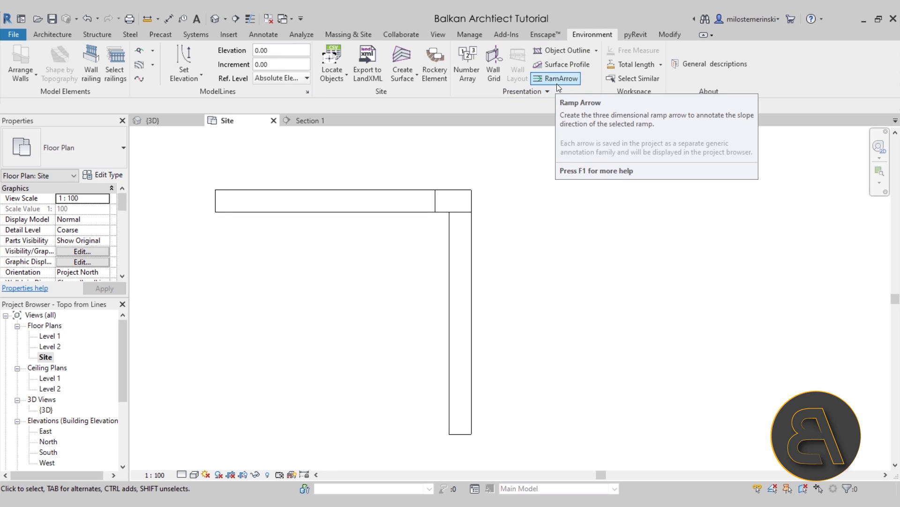
pyautogui.moveTo(402, 247)
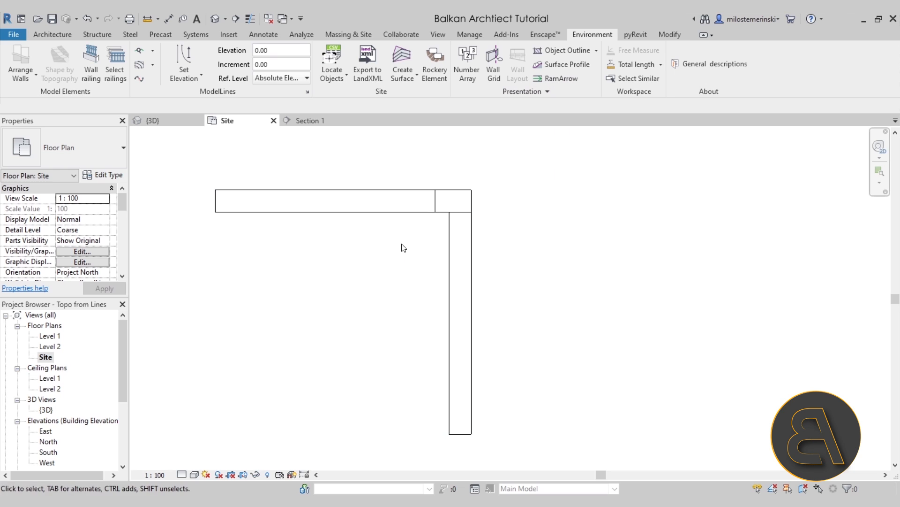
# Step: Generate RamArrow slope arrows on the L-shaped ramp and select the horizontal-run arrow
pyautogui.click(325, 200)
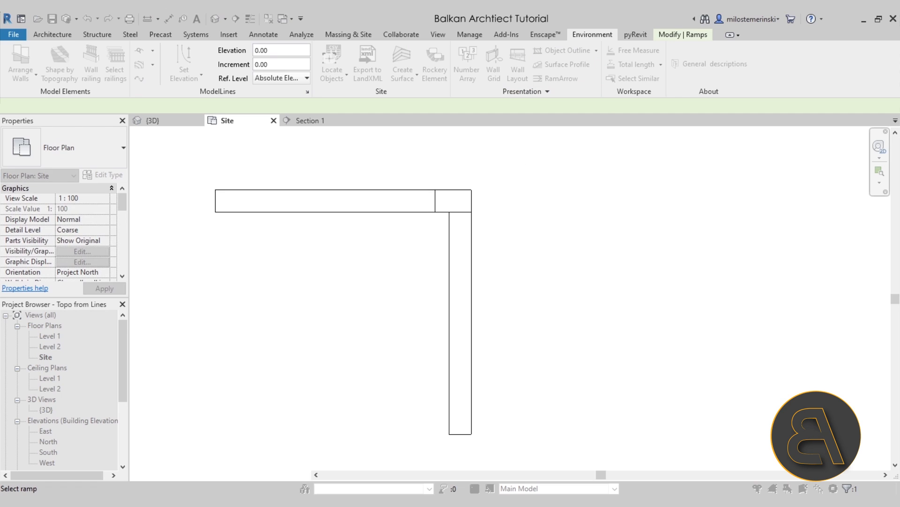
pyautogui.click(297, 221)
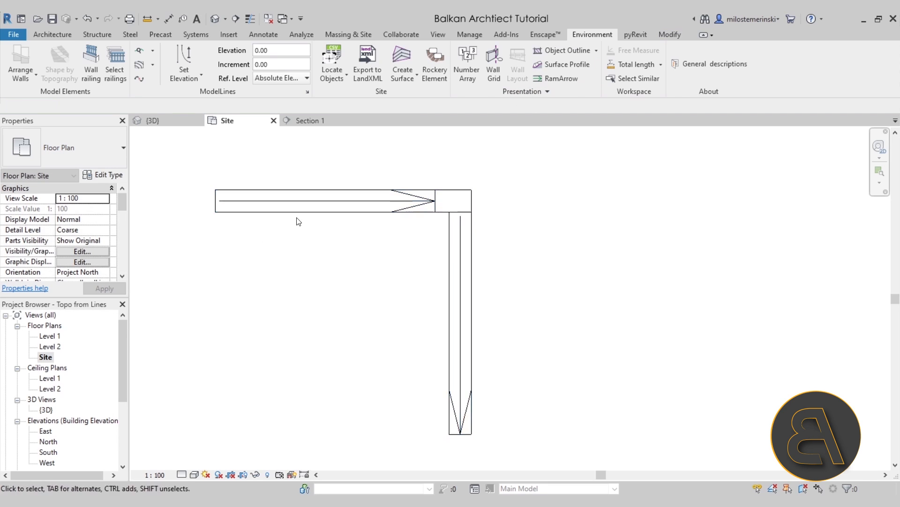
pyautogui.click(402, 209)
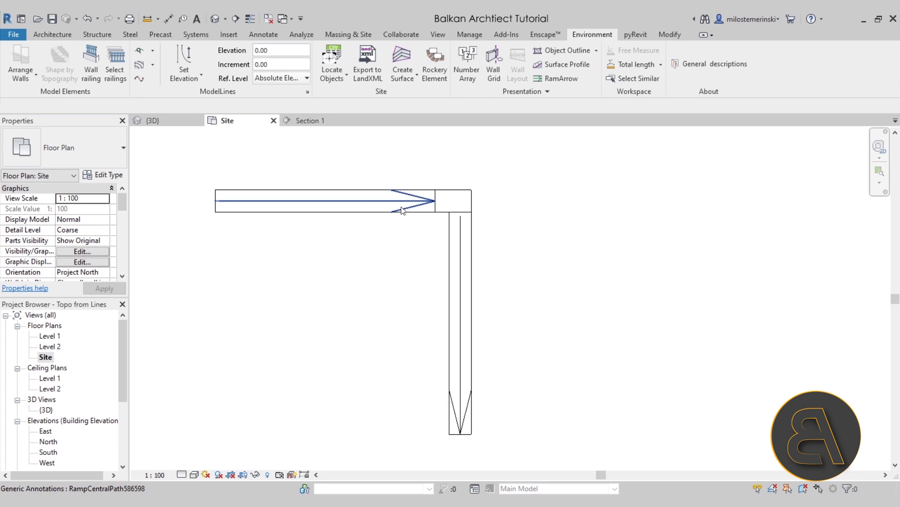
pyautogui.moveTo(402, 209)
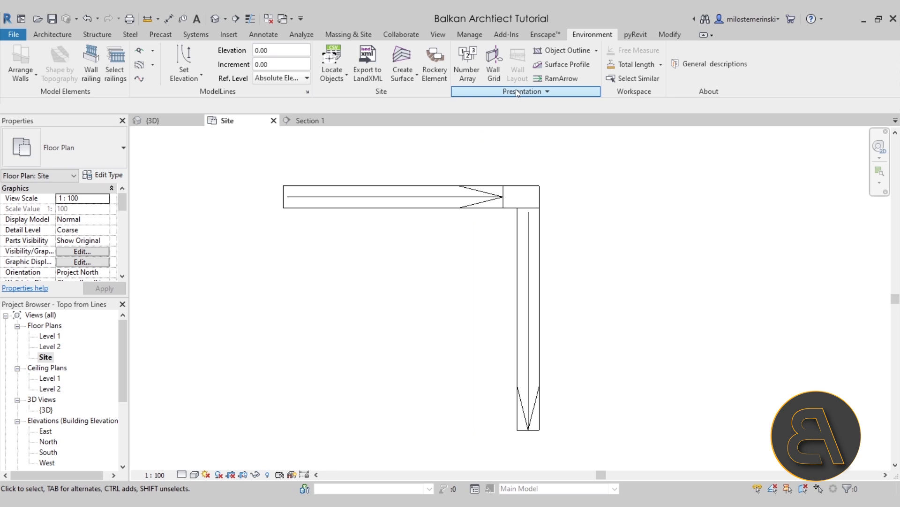
# Step: Set ramp arrows to a 30° arrow angle without extension to boundary
pyautogui.click(522, 91)
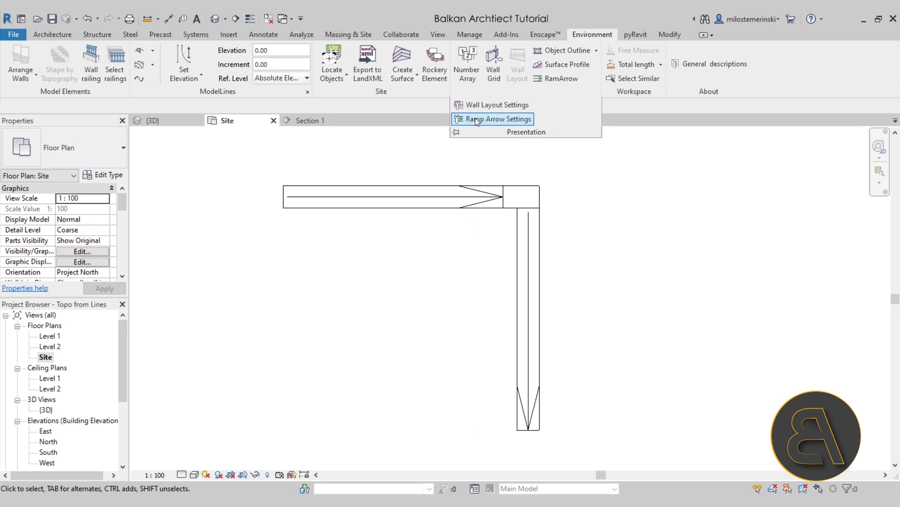
pyautogui.click(497, 118)
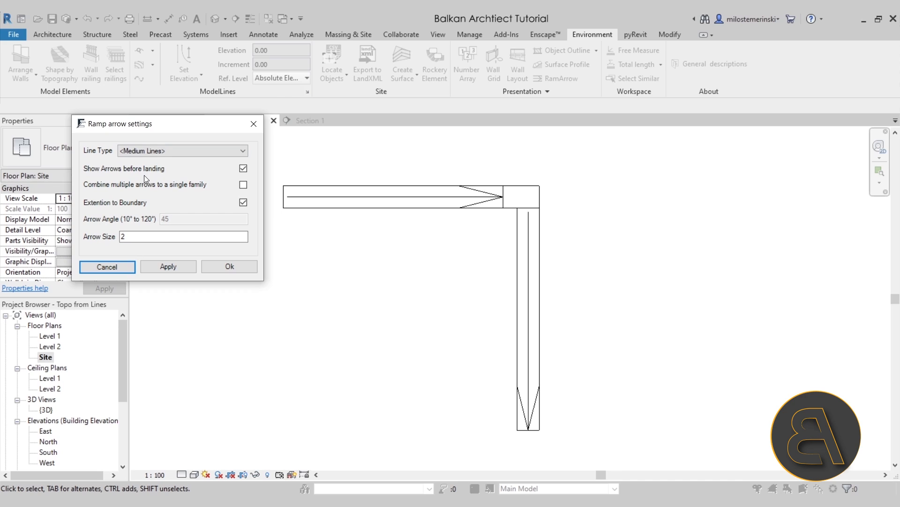
pyautogui.moveTo(99, 175)
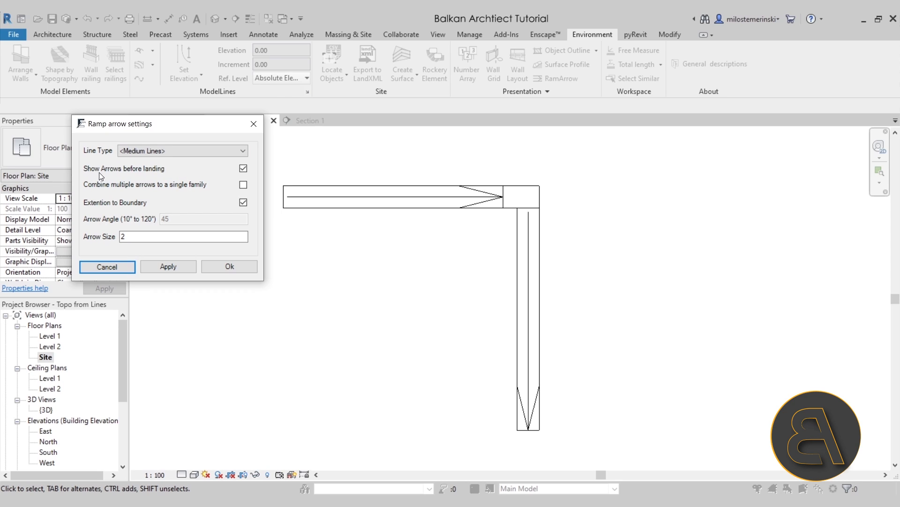
pyautogui.moveTo(340, 216)
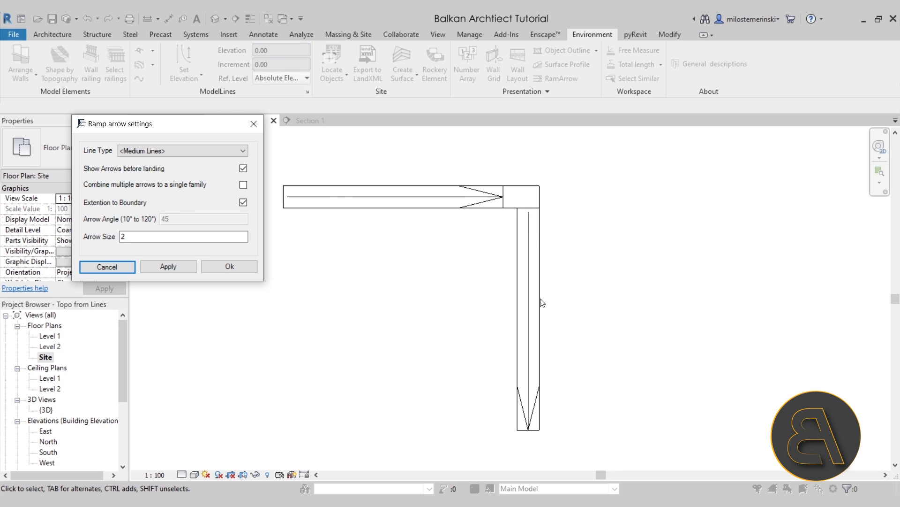
pyautogui.moveTo(532, 212)
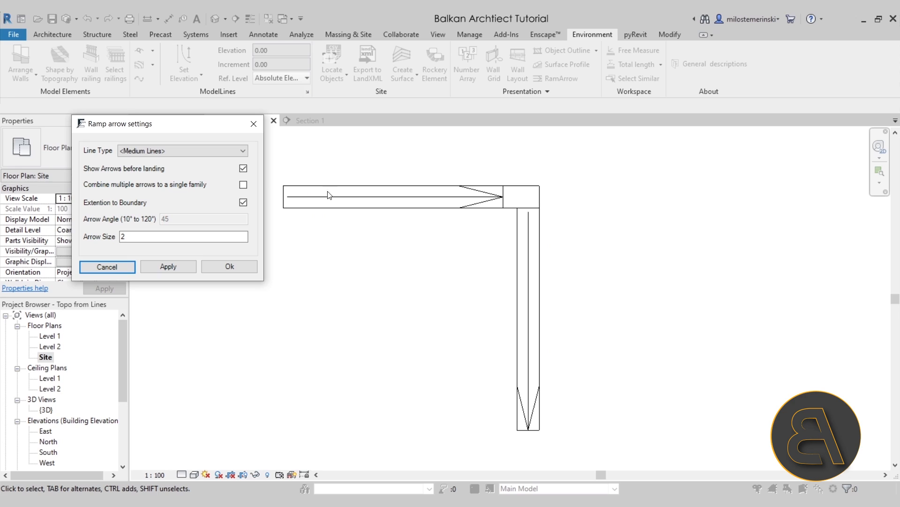
pyautogui.moveTo(550, 380)
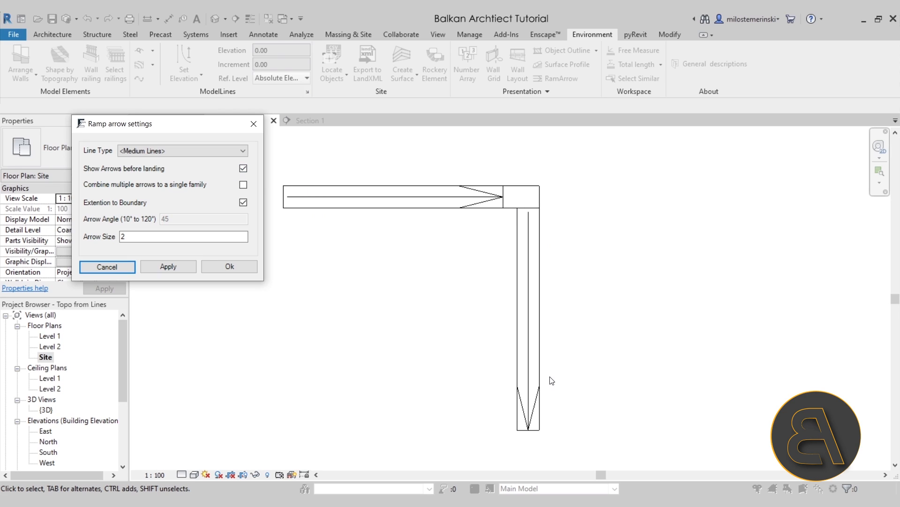
pyautogui.moveTo(445, 217)
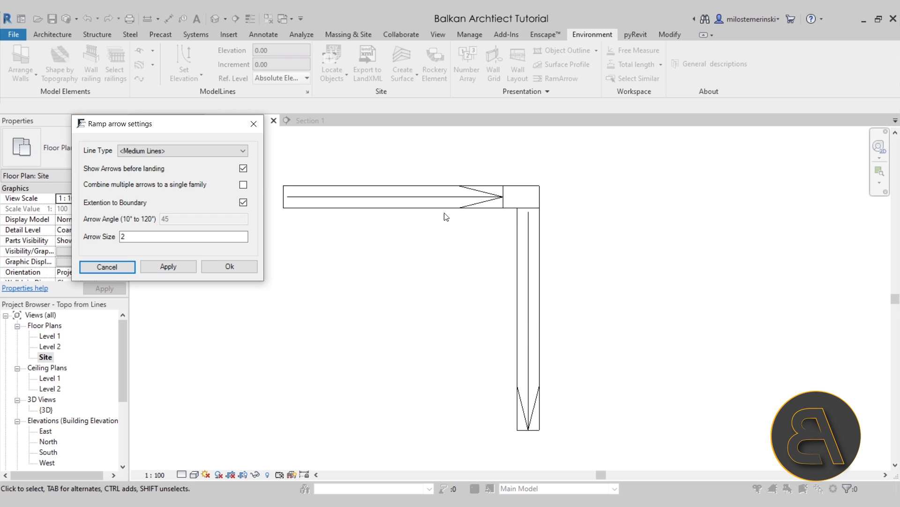
pyautogui.moveTo(444, 217)
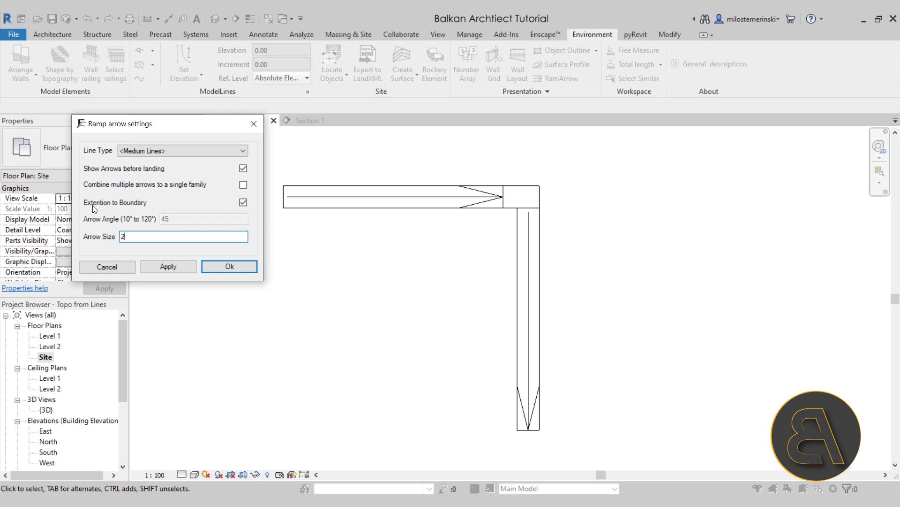
pyautogui.moveTo(496, 203)
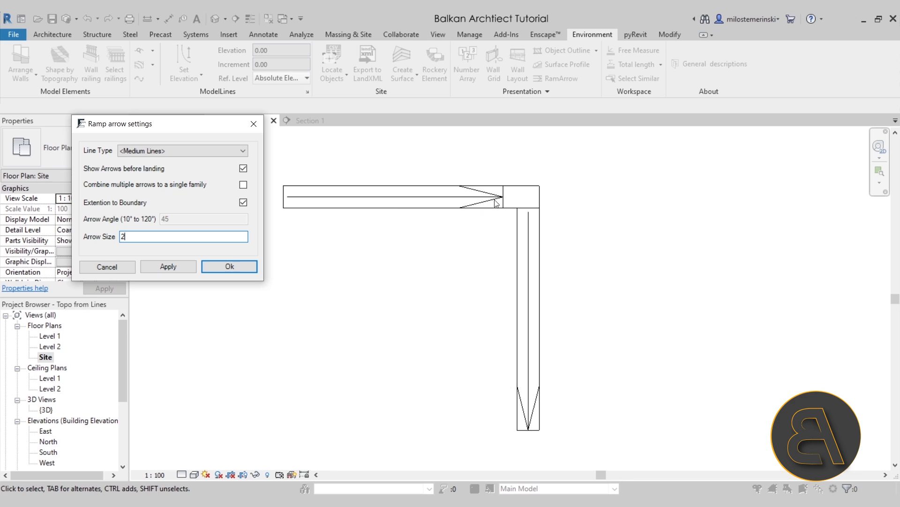
pyautogui.moveTo(467, 211)
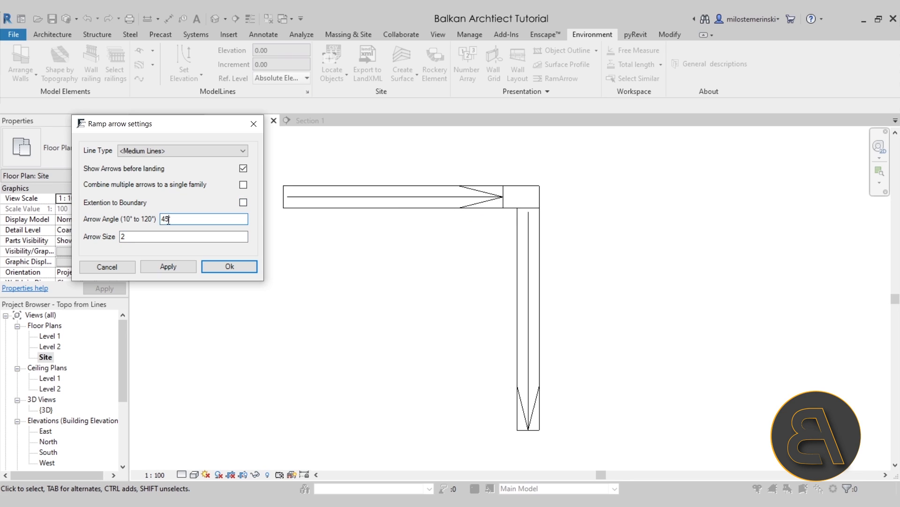
pyautogui.write('30')
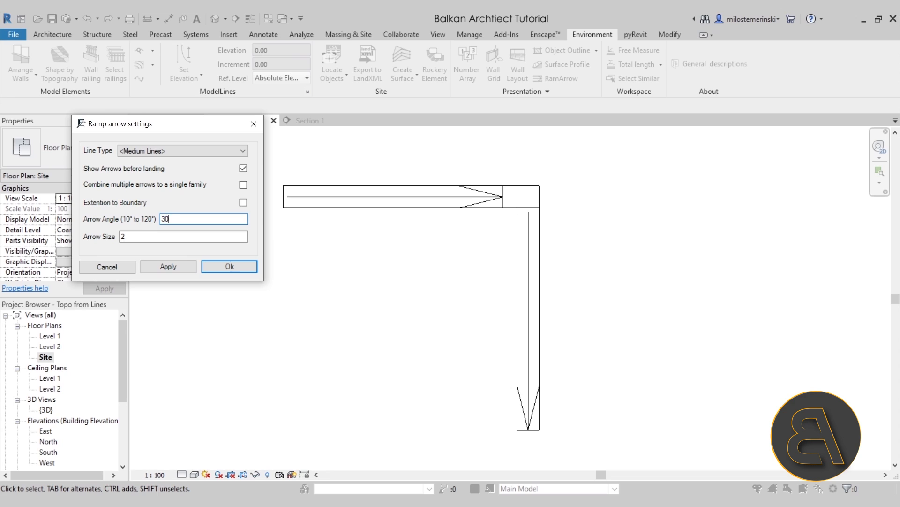
pyautogui.click(183, 236)
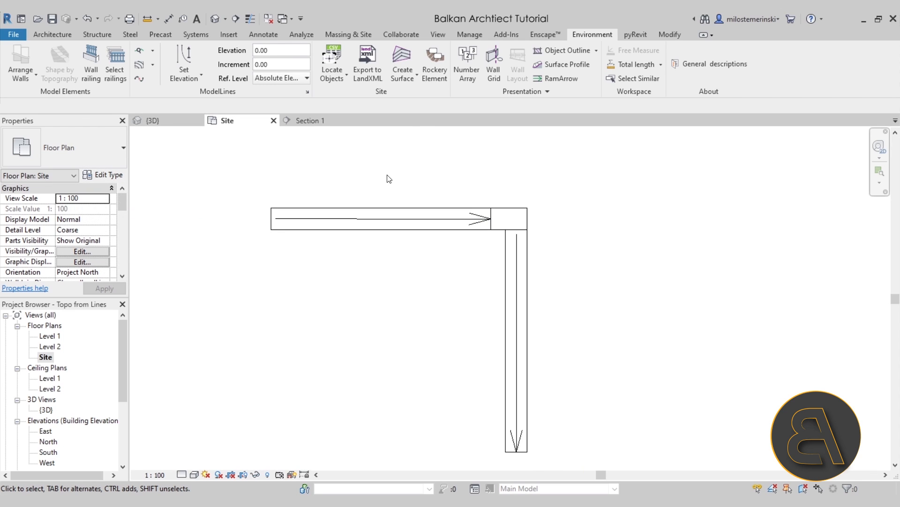
# Step: Set ramp arrows to extend to the boundary, arrow size 2, Red dashed line style
pyautogui.click(524, 92)
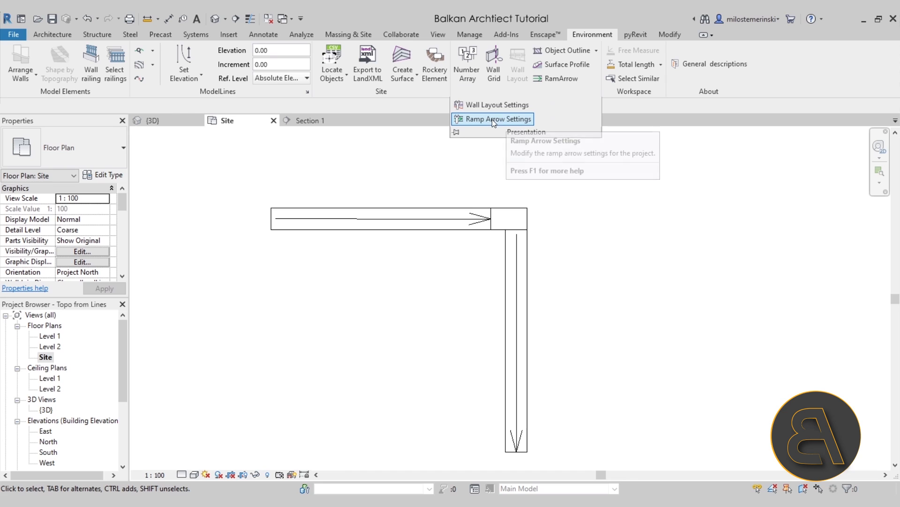
pyautogui.click(497, 119)
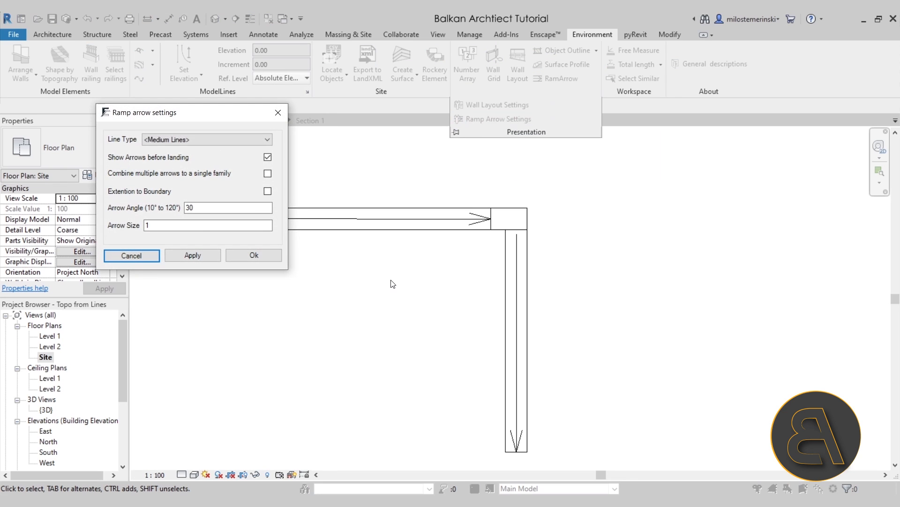
pyautogui.click(228, 207)
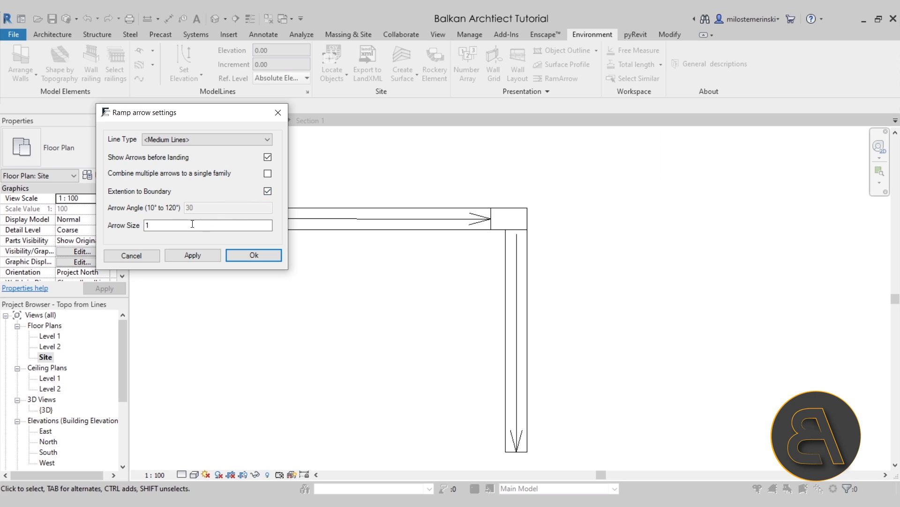
pyautogui.write('2')
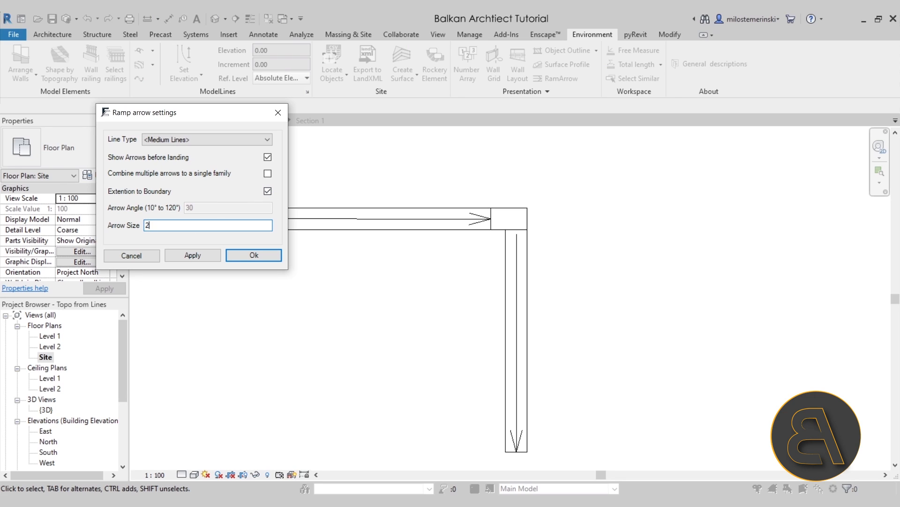
pyautogui.click(206, 139)
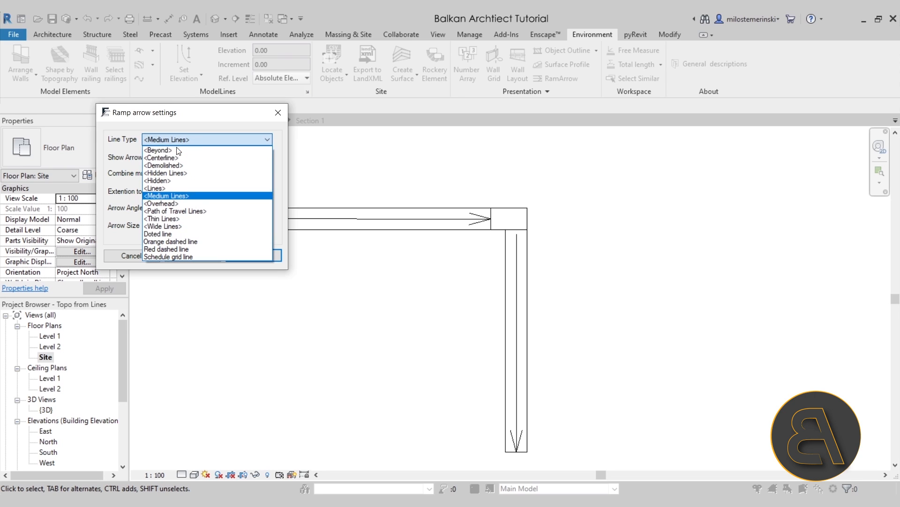
pyautogui.moveTo(170, 241)
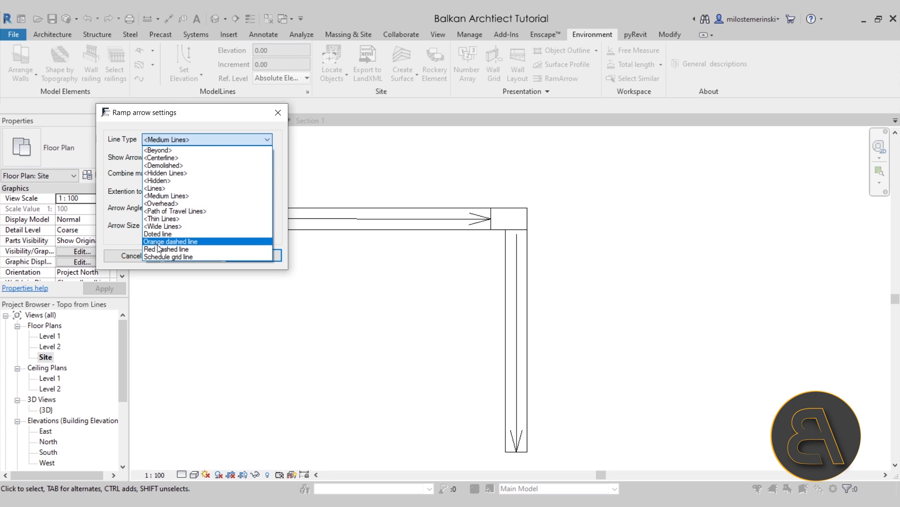
pyautogui.click(166, 249)
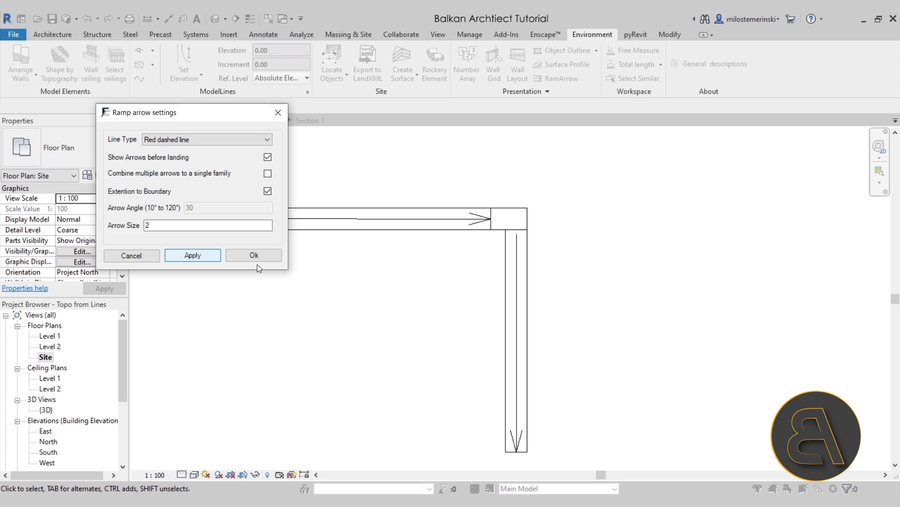
pyautogui.click(254, 256)
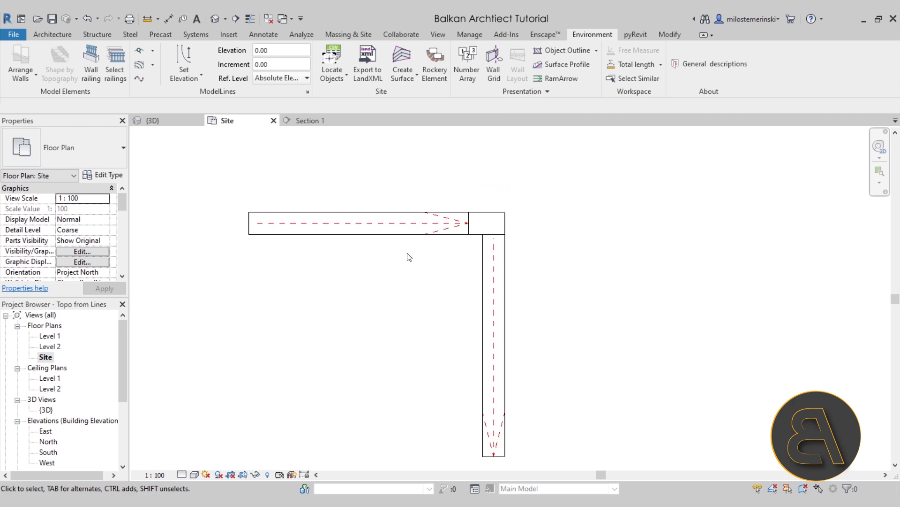
pyautogui.click(356, 223)
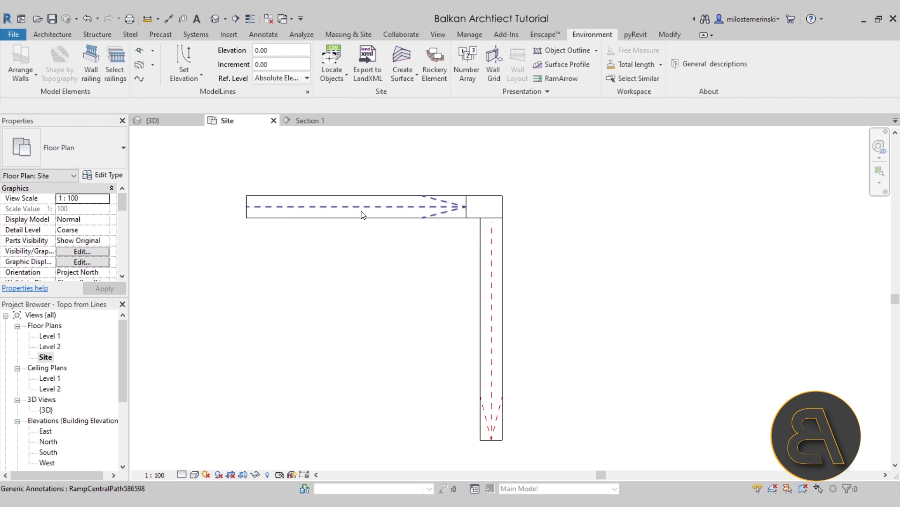
pyautogui.click(361, 263)
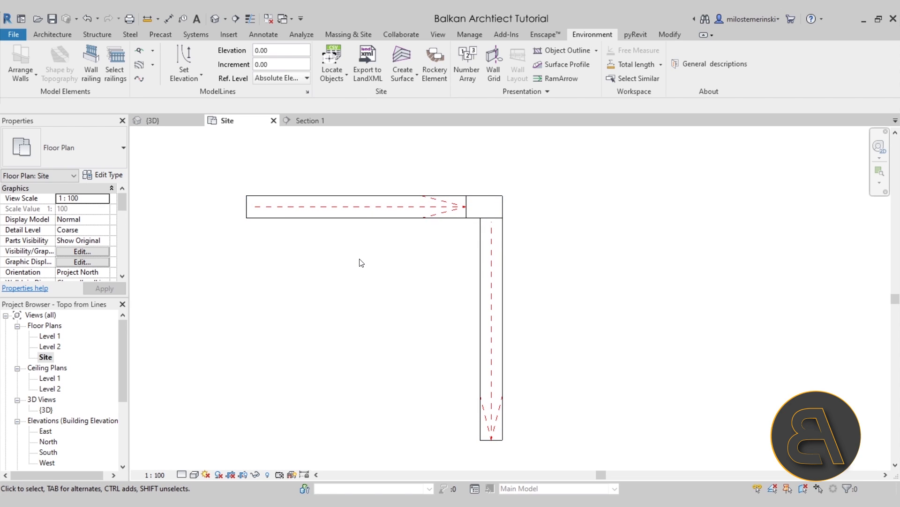
pyautogui.click(152, 120)
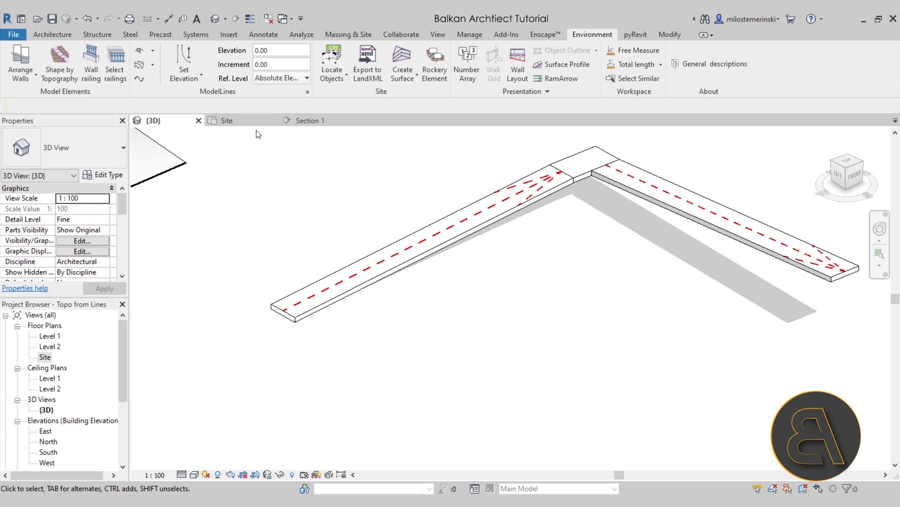
pyautogui.click(226, 120)
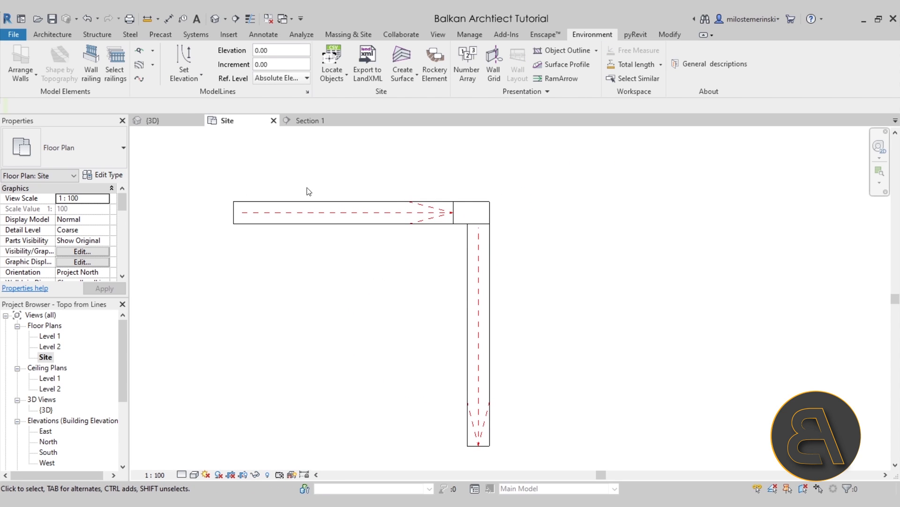
# Step: Place a Spot Slope on the horizontal ramp run reading 83 / 1000 and select it
pyautogui.click(263, 34)
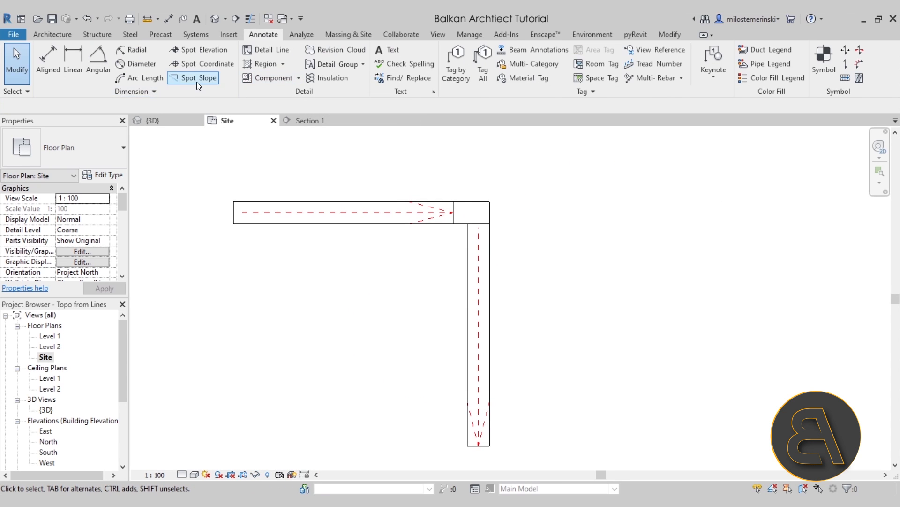
pyautogui.click(202, 64)
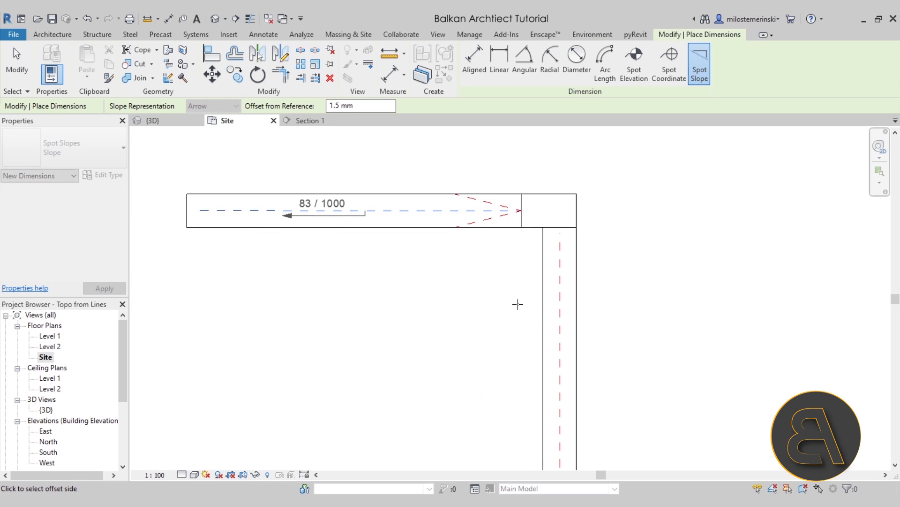
pyautogui.click(559, 403)
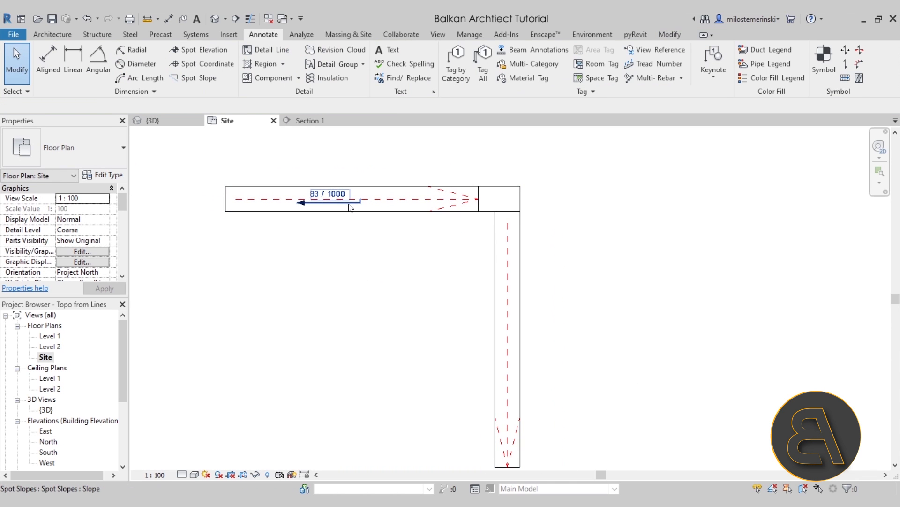
pyautogui.click(329, 199)
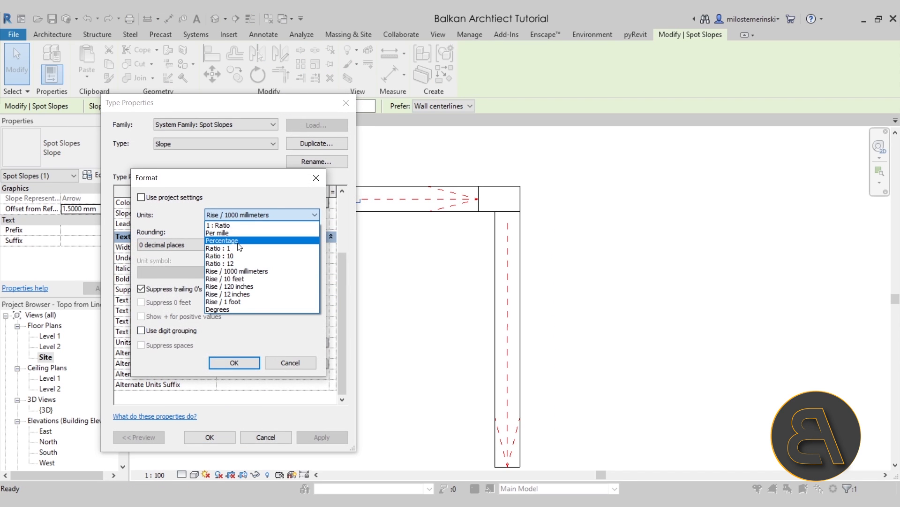
# Step: Switch spot slope units to Degrees so it reads 5, and label the vertical run
pyautogui.click(217, 309)
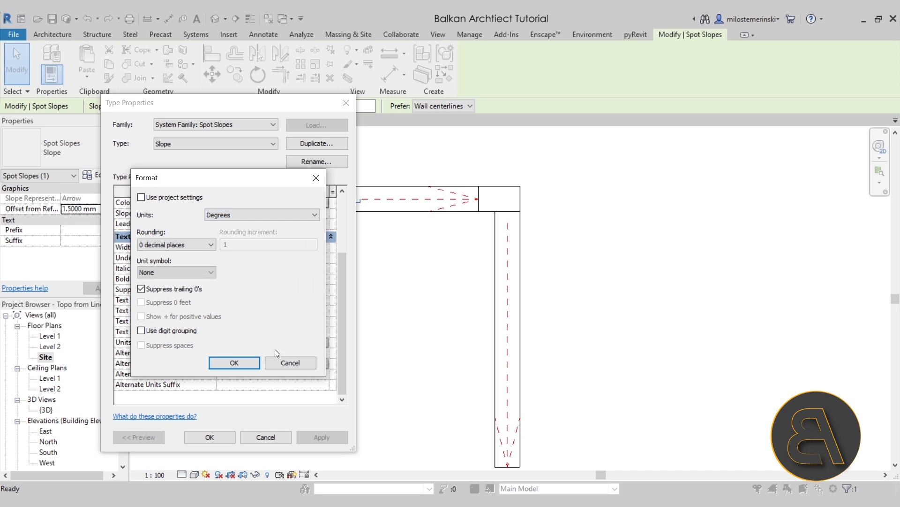
pyautogui.click(234, 362)
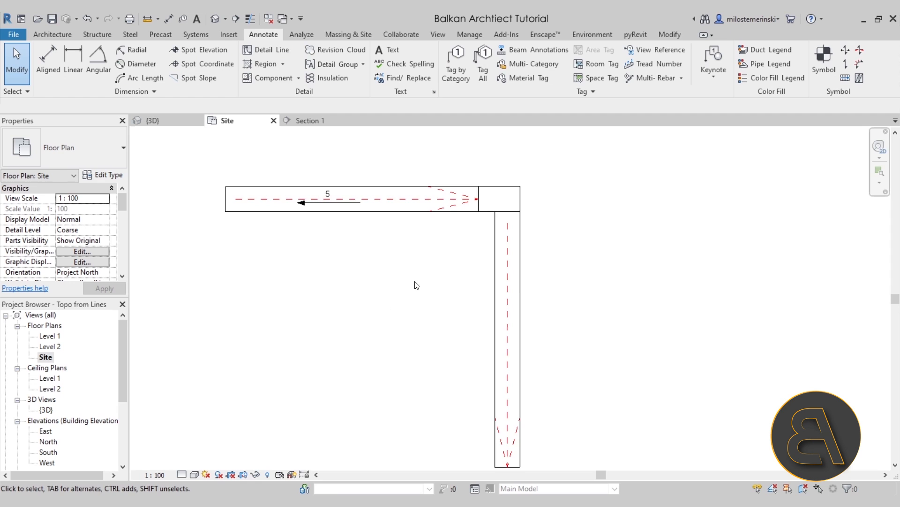
pyautogui.click(326, 194)
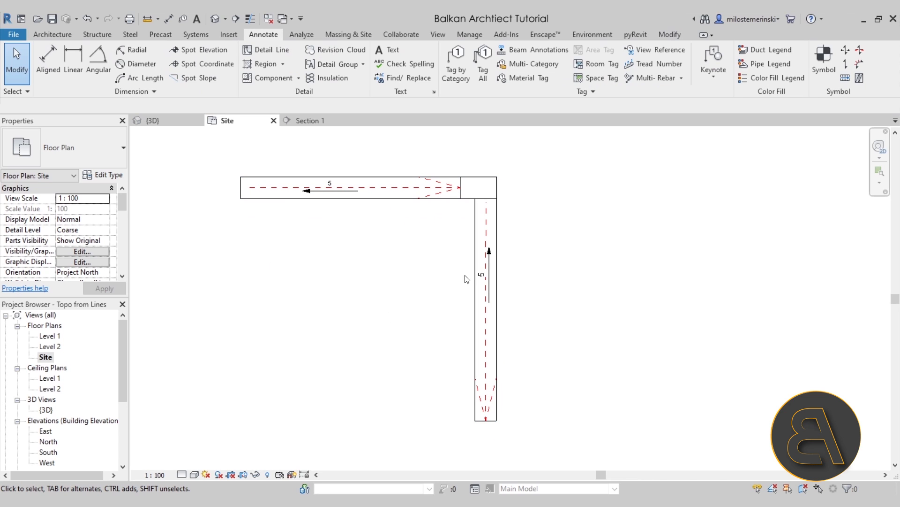
pyautogui.moveTo(437, 289)
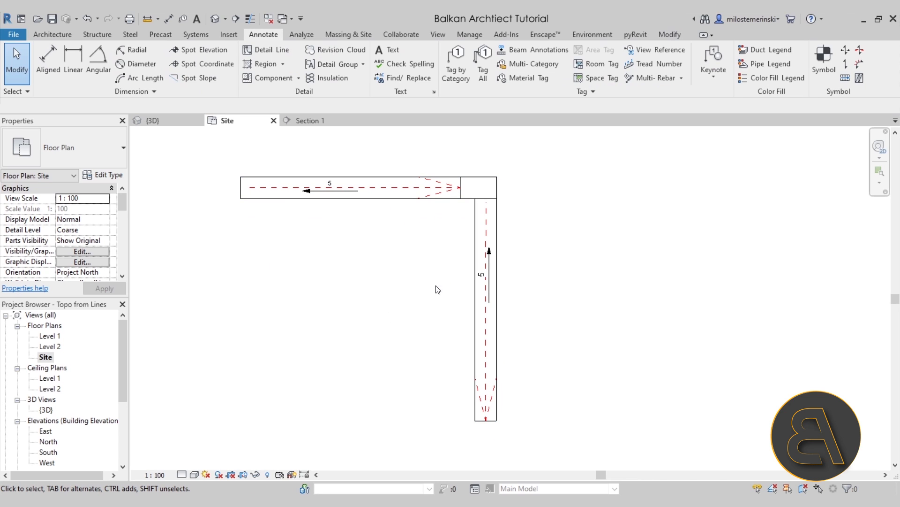